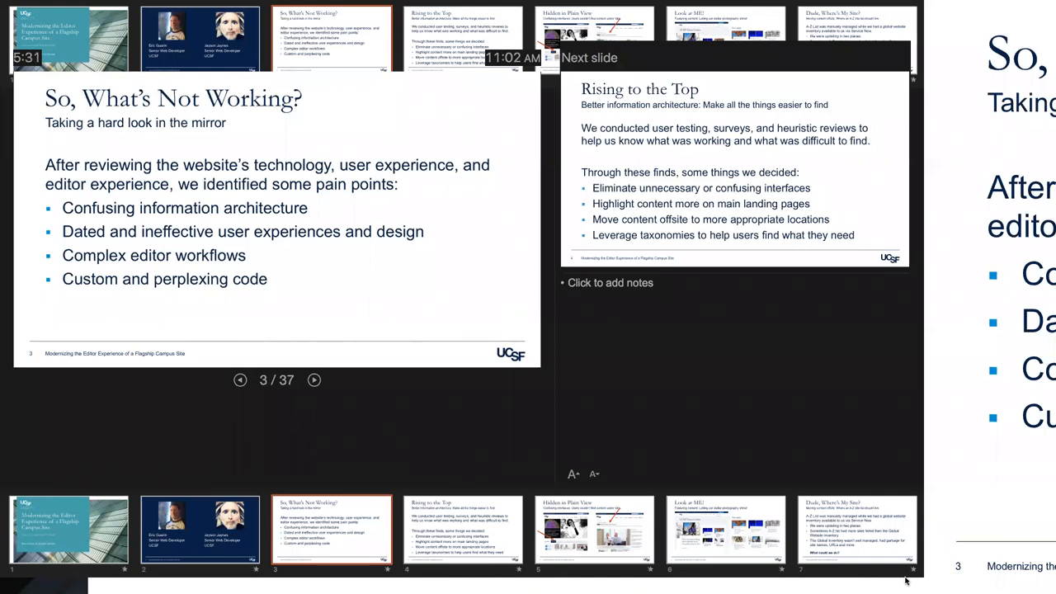
Advance the slideshow from slide 3 to slide 4, "Rising to the Top."
click(314, 380)
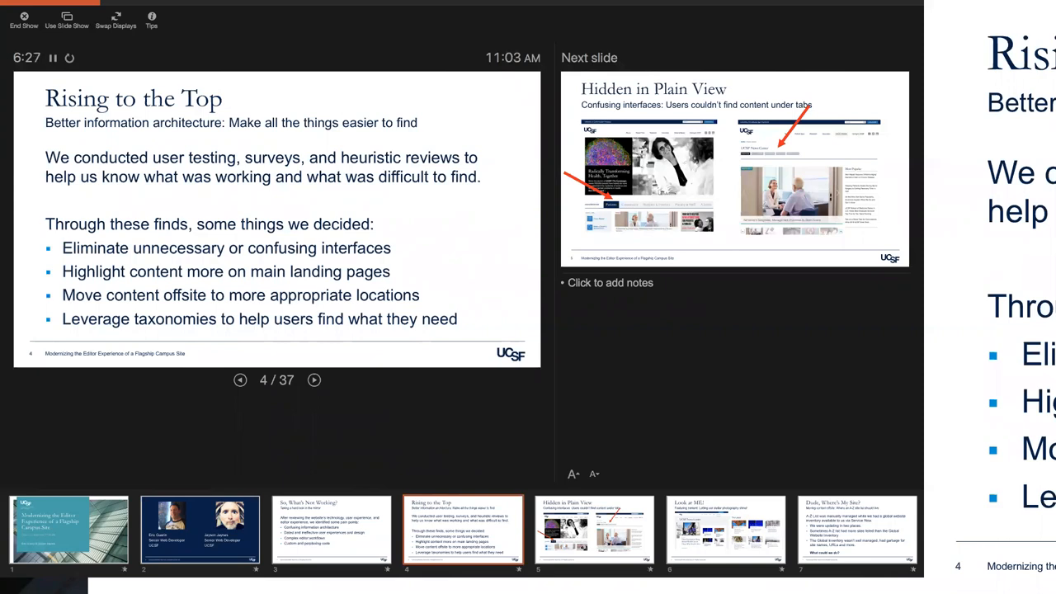
Advance the slideshow to slide 6, "Look at ME!", on featuring photography
click(314, 380)
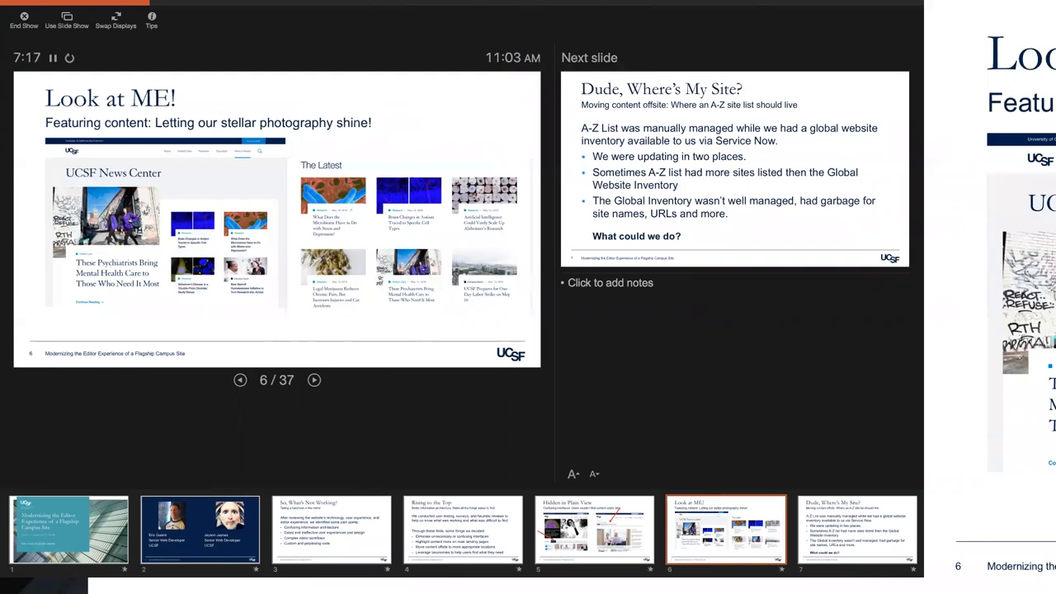
Advance the slideshow to slide 7, "Dude, Where's My Site?"
click(314, 380)
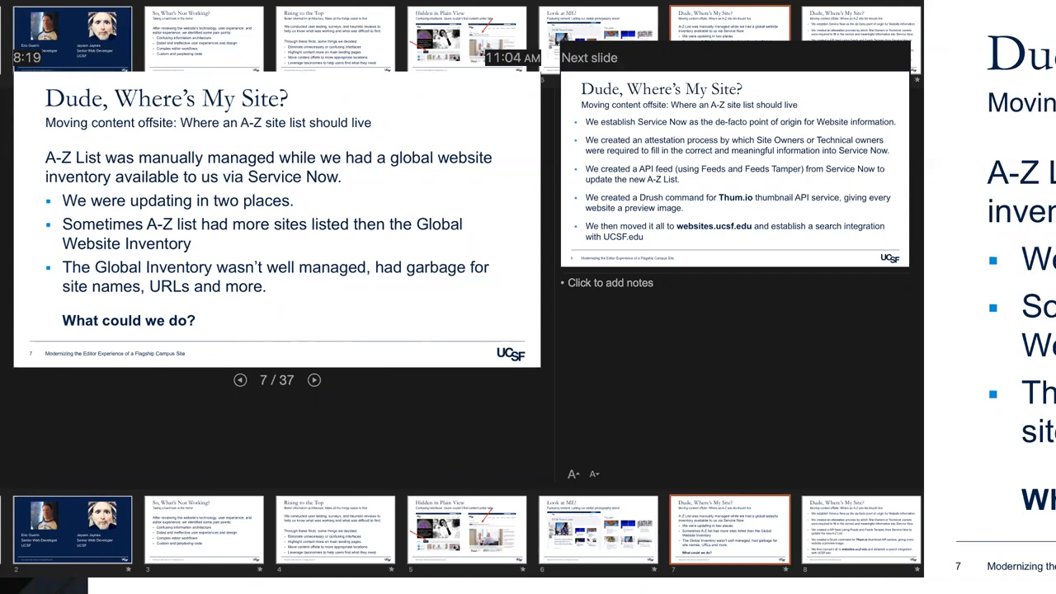
Advance to slide 8, listing the Service Now steps for the A-Z list
click(314, 380)
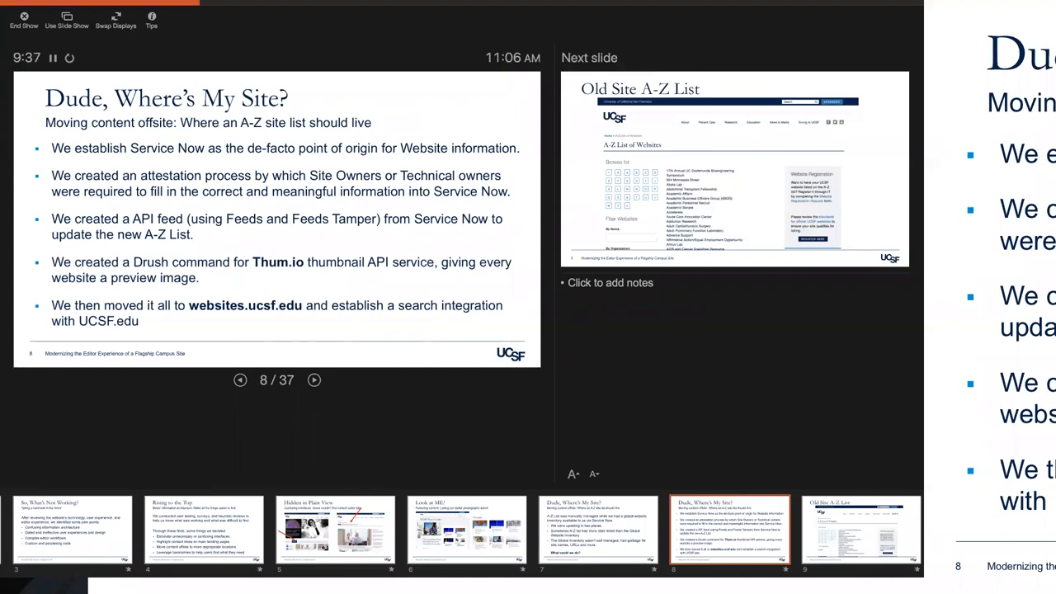
Advance through slide 9, Old Site A-Z List, to slide 10's A-Z Websites page
click(314, 380)
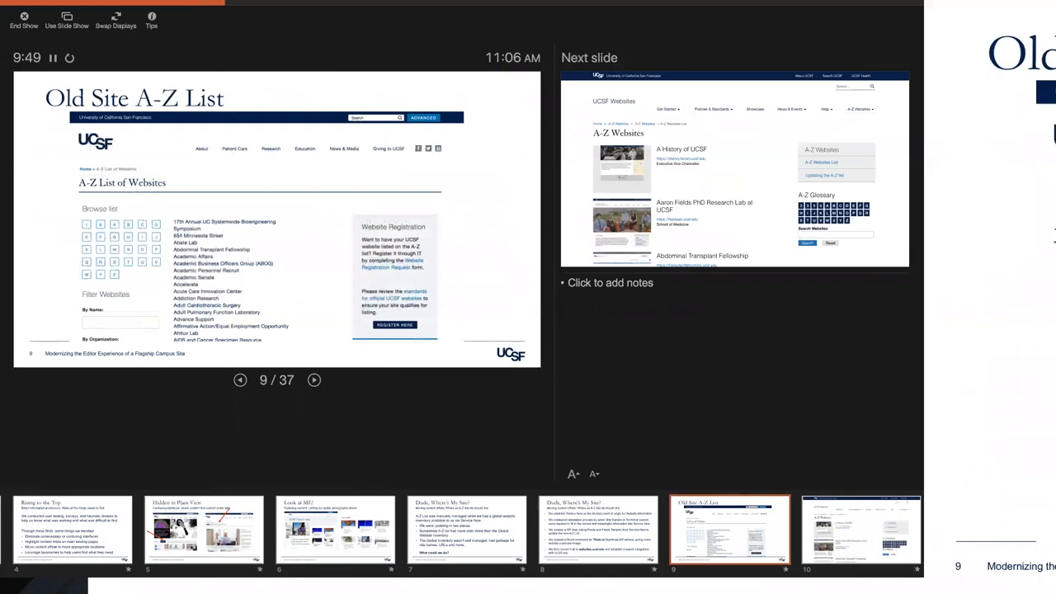
click(313, 380)
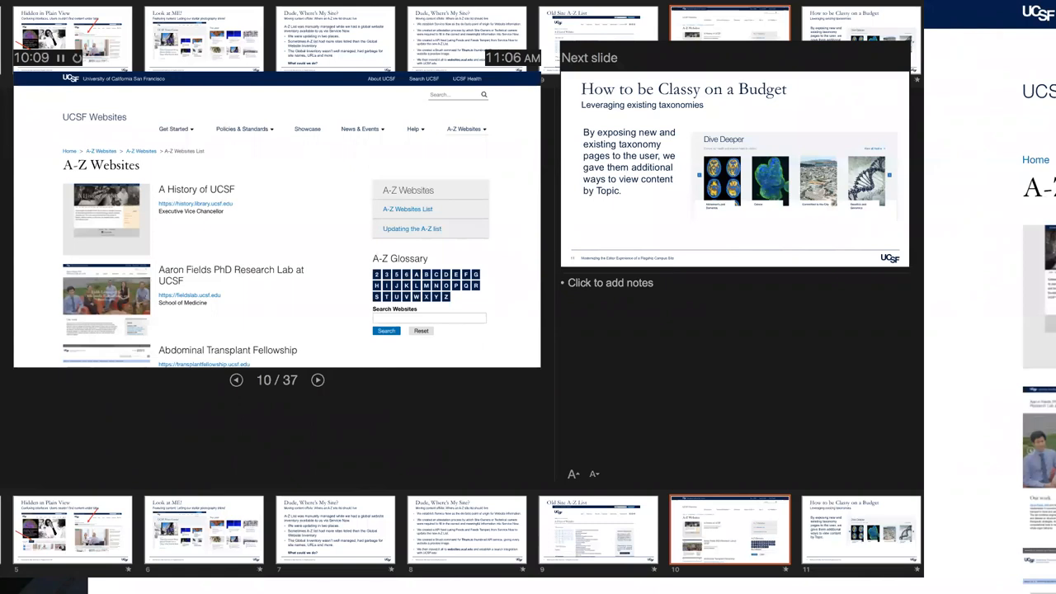
Advance the slideshow to slide 11, "How to be Classy on a Budget."
click(318, 380)
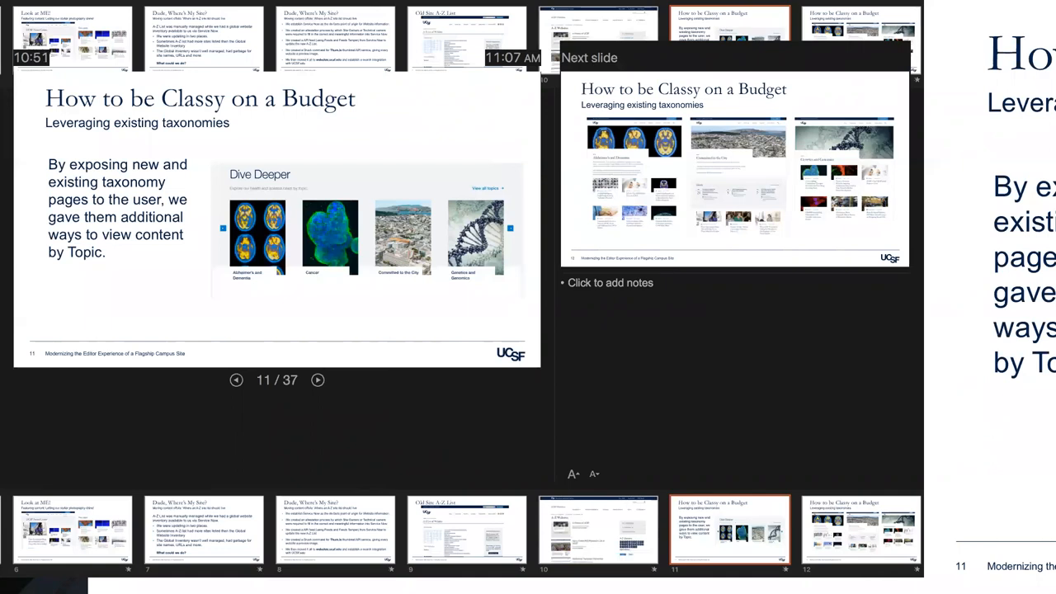
Advance through slides 12 and 13 to slide 14, "Breaking the Boundaries."
click(317, 379)
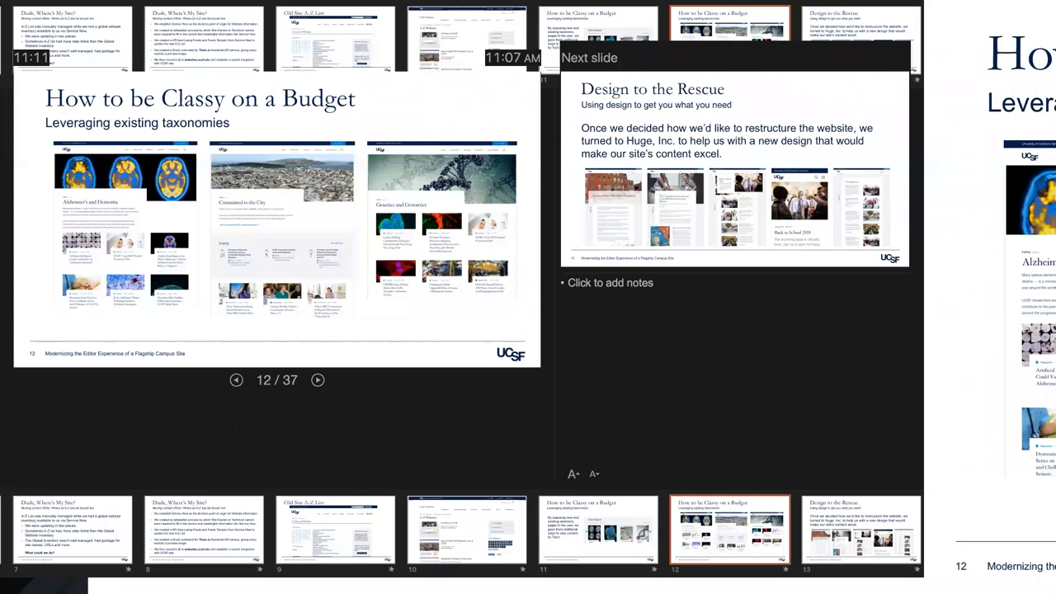
click(318, 380)
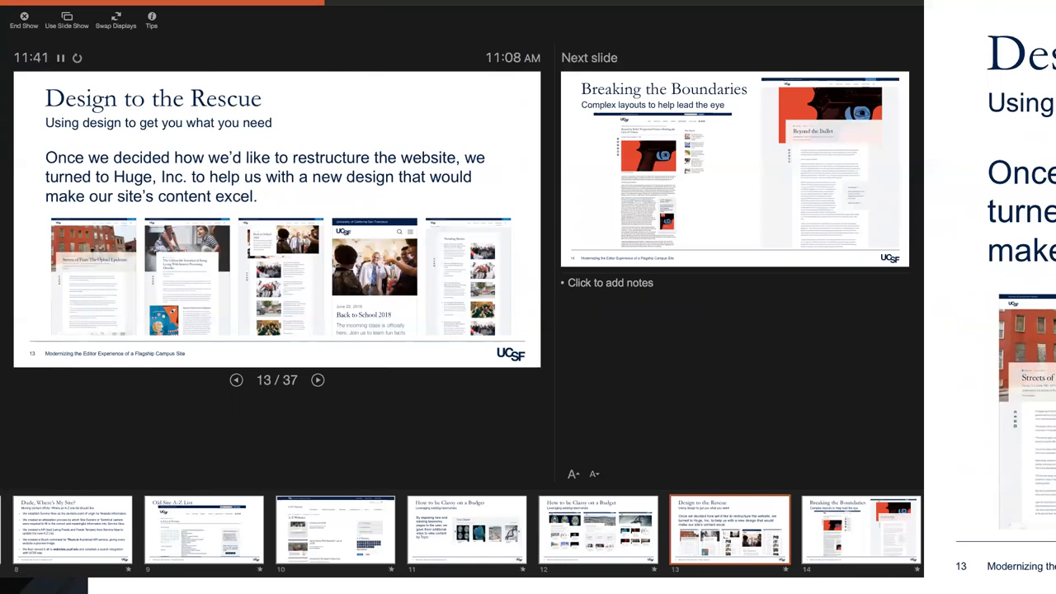
click(318, 380)
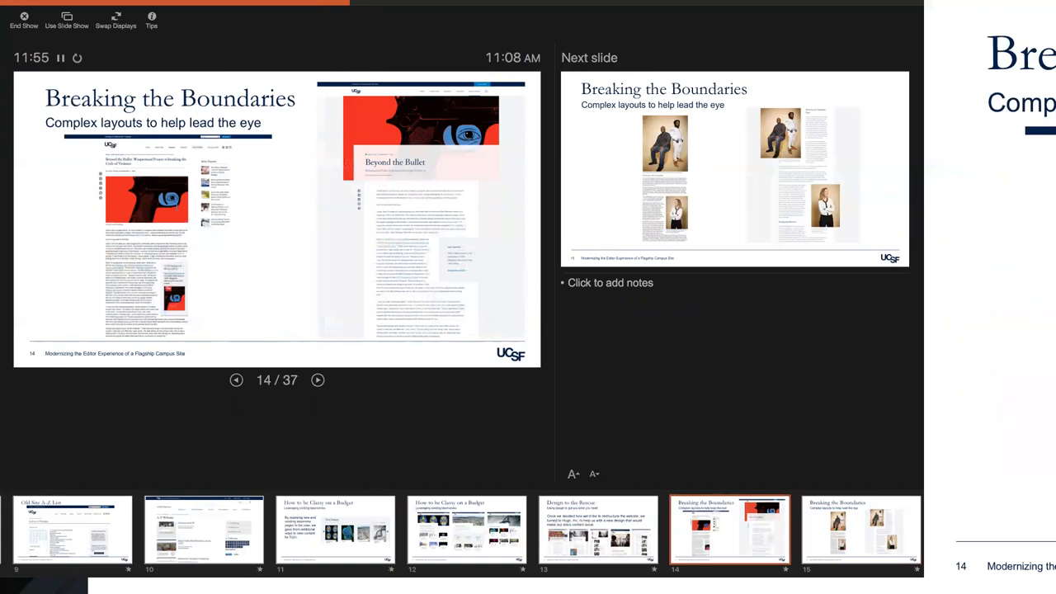
Advance past the second Breaking the Boundaries slide to slide 16, "DEMO!!!"
click(318, 379)
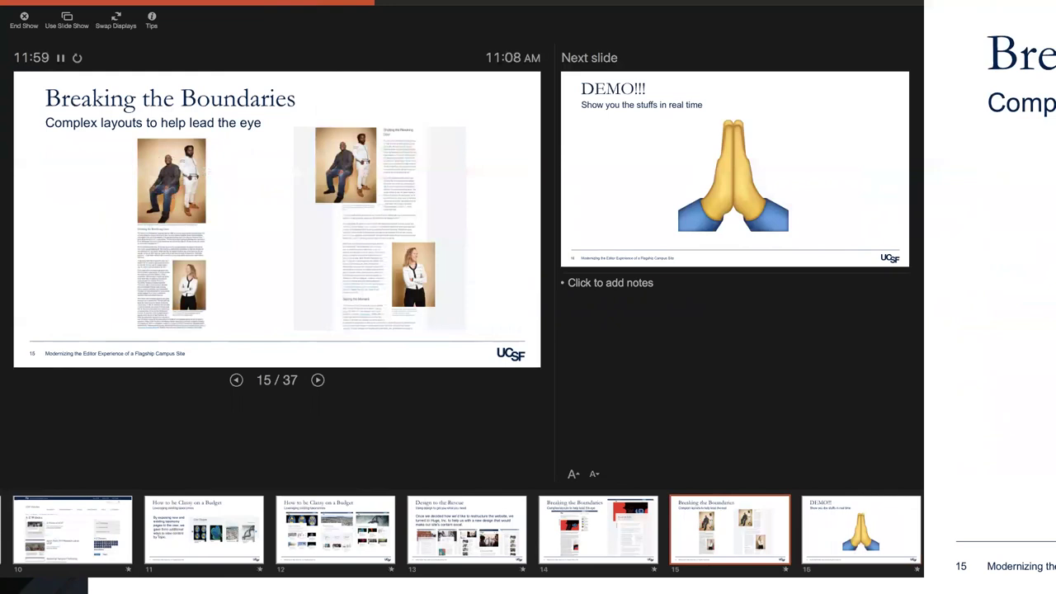
click(317, 380)
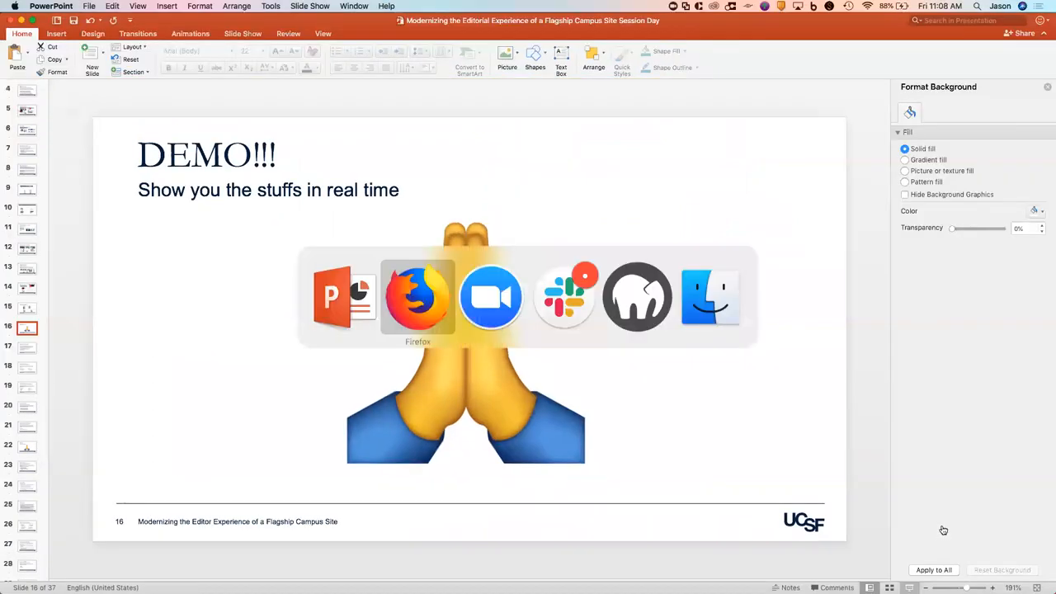
Bring Firefox's Home | UC San Francisco window to the front
click(417, 296)
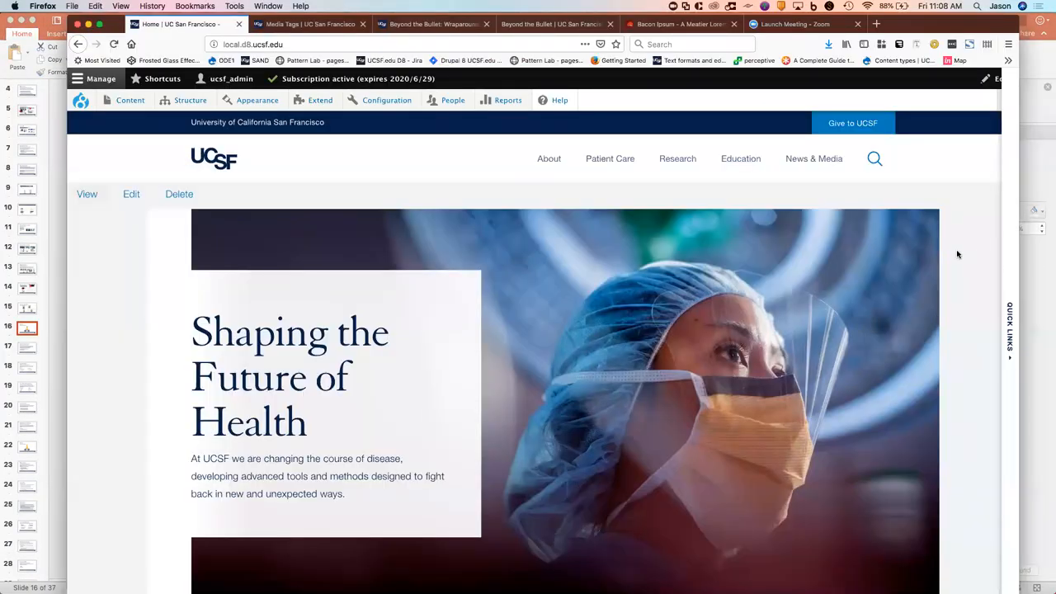
click(81, 99)
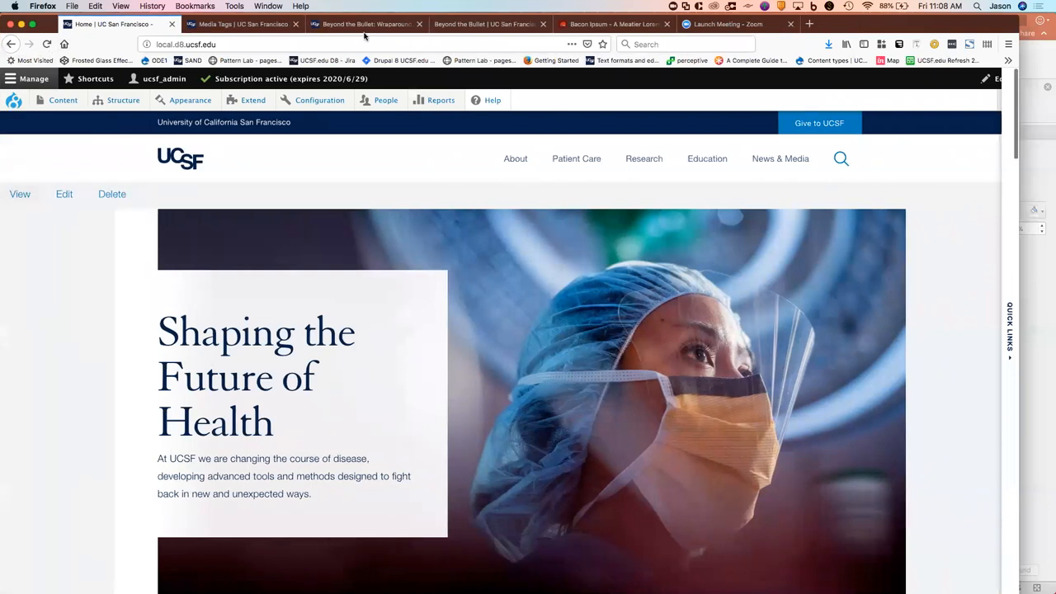
mouse_move(536, 25)
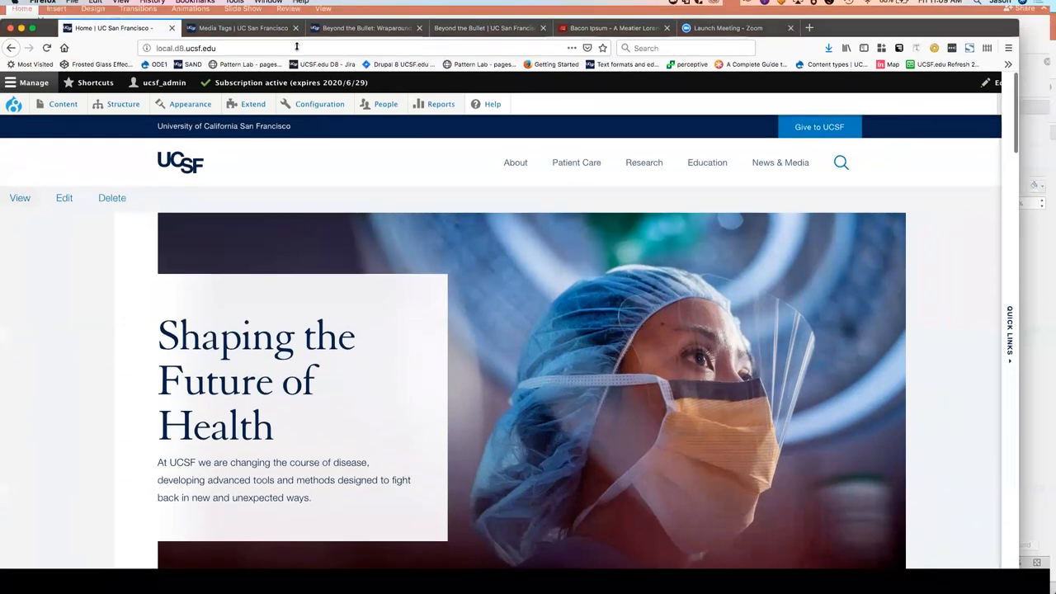
Open the Beyond the Bullet article and scroll down to Related Articles
click(363, 56)
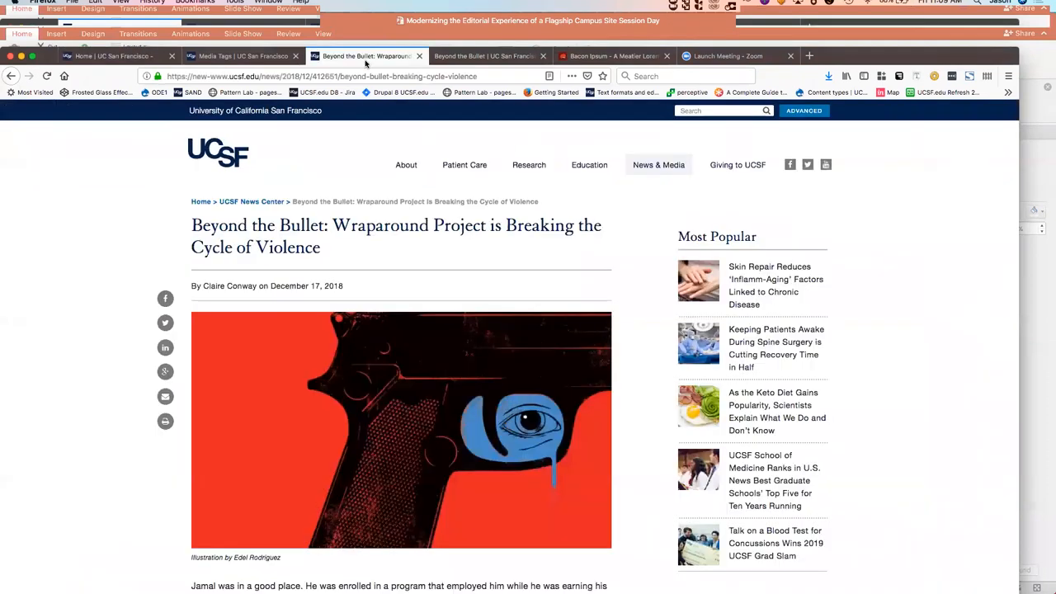
scroll(down, 3)
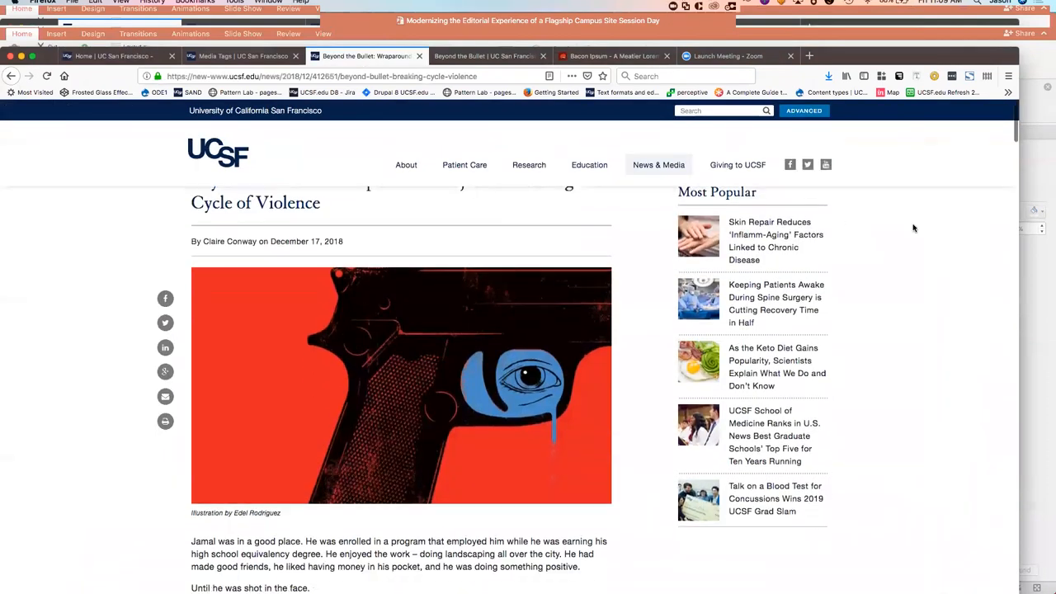
scroll(down, 3)
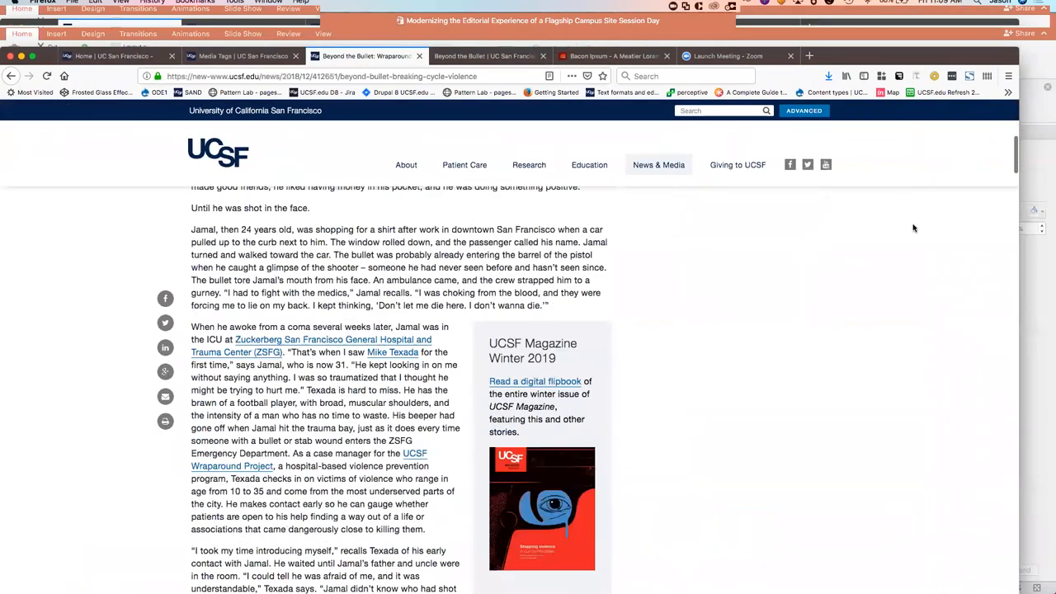
scroll(down, 3)
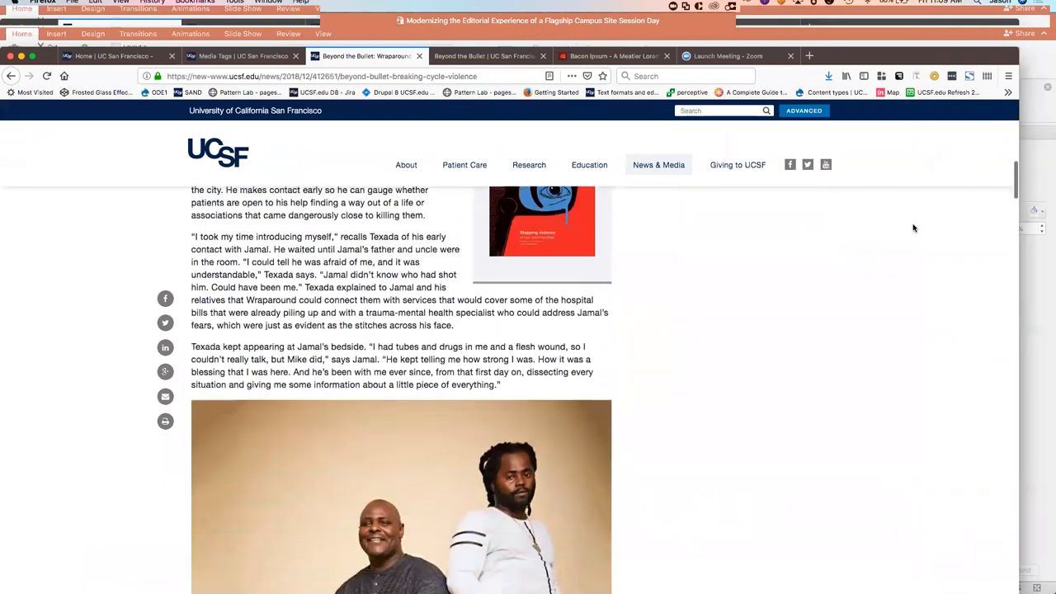
scroll(down, 3)
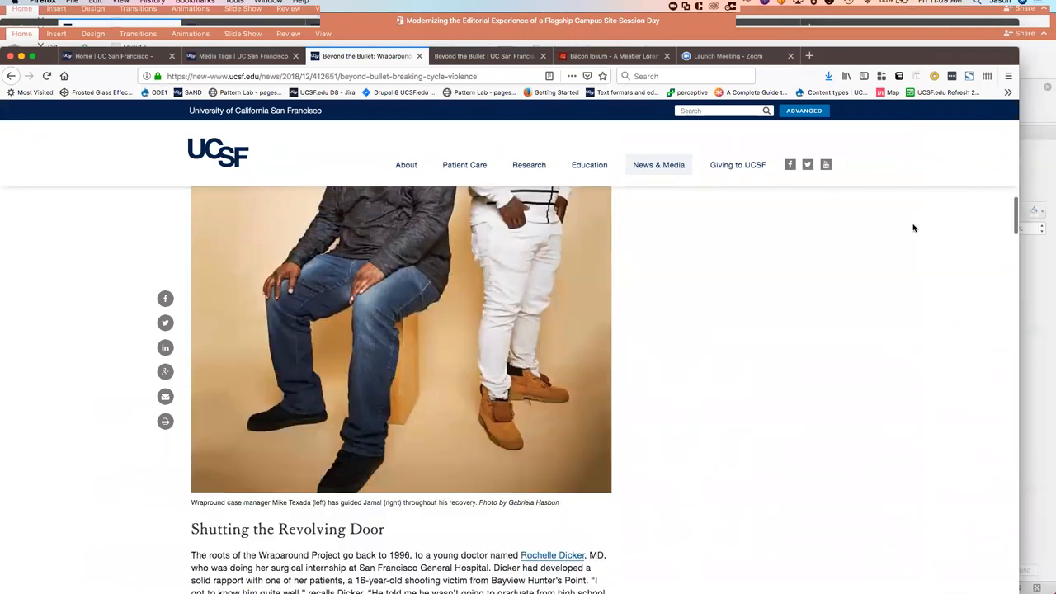
scroll(down, 3)
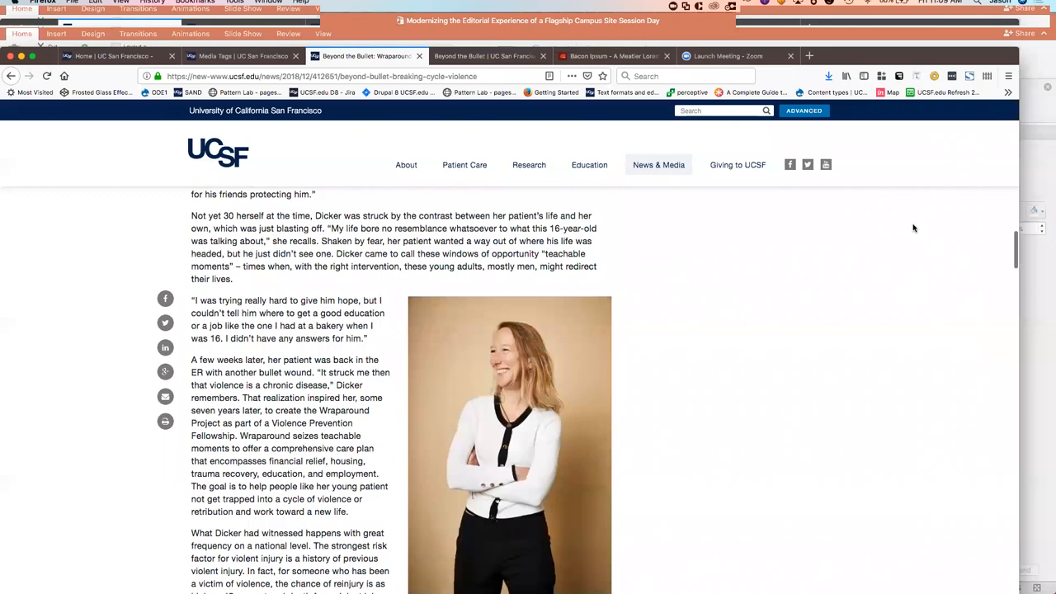
scroll(down, 3)
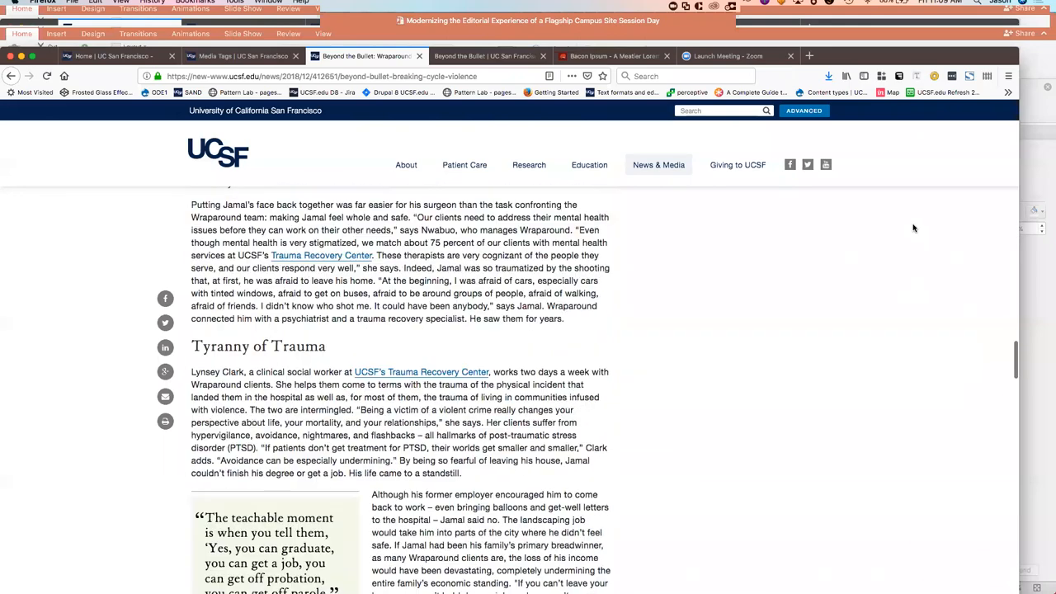
scroll(down, 3)
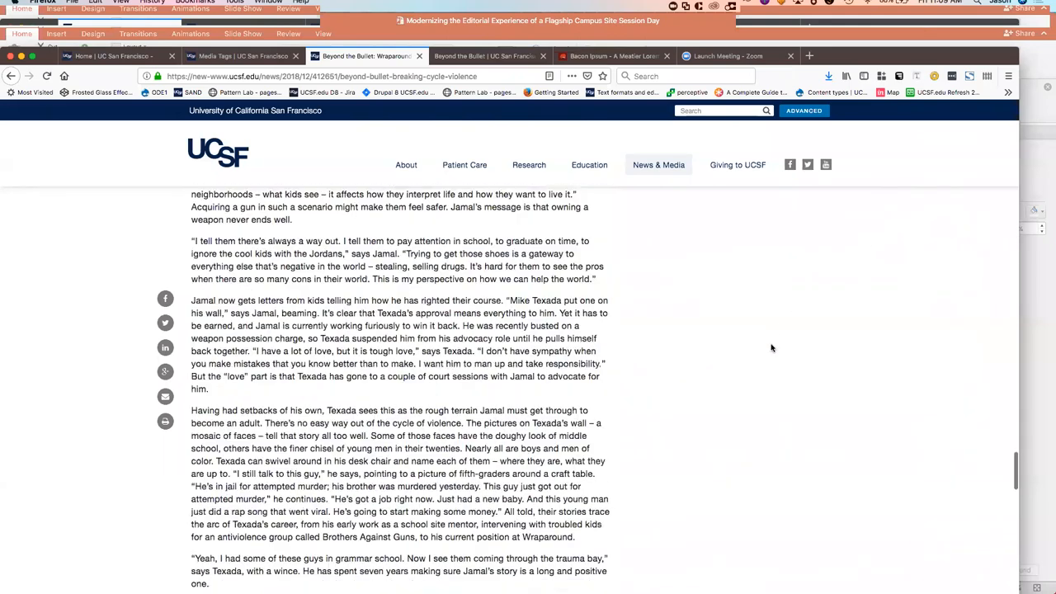
scroll(down, 3)
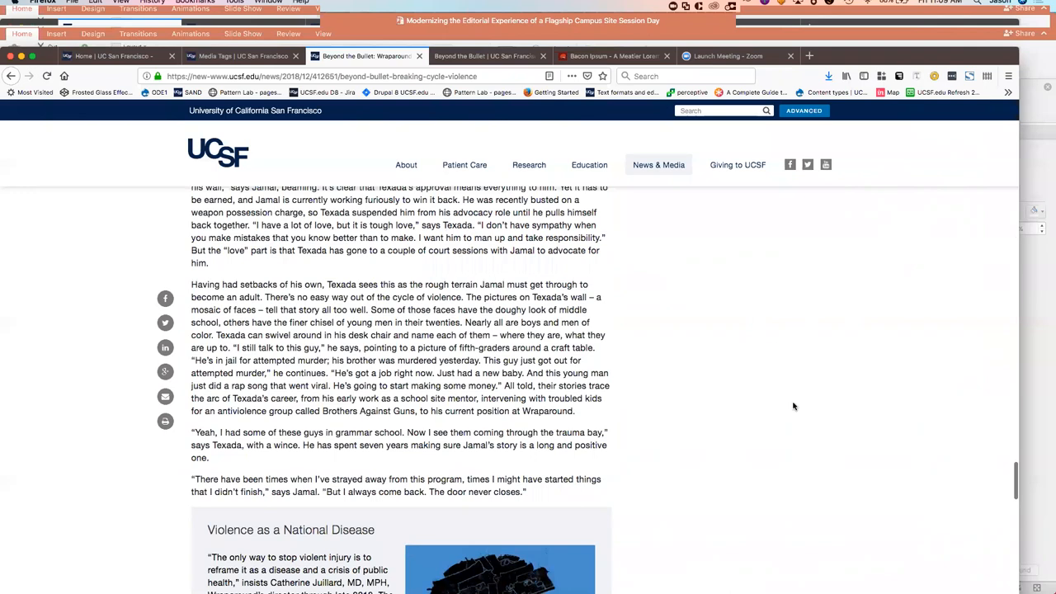
scroll(down, 3)
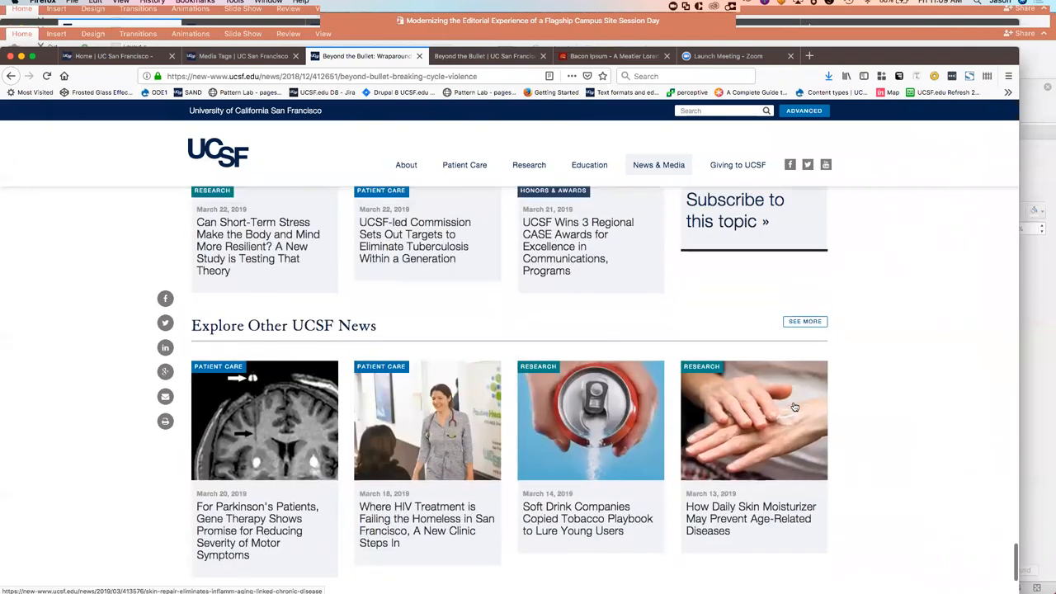
scroll(up, 3)
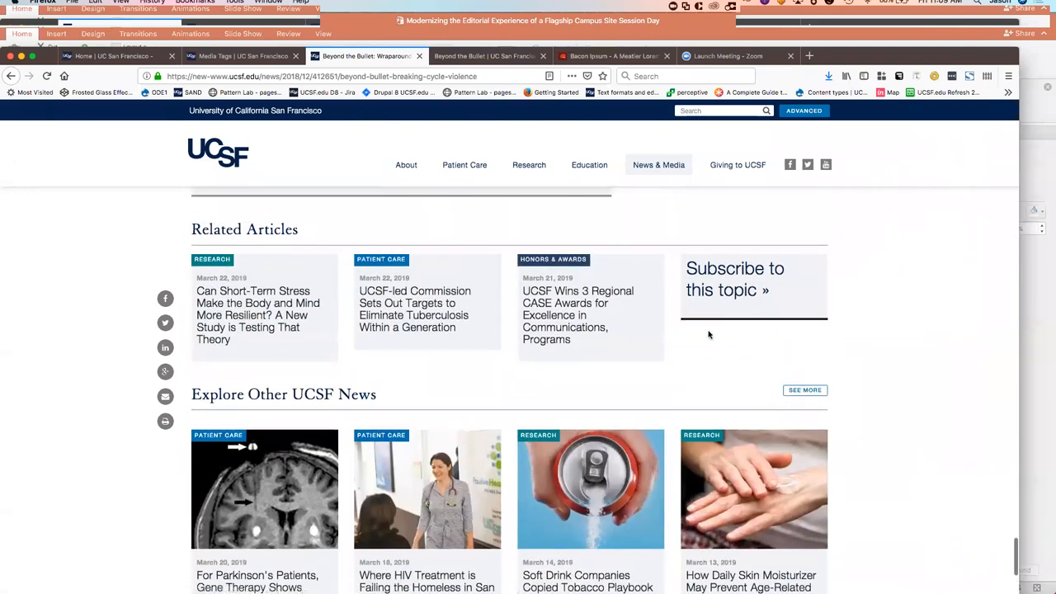
Open the redesigned-site Beyond the Bullet tab and scroll past the hero into Jamal's story
click(485, 55)
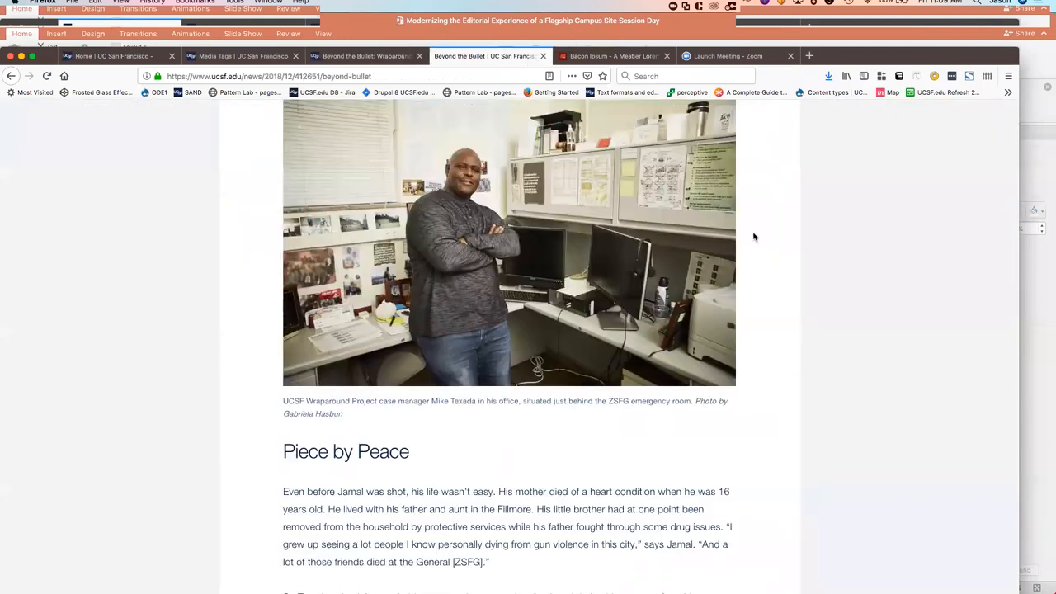
scroll(up, 3)
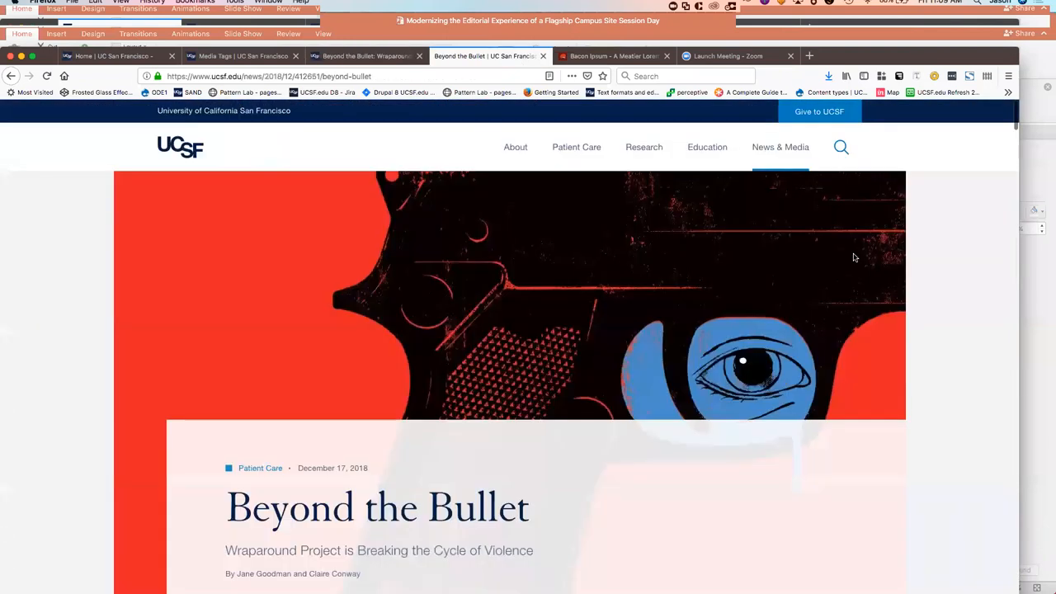
scroll(down, 3)
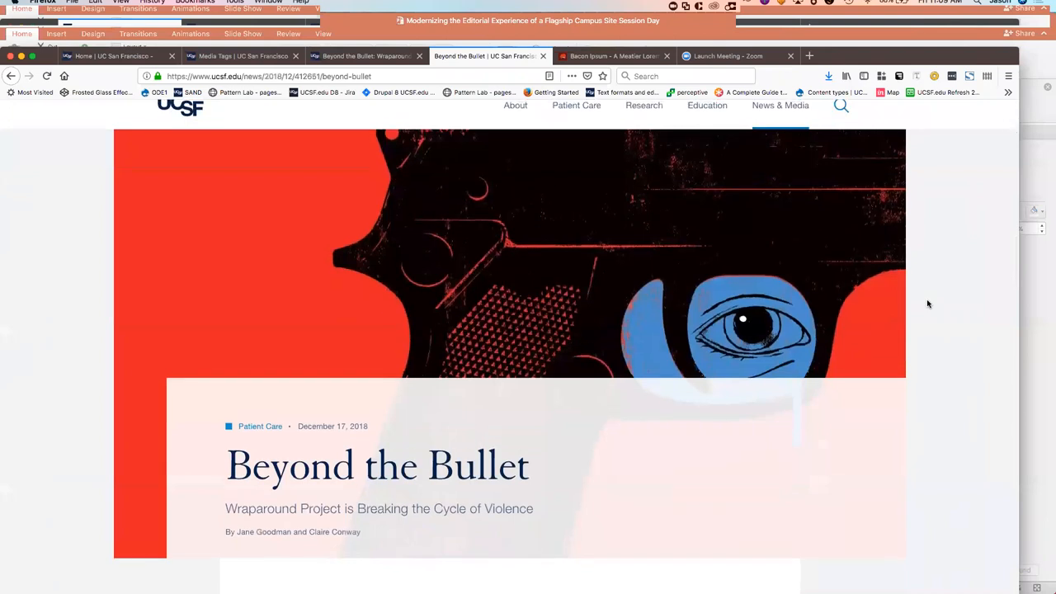
scroll(down, 3)
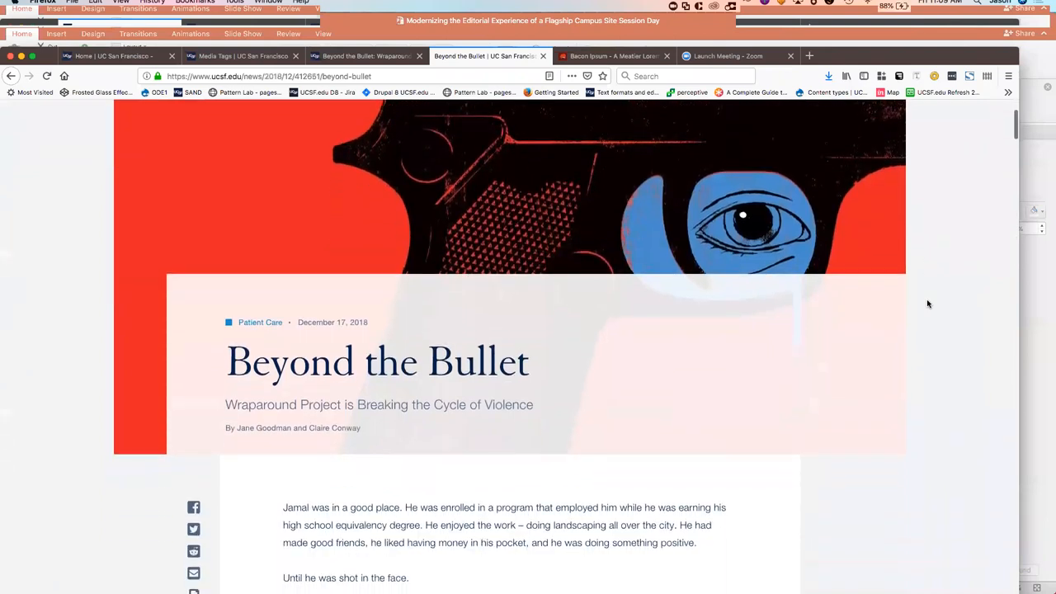
scroll(down, 3)
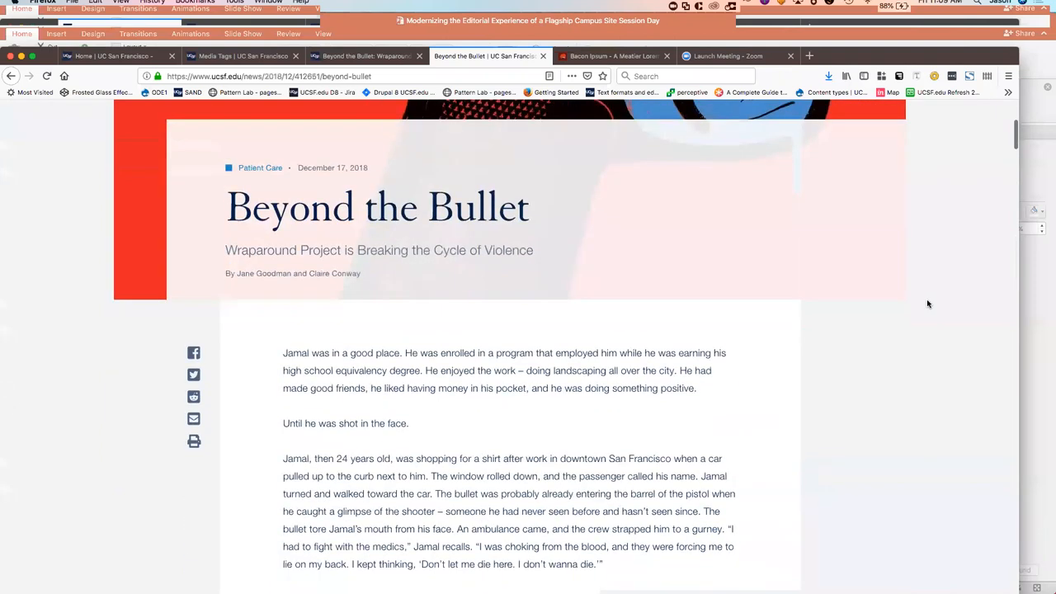
scroll(down, 3)
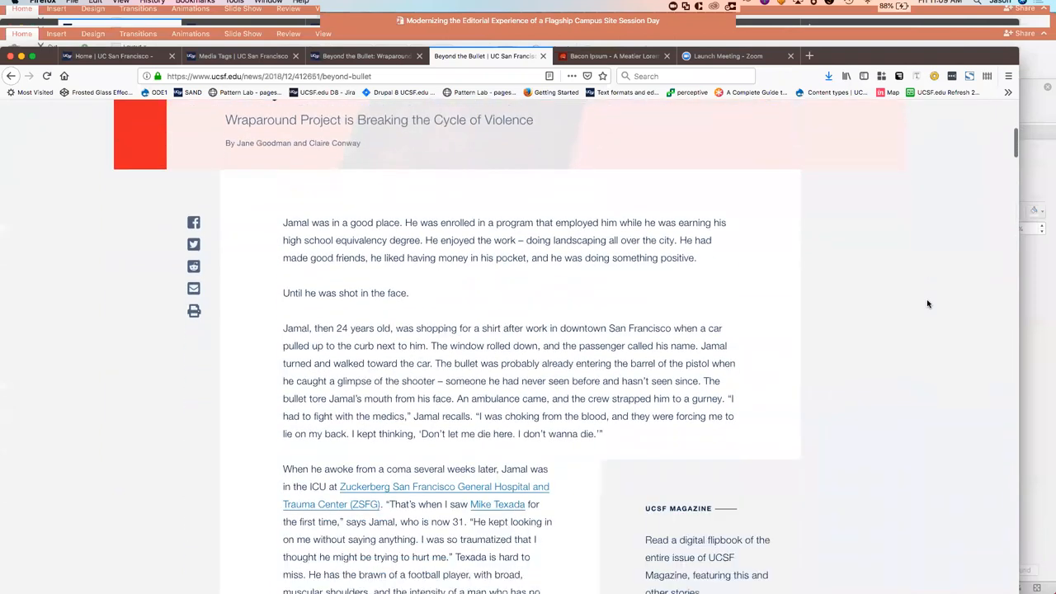
scroll(down, 3)
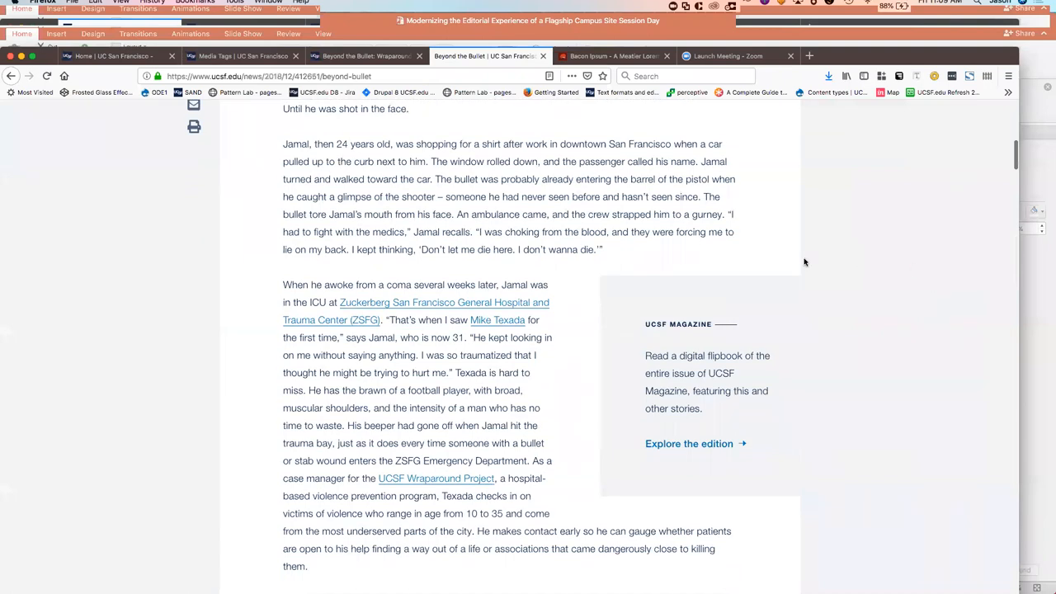
mouse_move(847, 421)
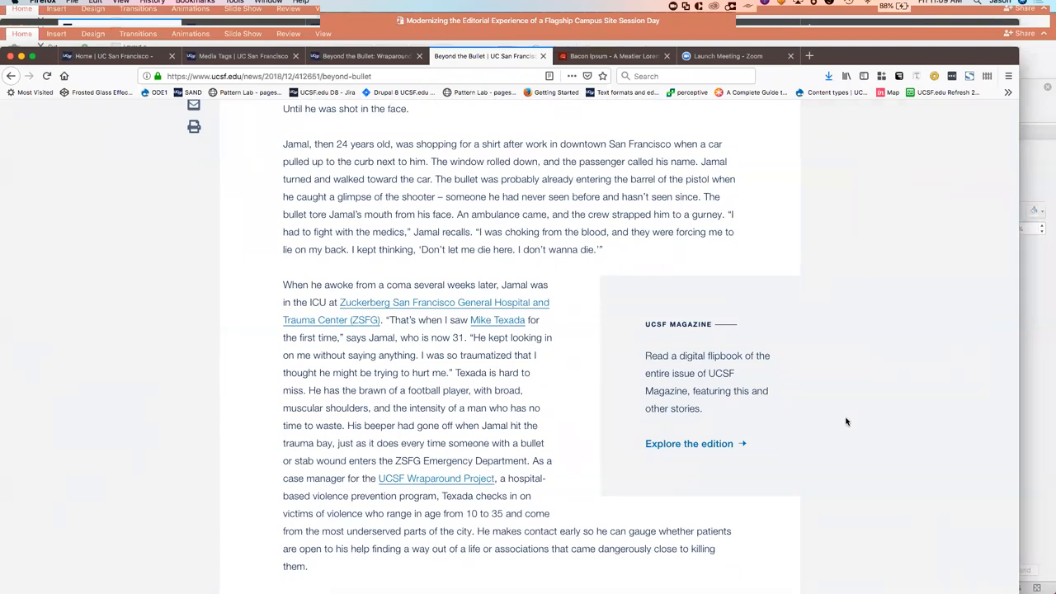
Scroll past 'Closing the Wound' to the 'reduced recurrence by 70%' pull quote
scroll(down, 3)
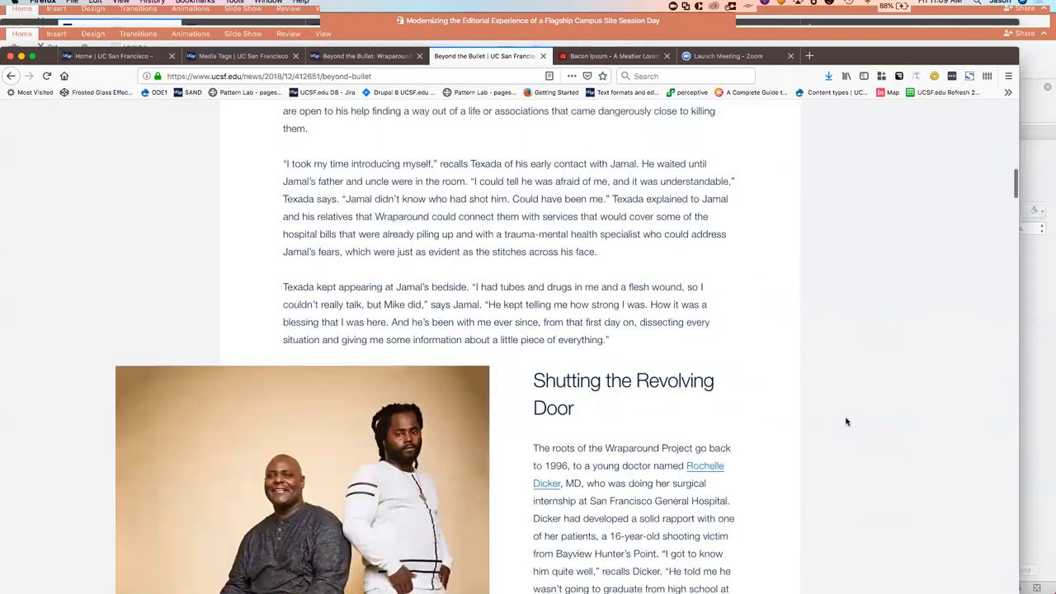
scroll(down, 3)
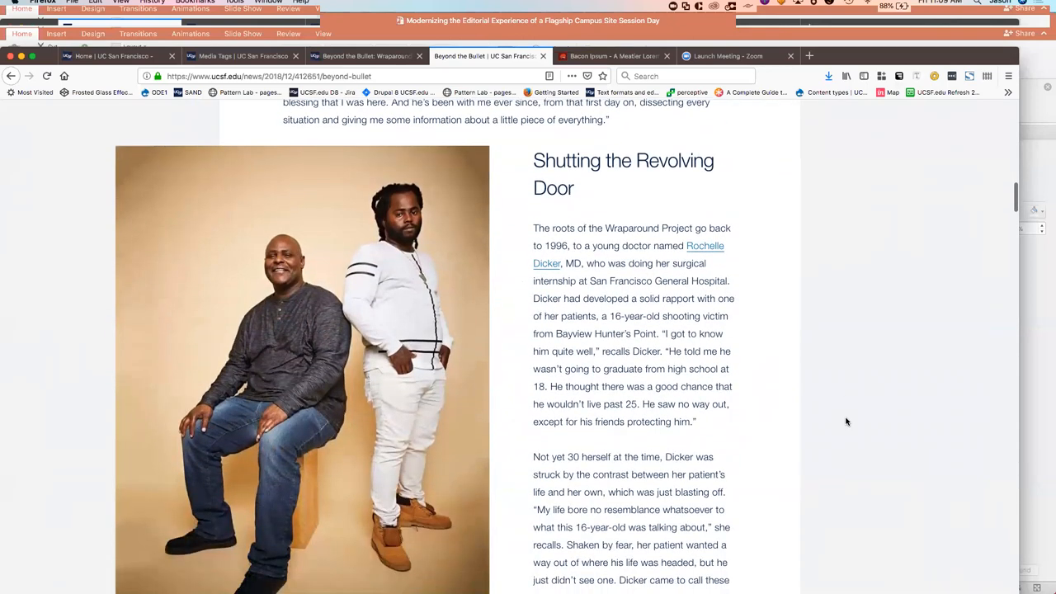
scroll(down, 3)
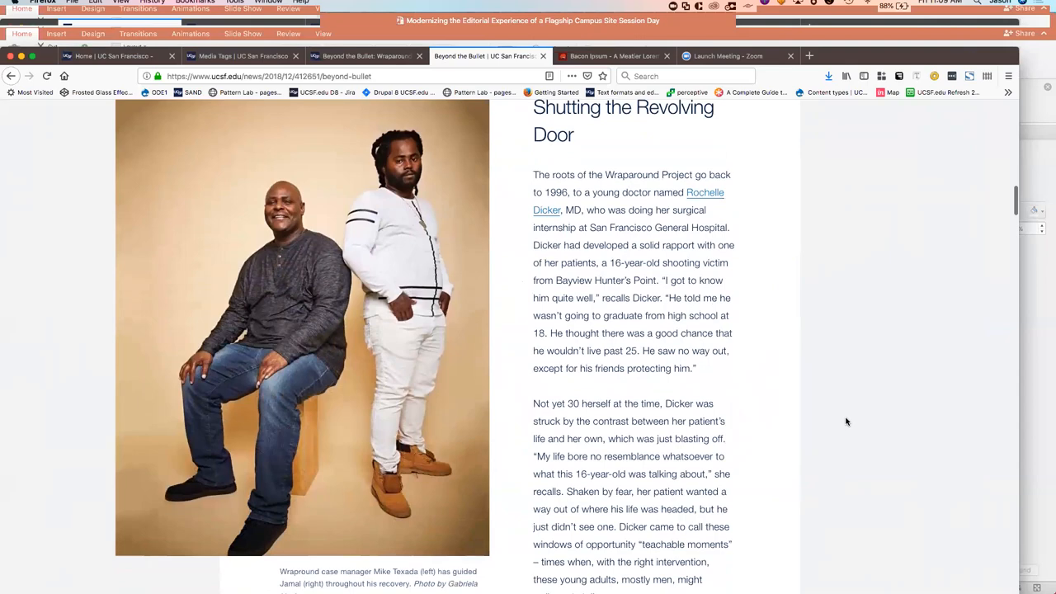
scroll(down, 3)
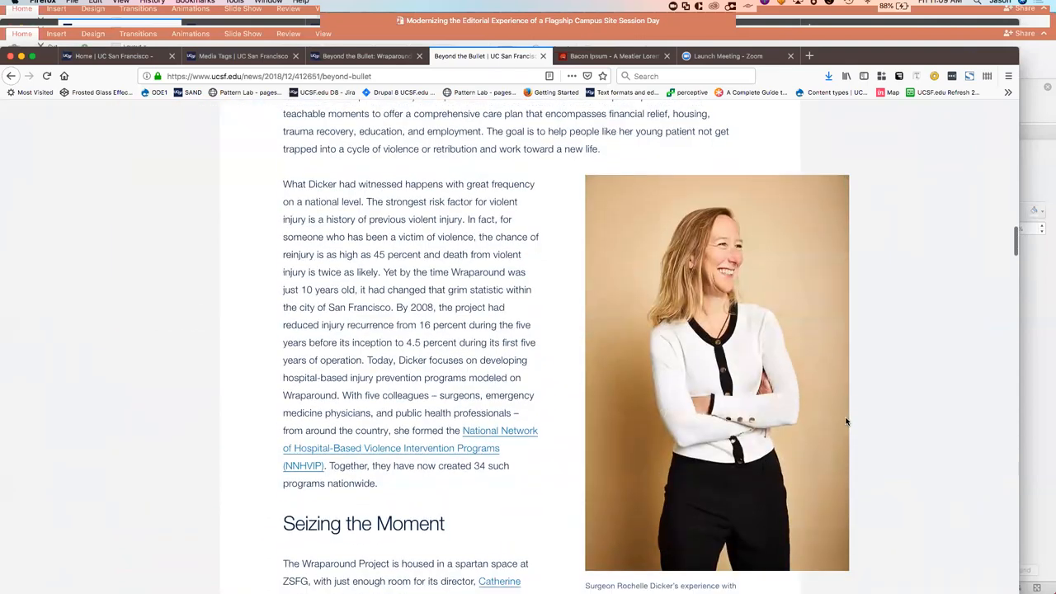
scroll(down, 3)
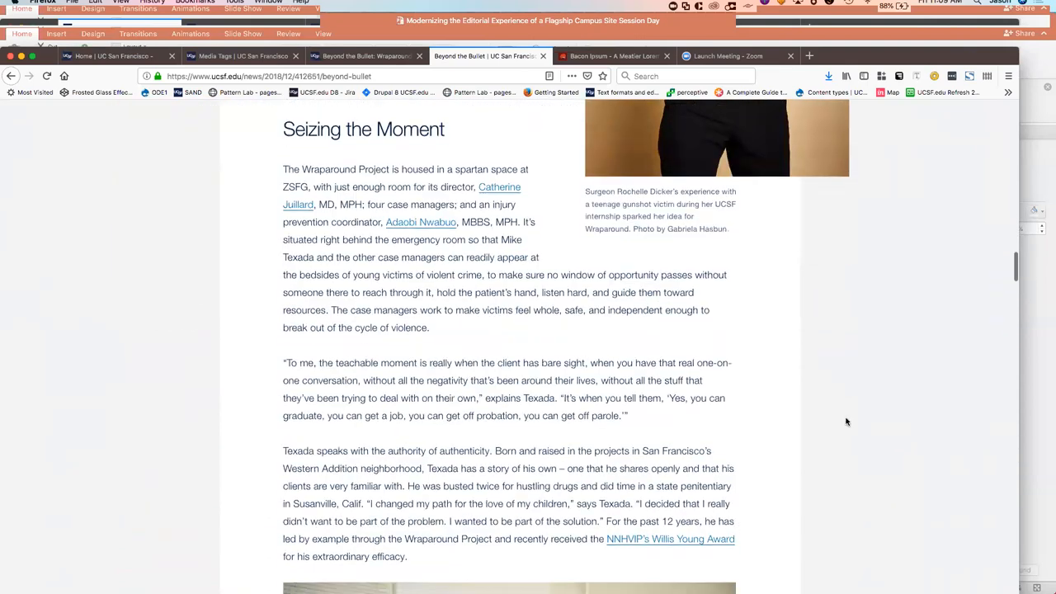
scroll(down, 3)
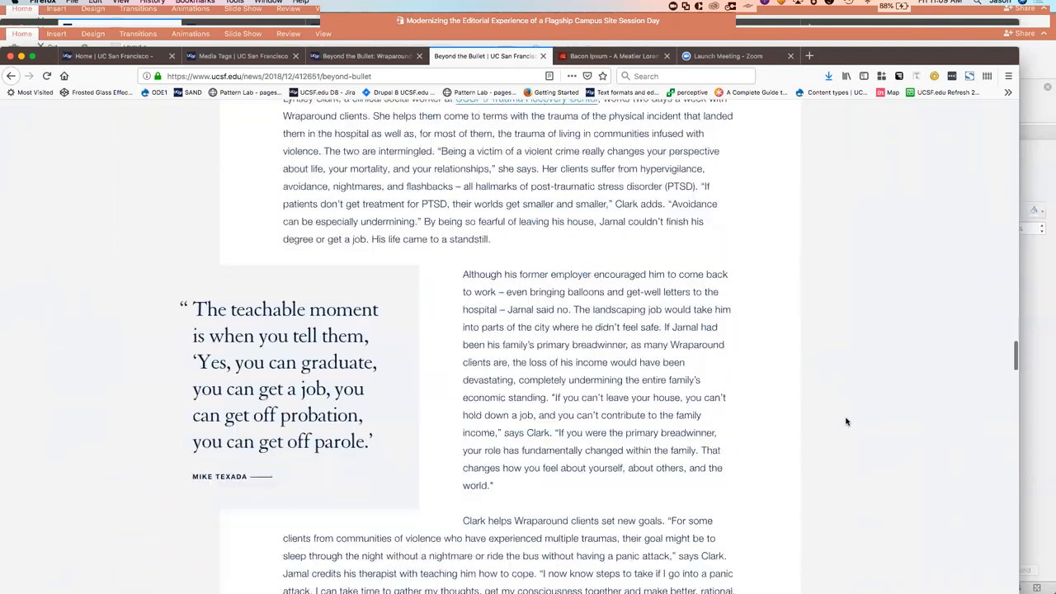
scroll(down, 3)
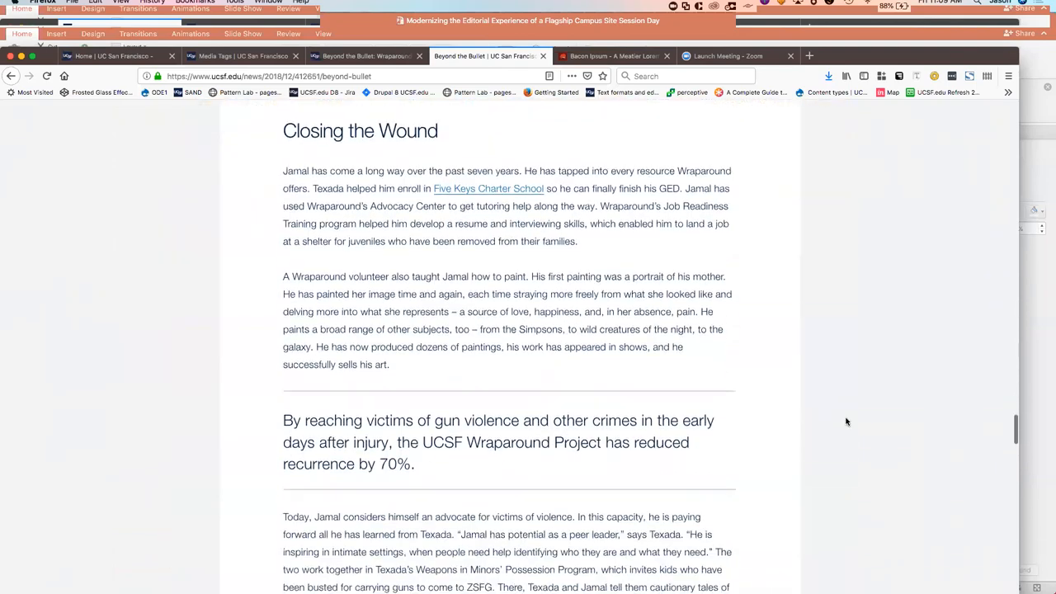
scroll(down, 3)
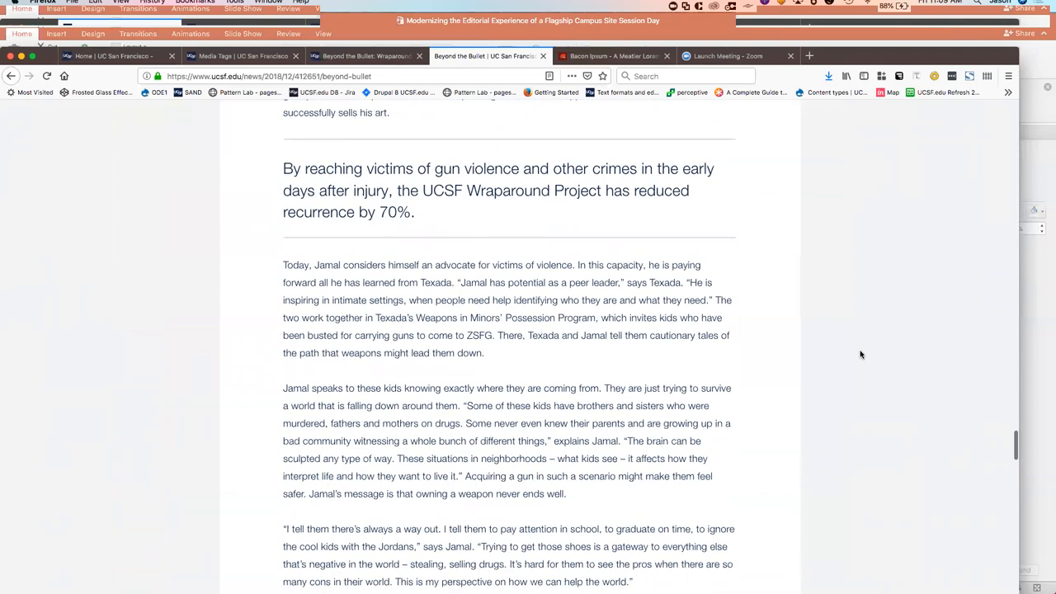
Scroll to the end of the article until Recommended Reading comes into view
scroll(down, 3)
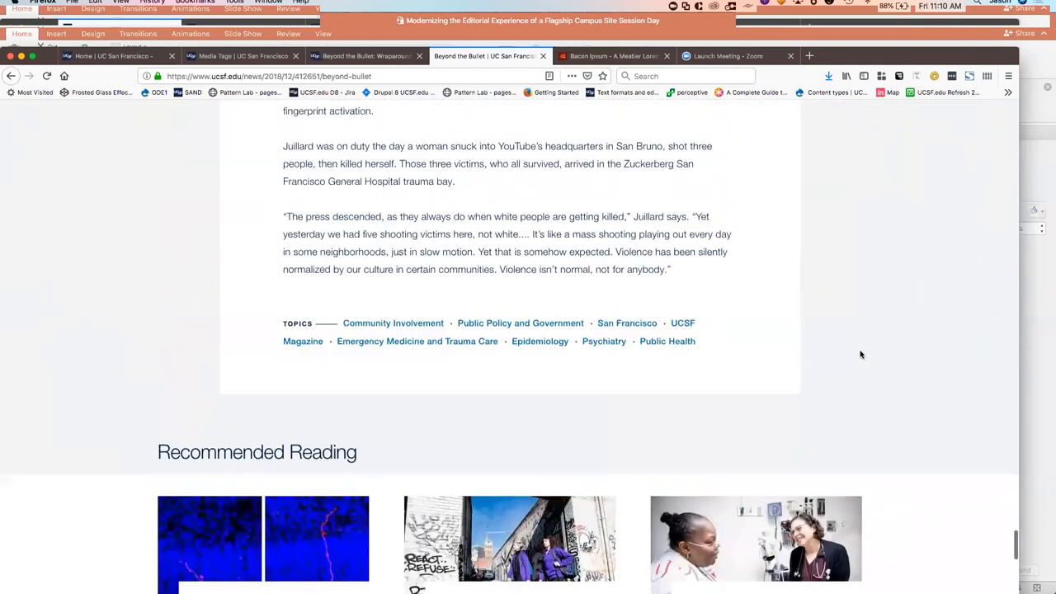
mouse_move(575, 358)
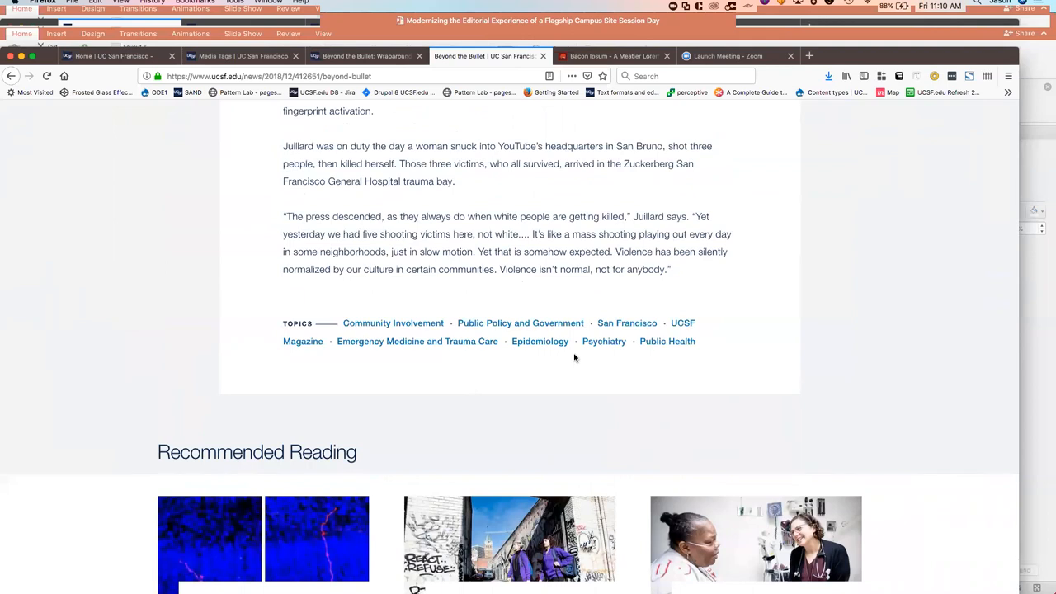
scroll(down, 3)
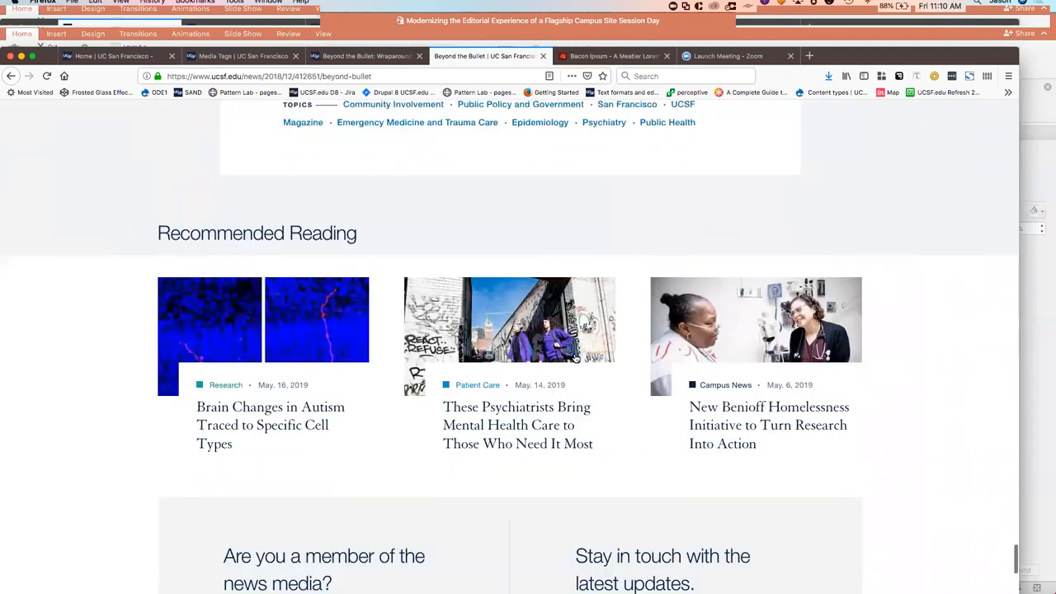
scroll(down, 3)
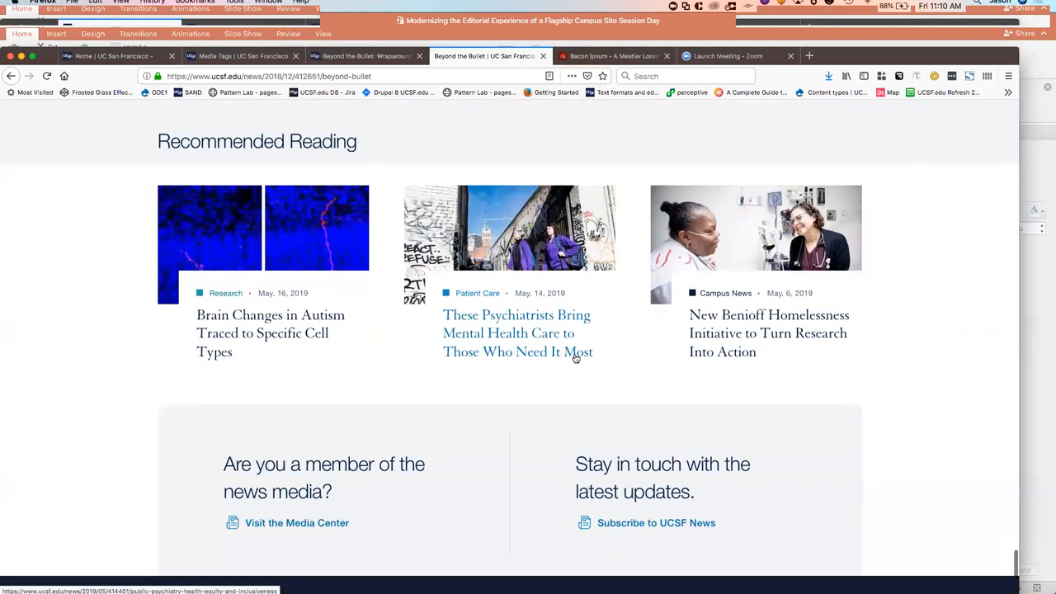
scroll(up, 3)
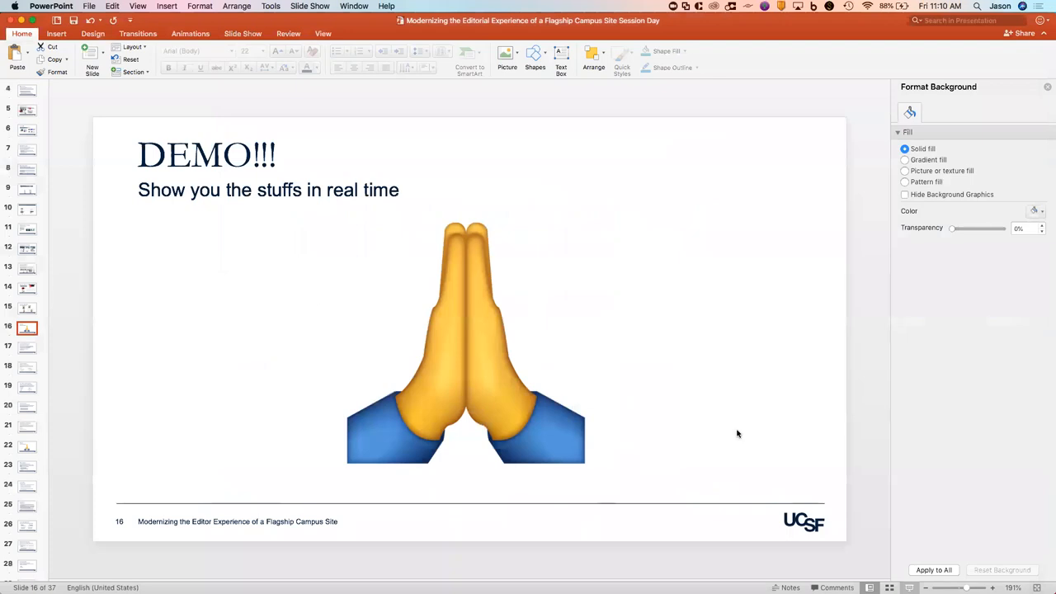
mouse_move(473, 443)
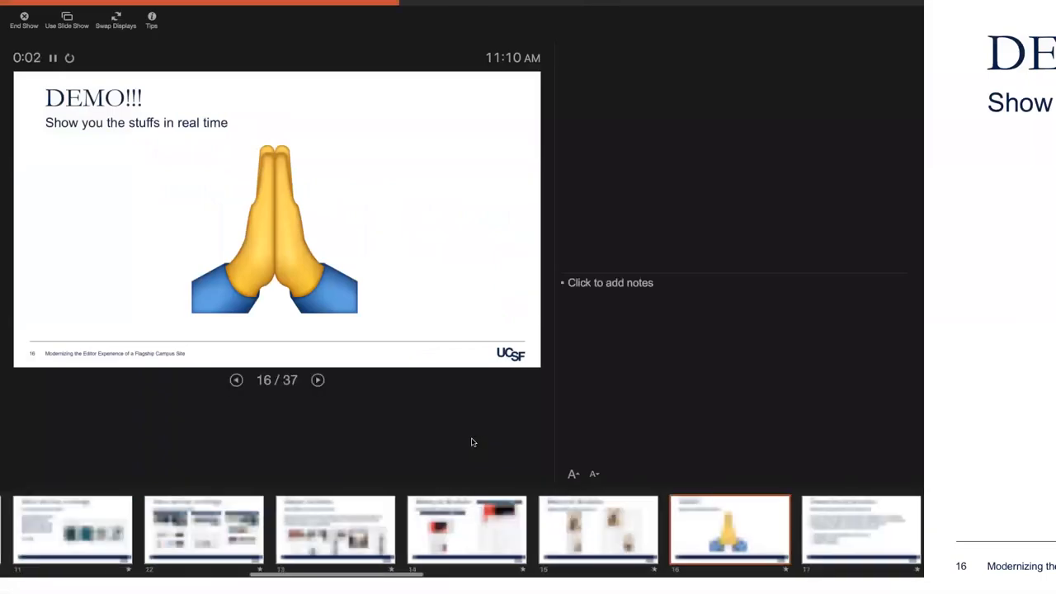
Advance the resumed slideshow to slide 17, 'Content Creators Know Best.'
click(318, 379)
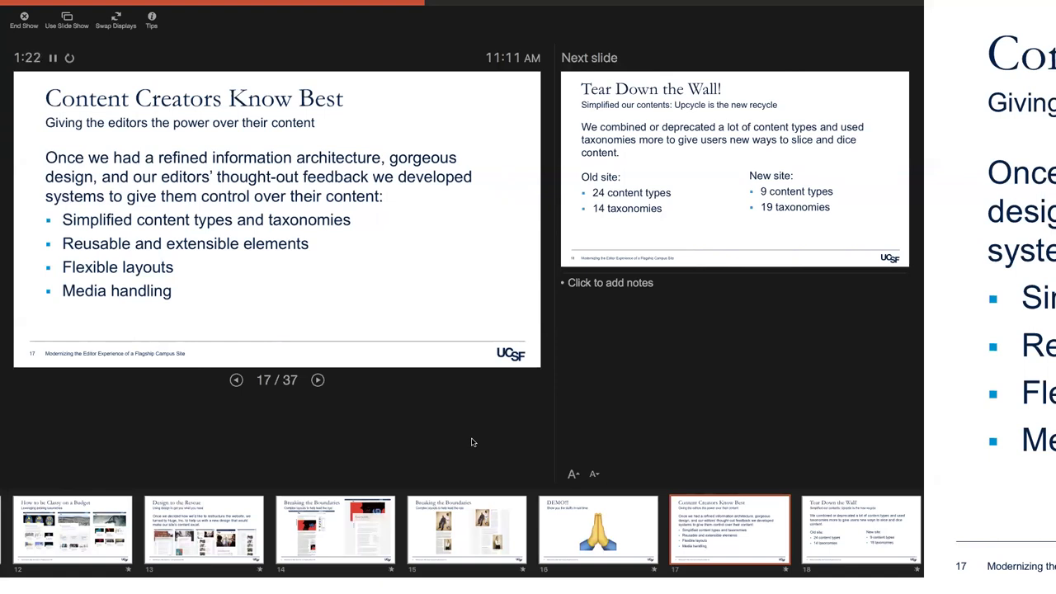
Advance the slideshow to slide 20, 'Tetris Expert Level.'
click(317, 380)
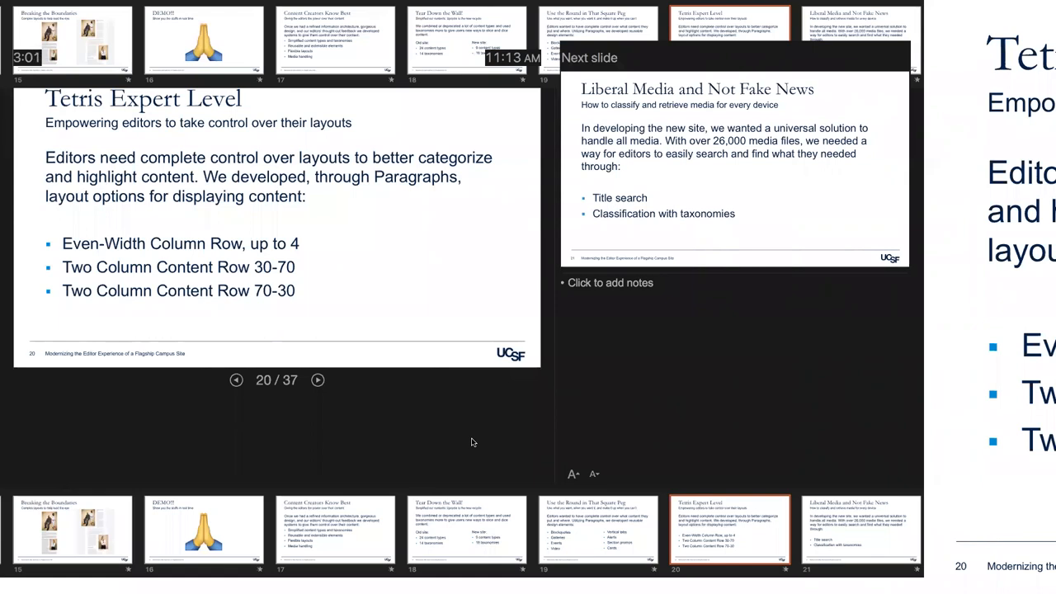
Advance past the remaining demo slides and end the show, returning to Firefox
click(317, 379)
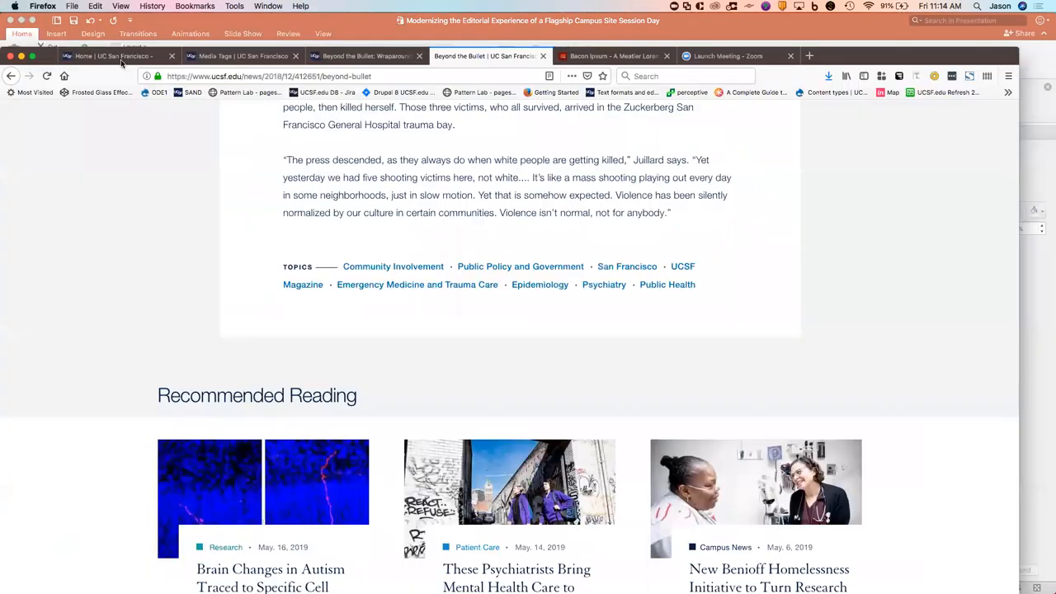
From the local UCSF homepage, add a Full-Width Page titled 'Our Fabulous Demo Page'
click(111, 55)
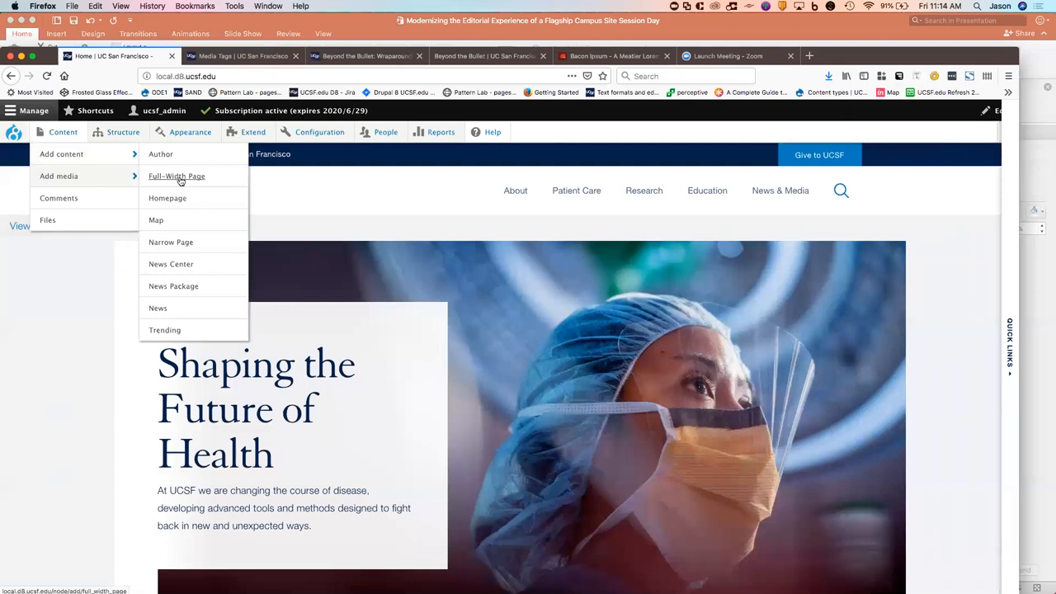
click(177, 175)
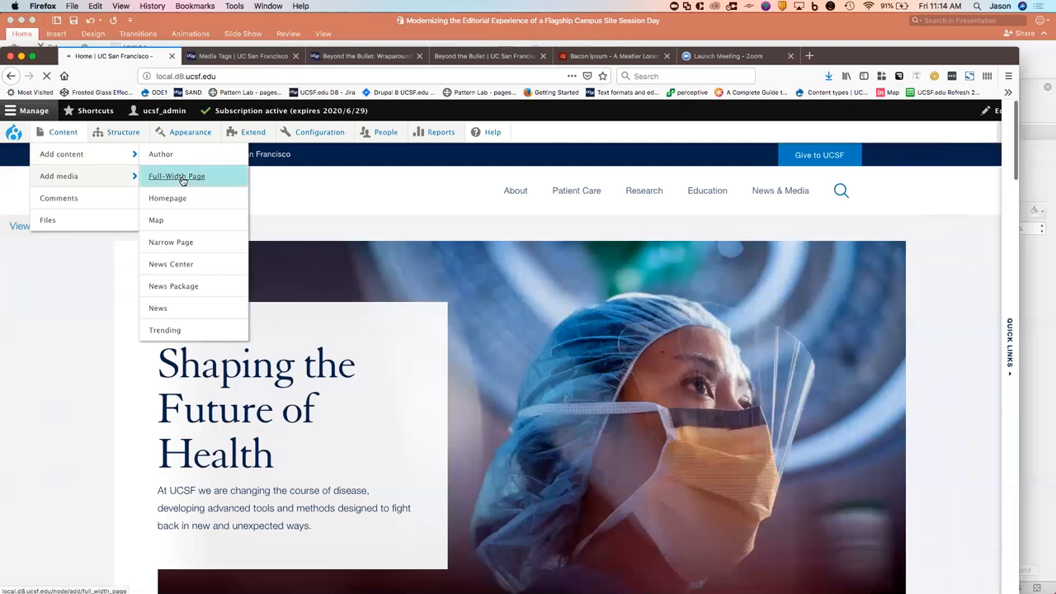
click(177, 176)
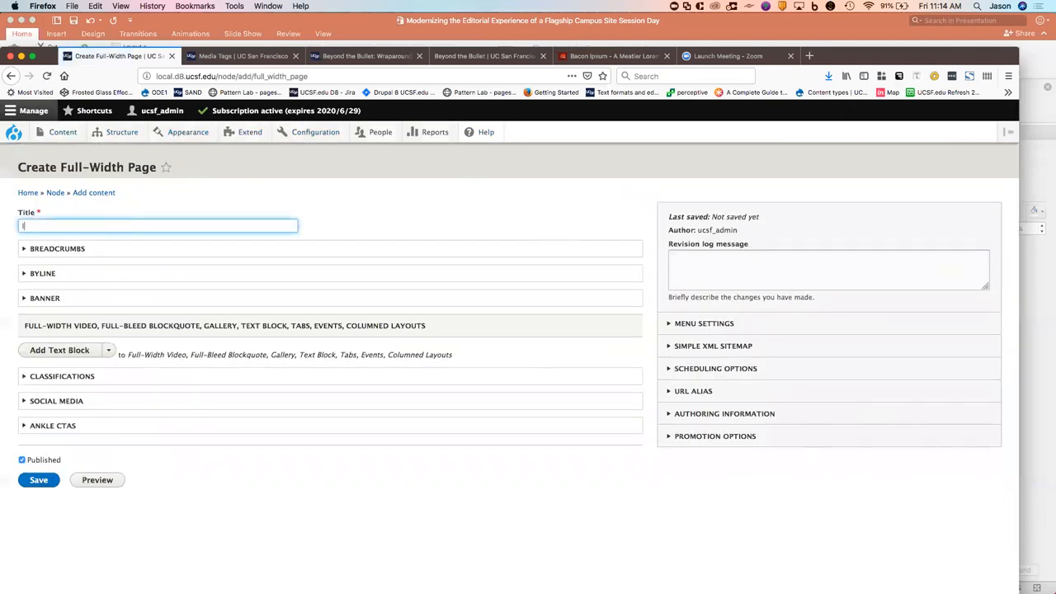
text(Fav)
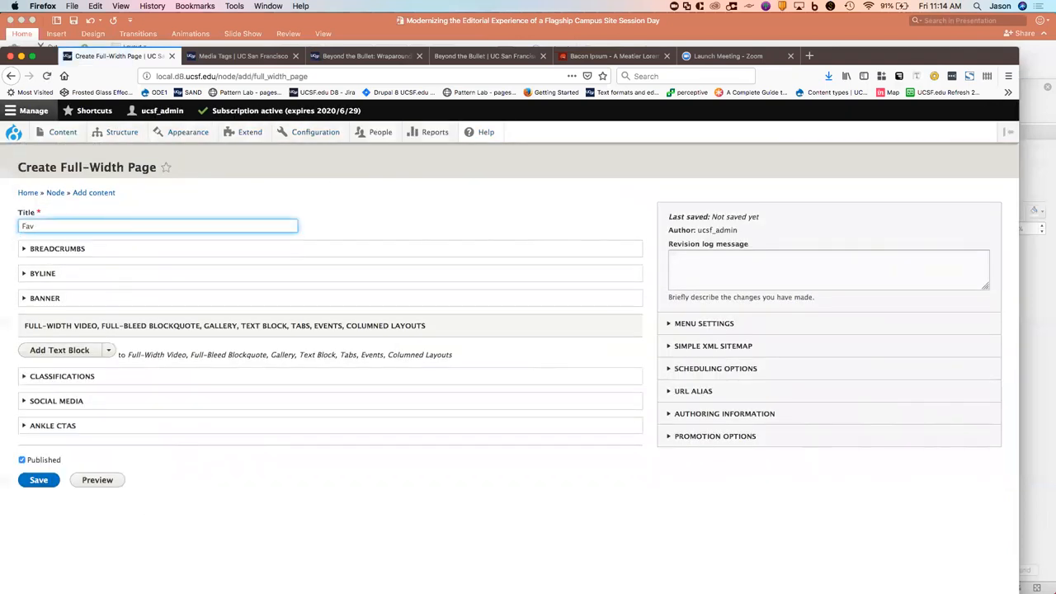
text(Fab Demo)
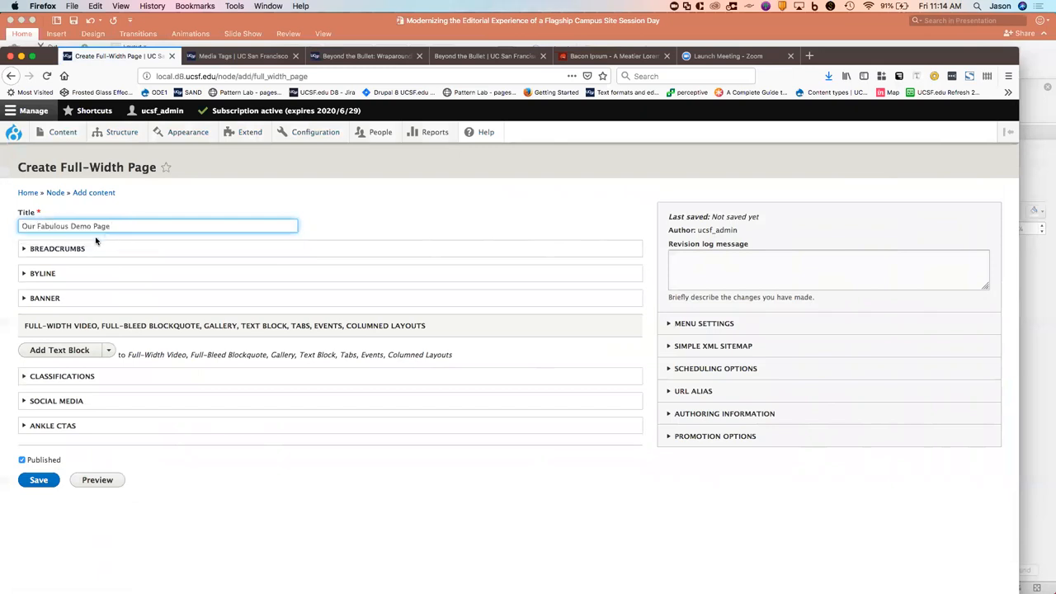
Expand the new page's banner settings and open the banner image picker
click(45, 298)
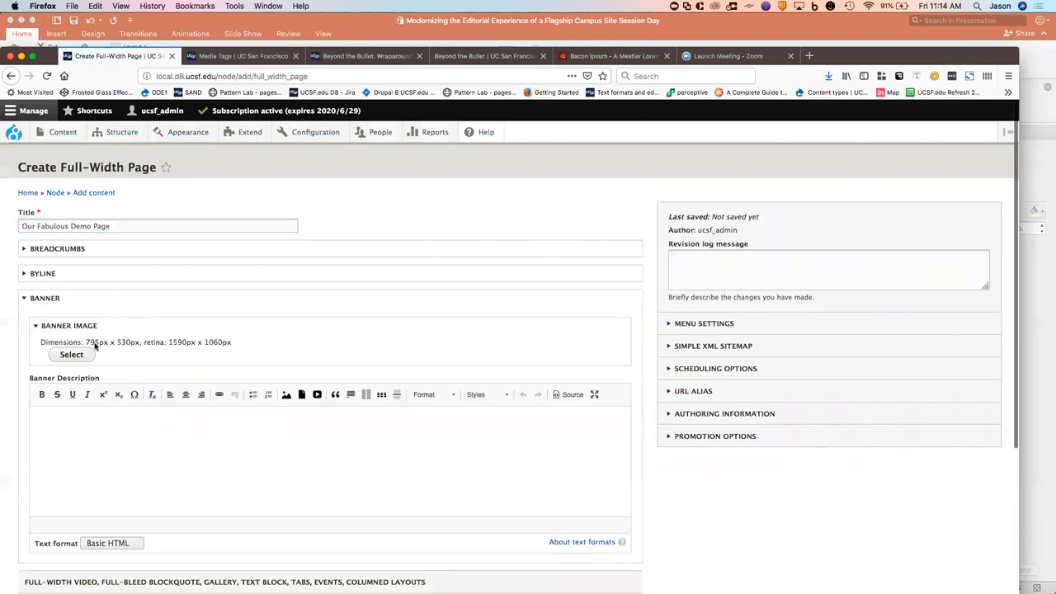
click(71, 354)
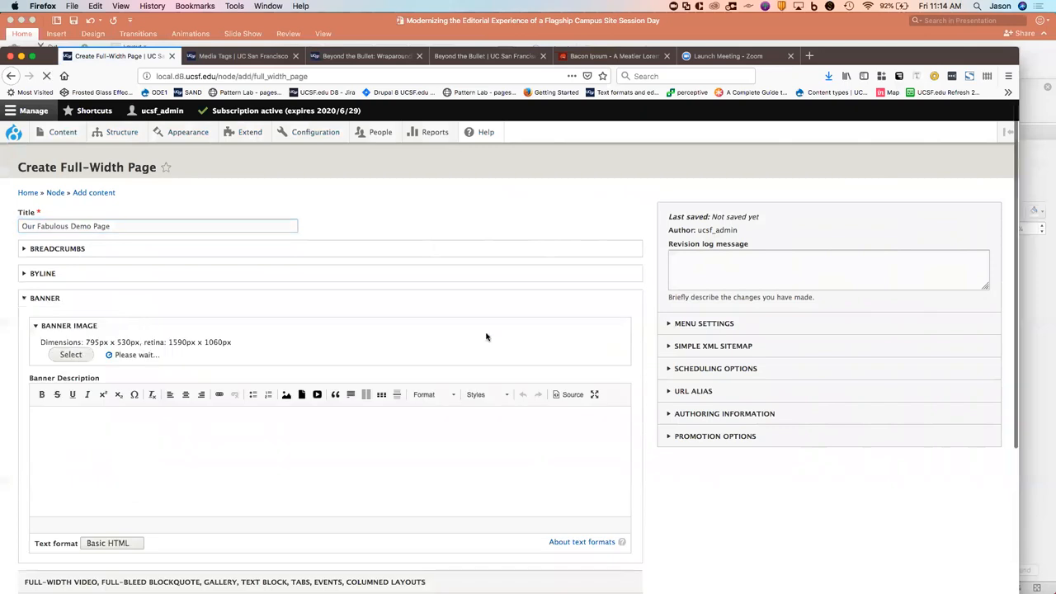
click(70, 355)
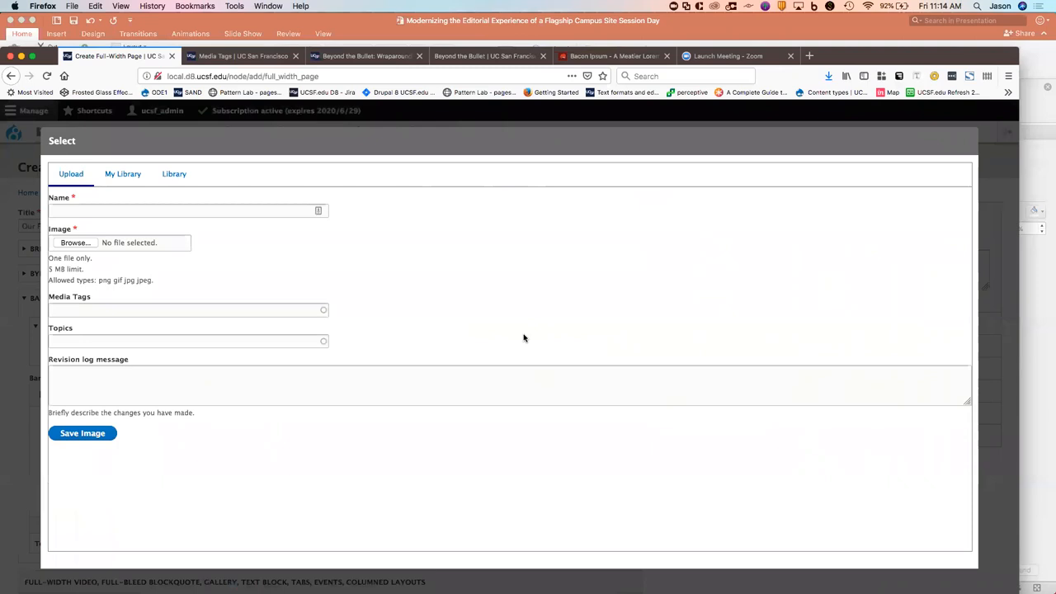
mouse_move(413, 111)
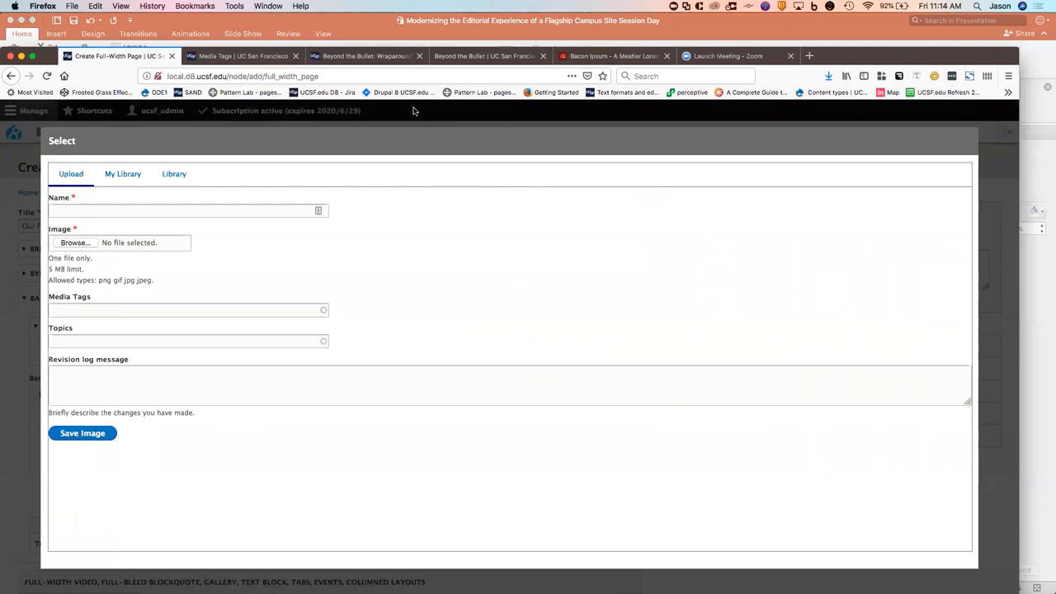
Browse My Library (22 images) and the 9097-item Library, then return to Upload
click(122, 174)
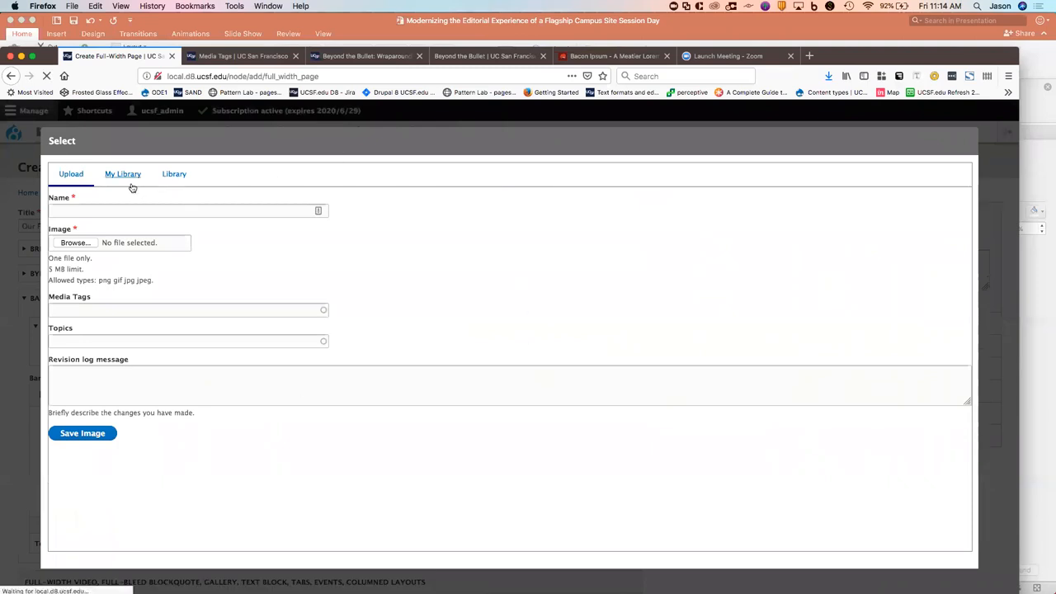
click(122, 174)
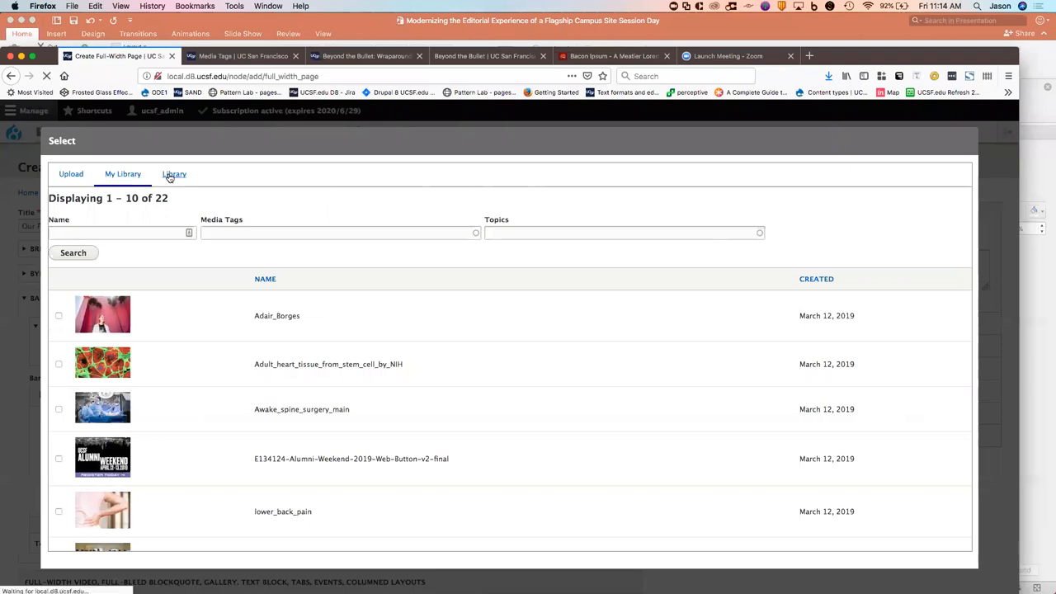
click(174, 175)
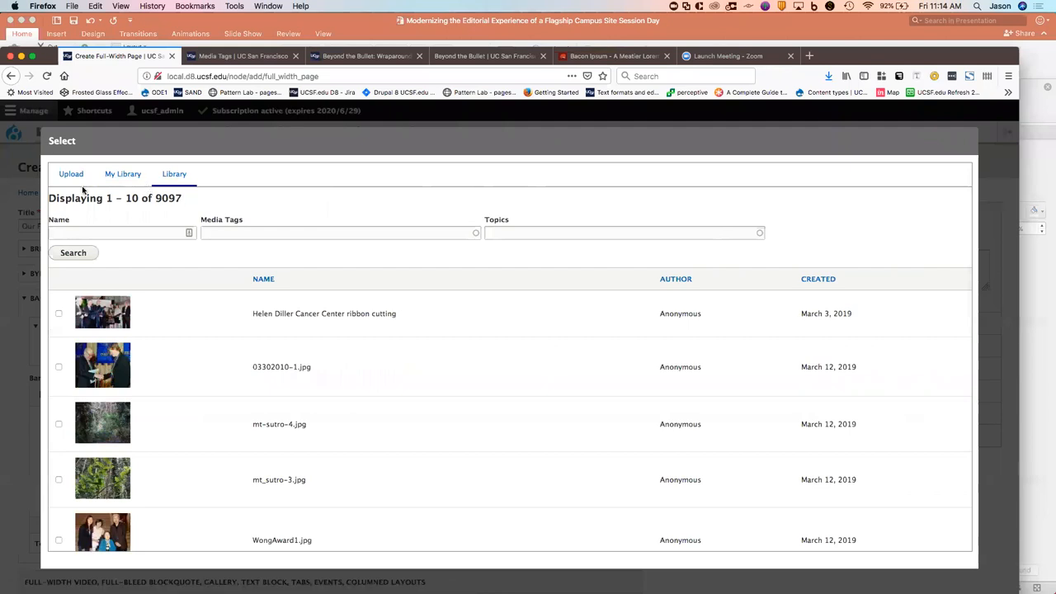
click(71, 174)
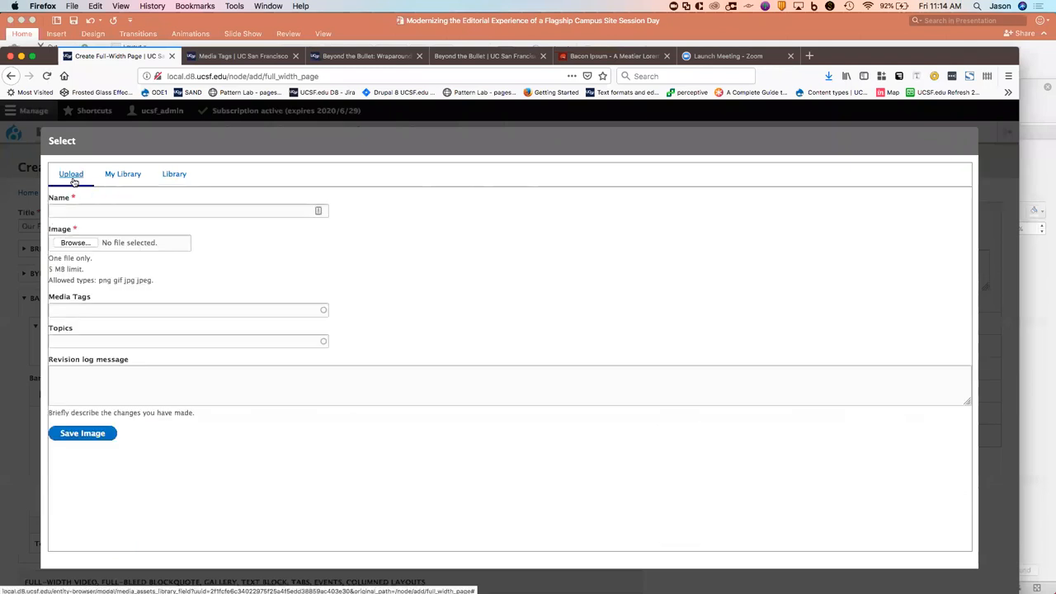
mouse_move(163, 199)
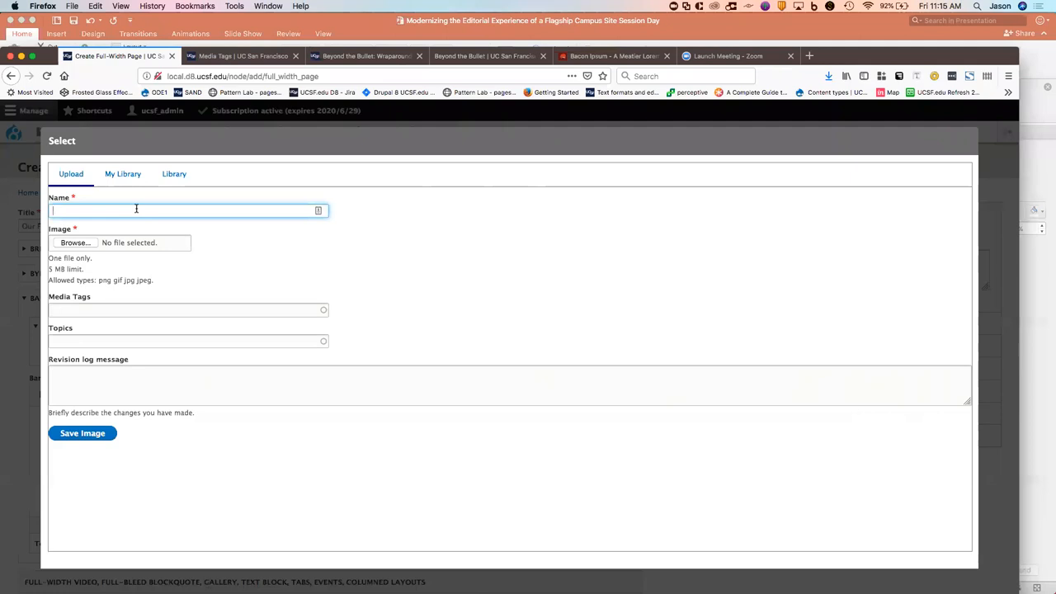
Upload the sugar image as 'Banner Image', alt 'Sugar is good', tagged Graphic/Promo, and save
text(Banner Image)
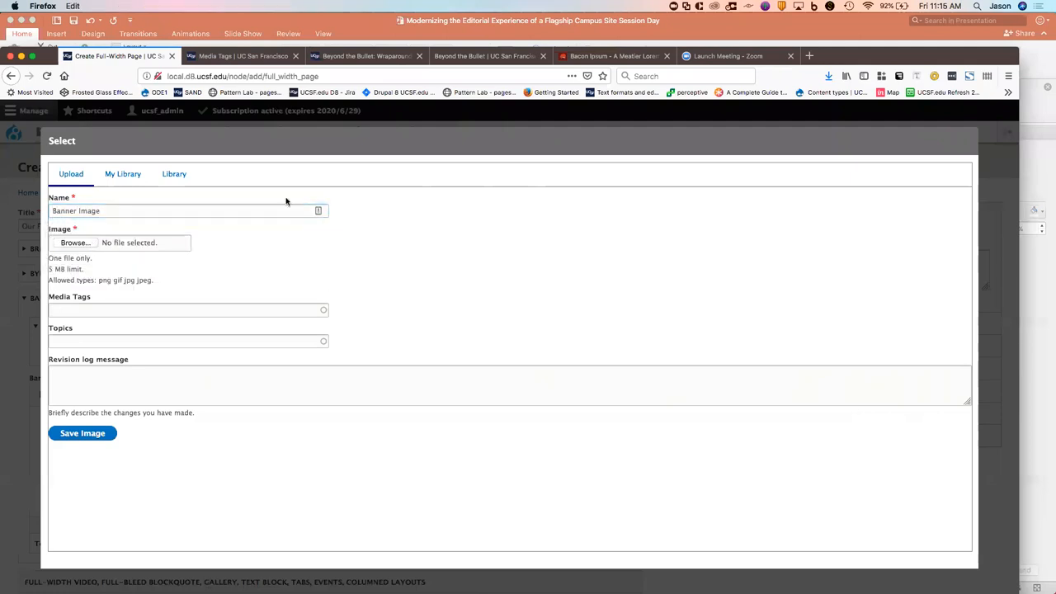
click(75, 242)
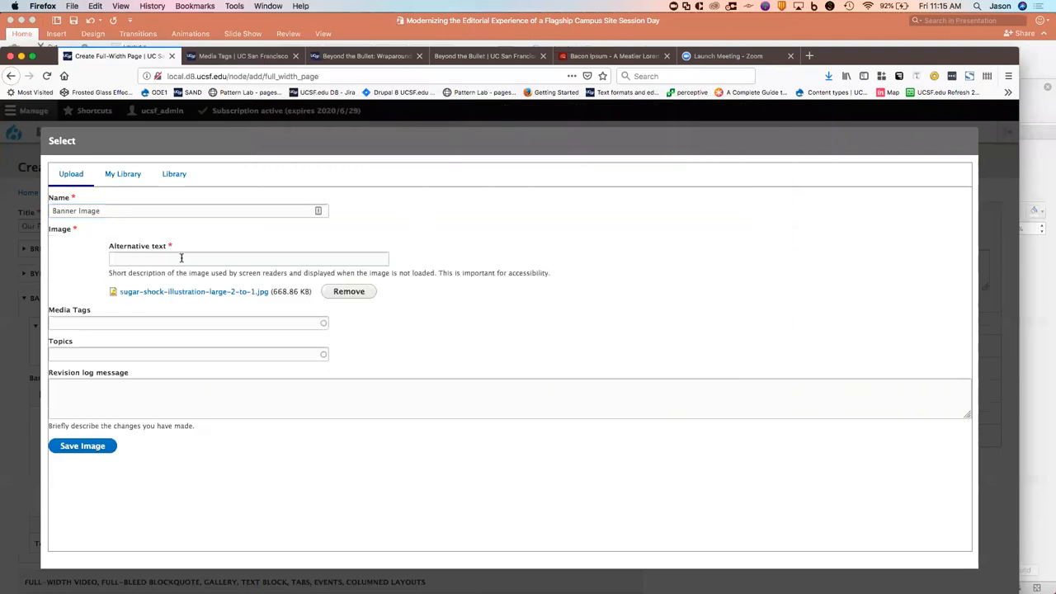
text(Sugar)
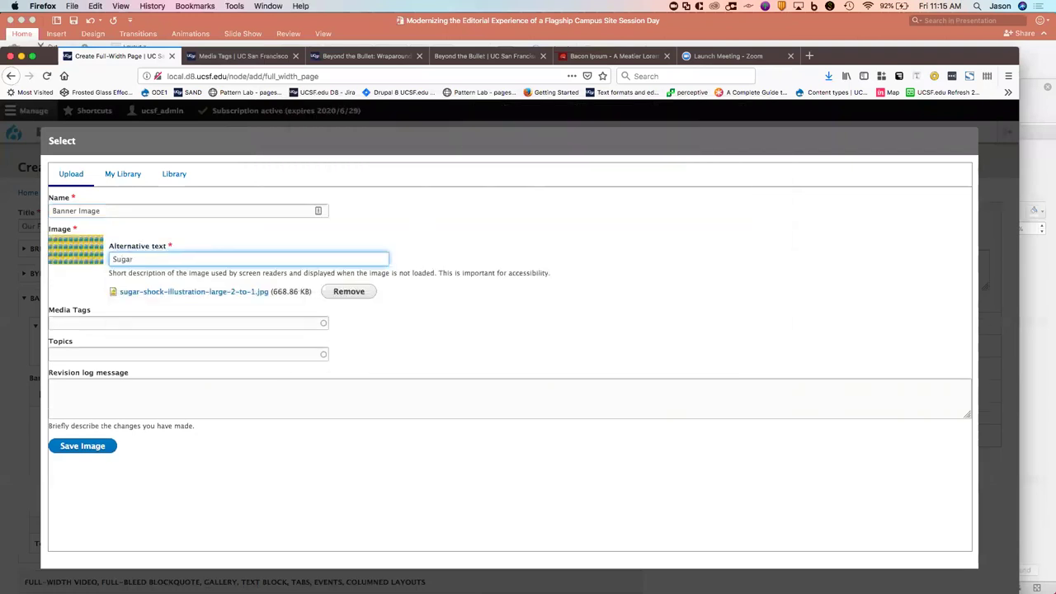
text(is good)
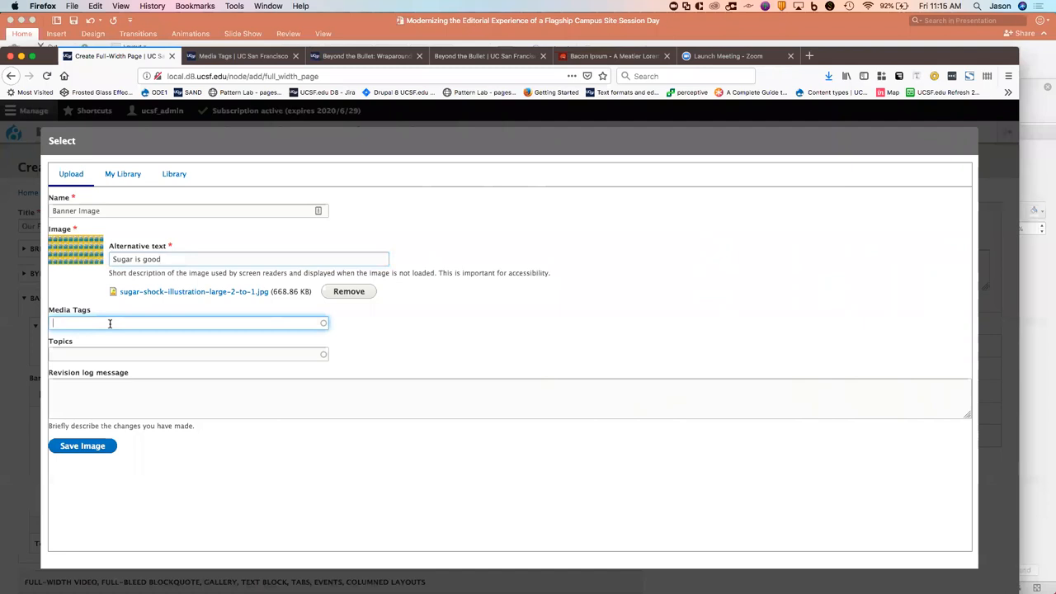
text(Prom)
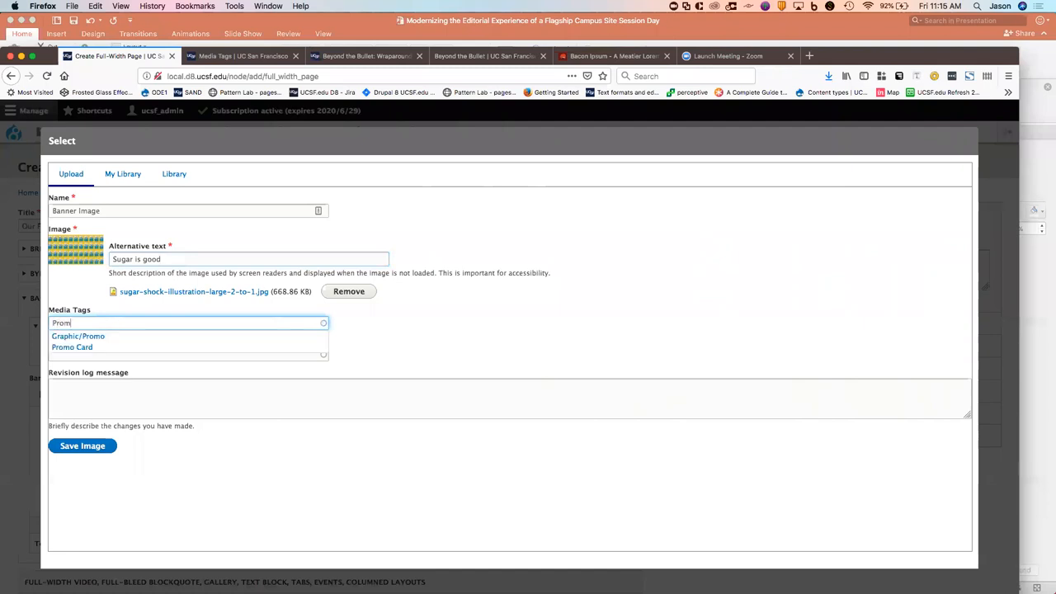
click(77, 336)
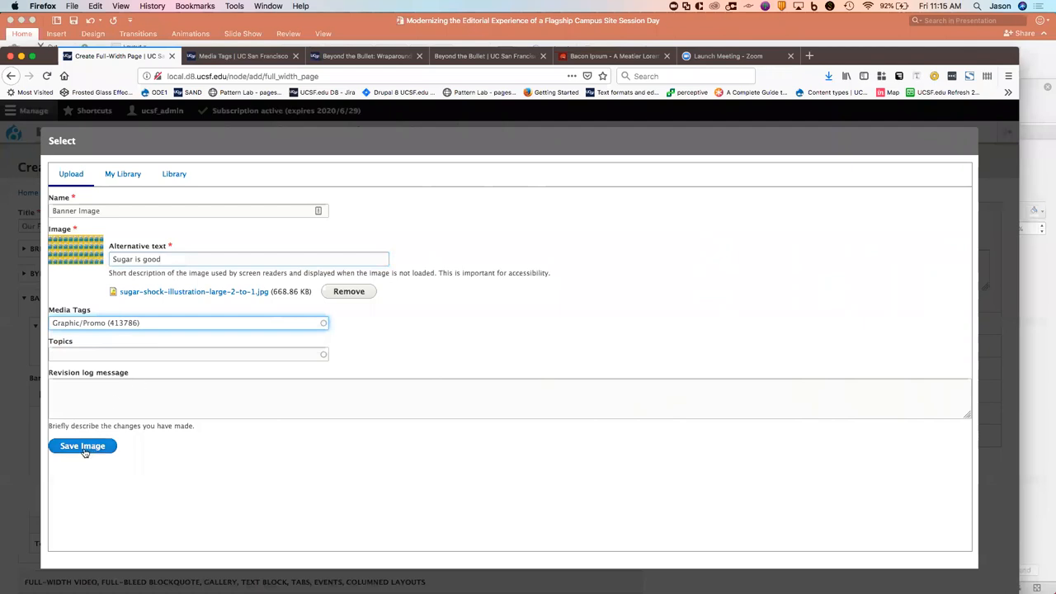
click(82, 445)
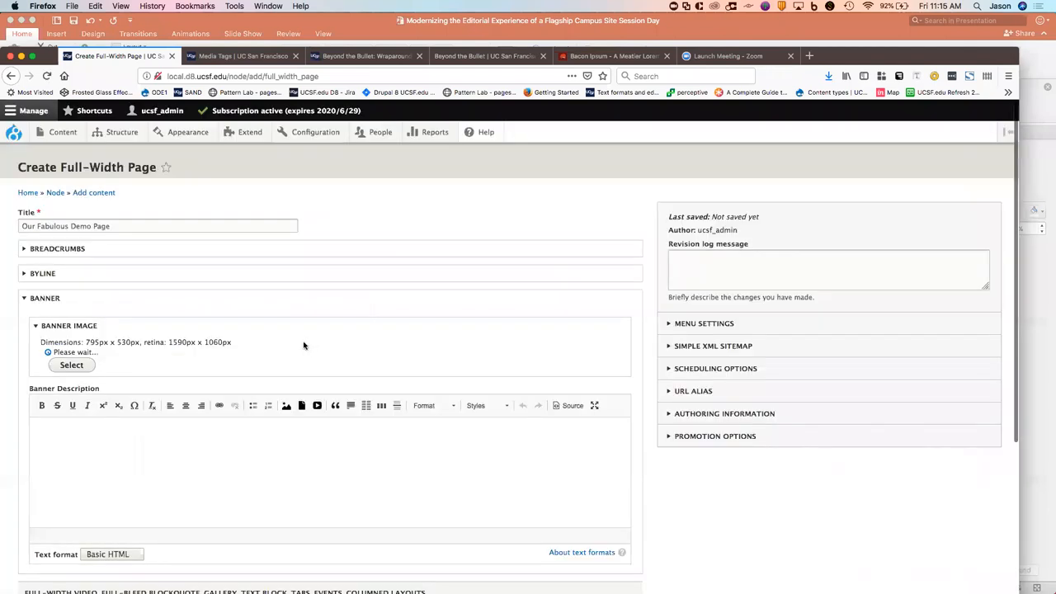
Copy the first Bacon Ipsum paragraph into the page's Banner Description field
click(71, 365)
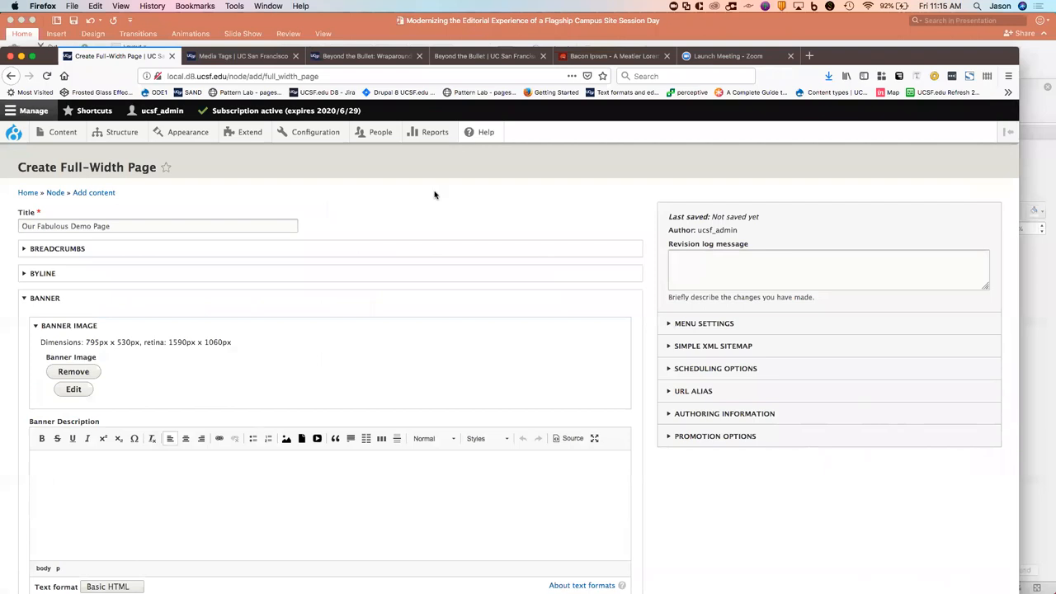
click(614, 55)
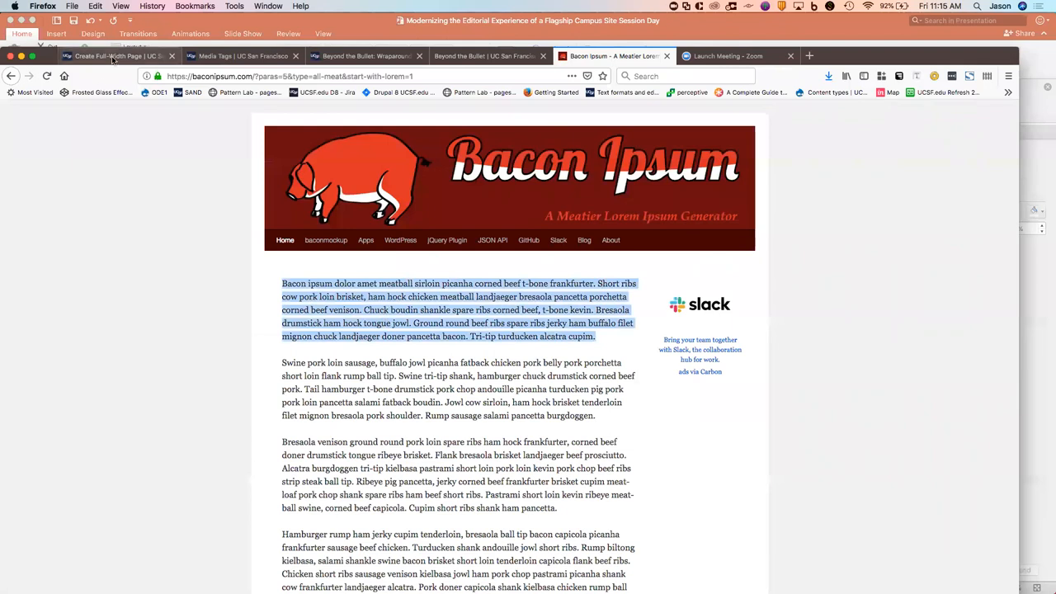
click(115, 56)
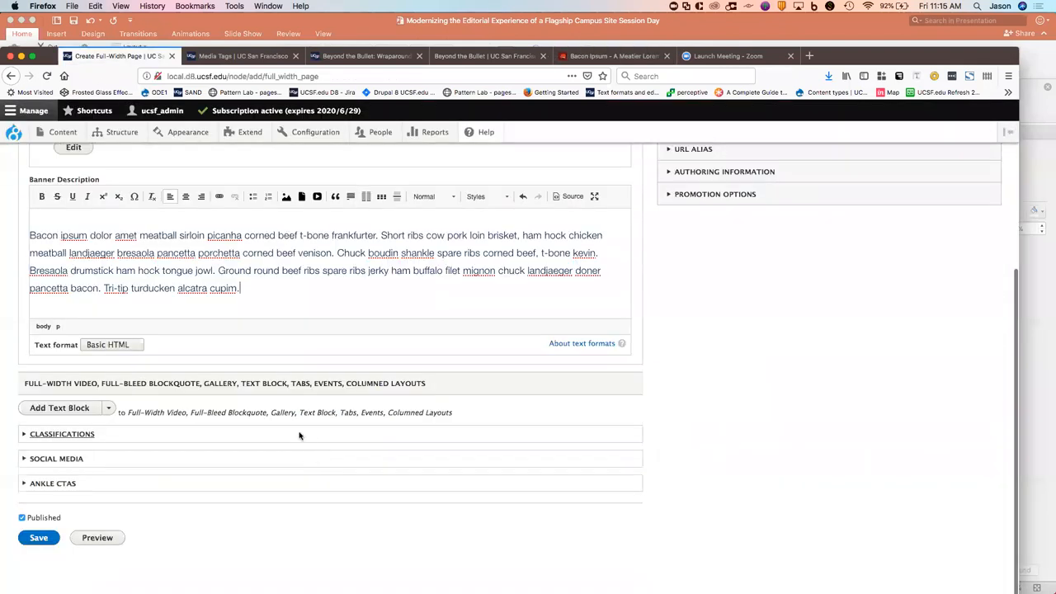
mouse_move(109, 411)
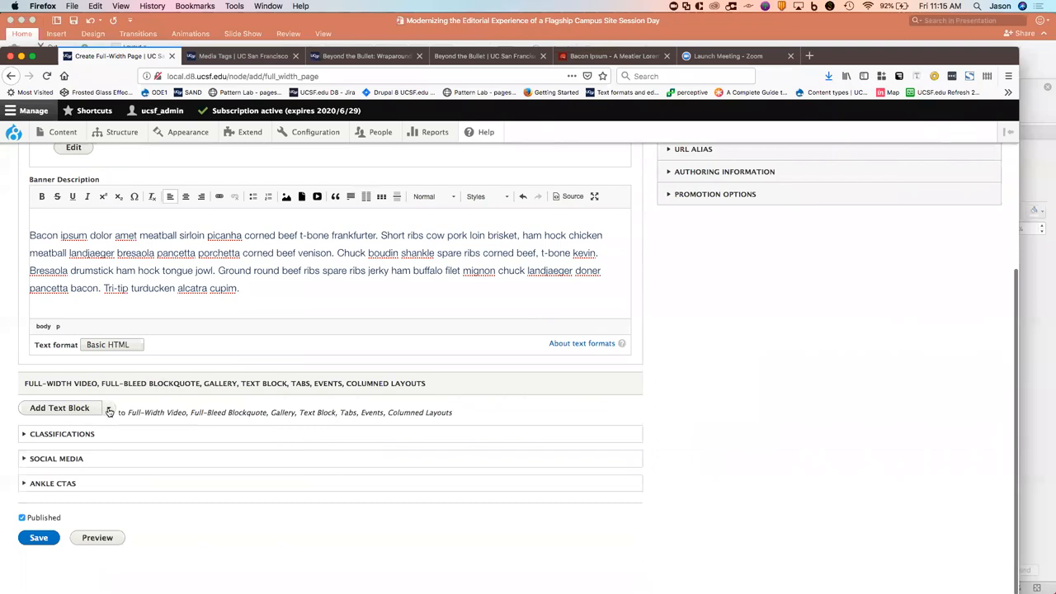
Add an Even-Width Column row from the full list of component types
click(59, 408)
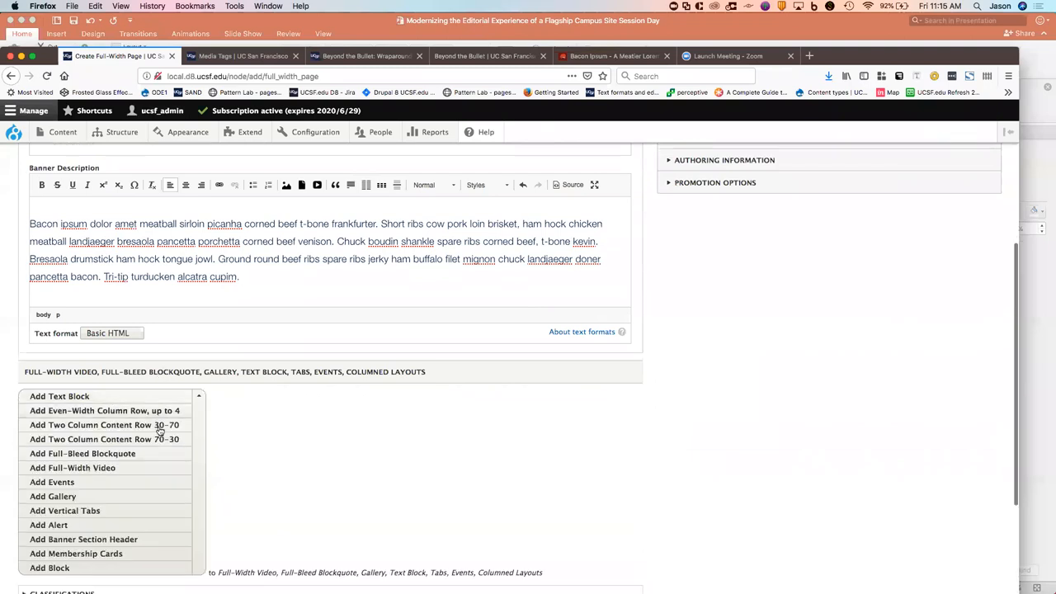
scroll(down, 3)
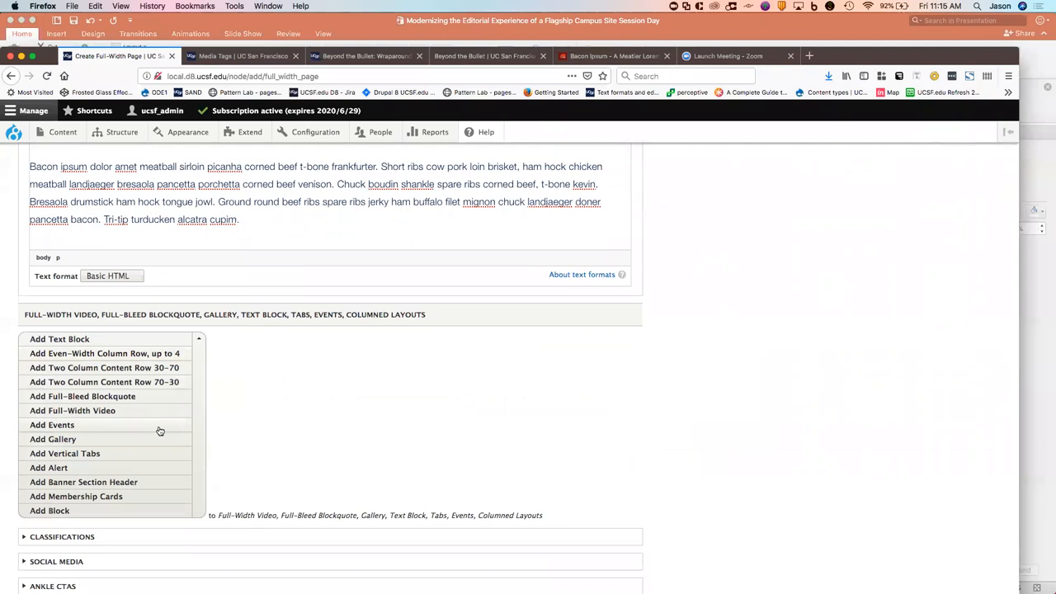
mouse_move(164, 396)
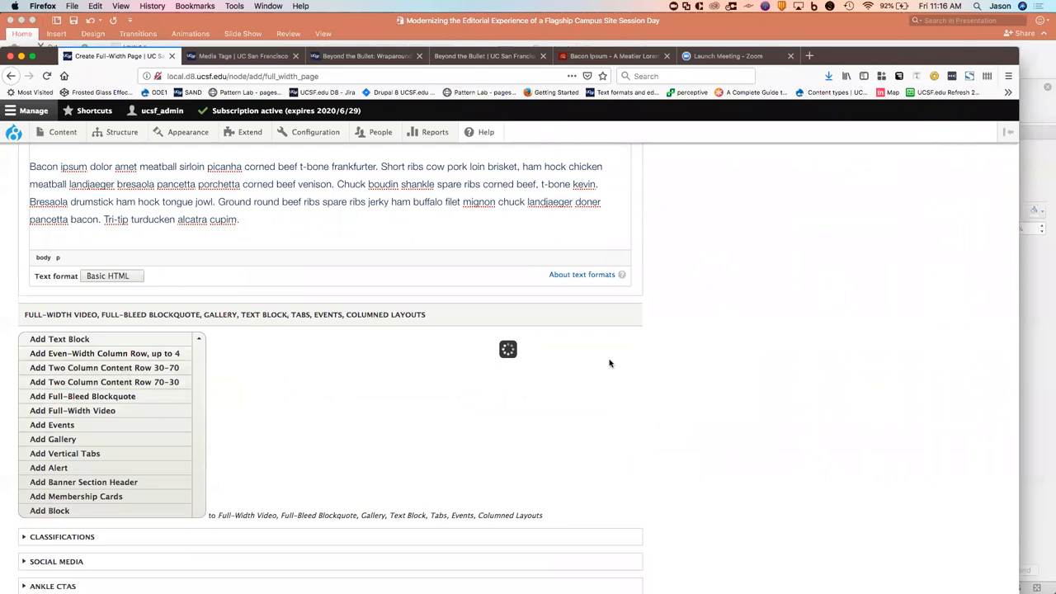
click(104, 354)
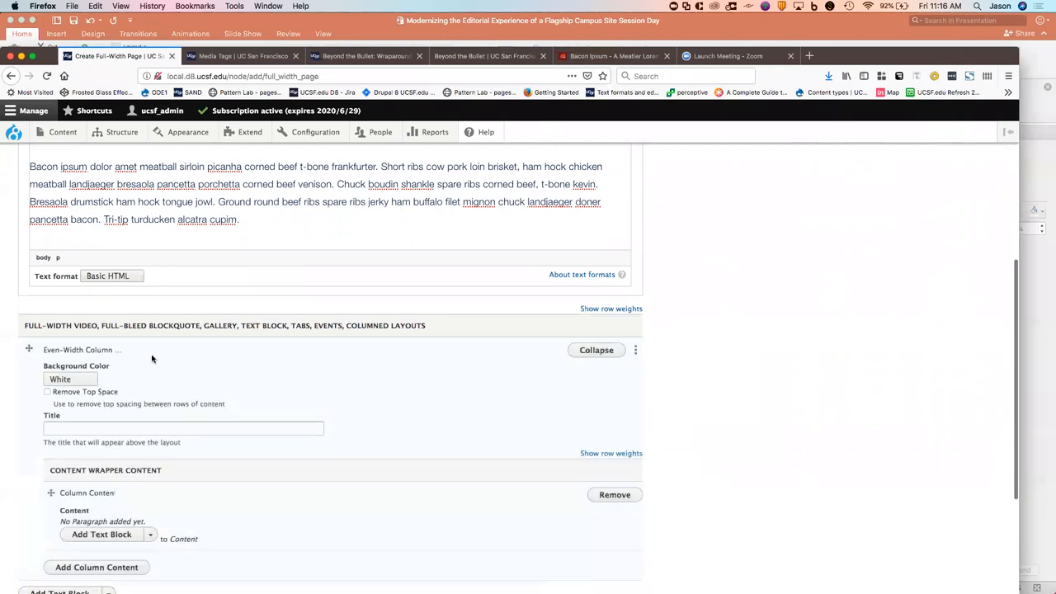
Keep the column row's background White and title it 'Testing'
click(69, 379)
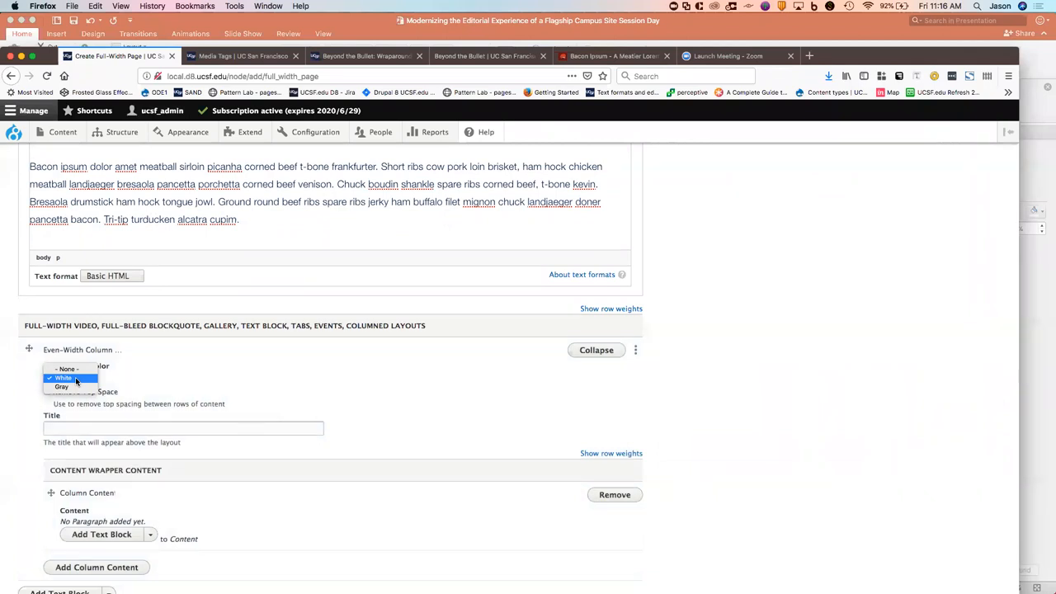
click(63, 378)
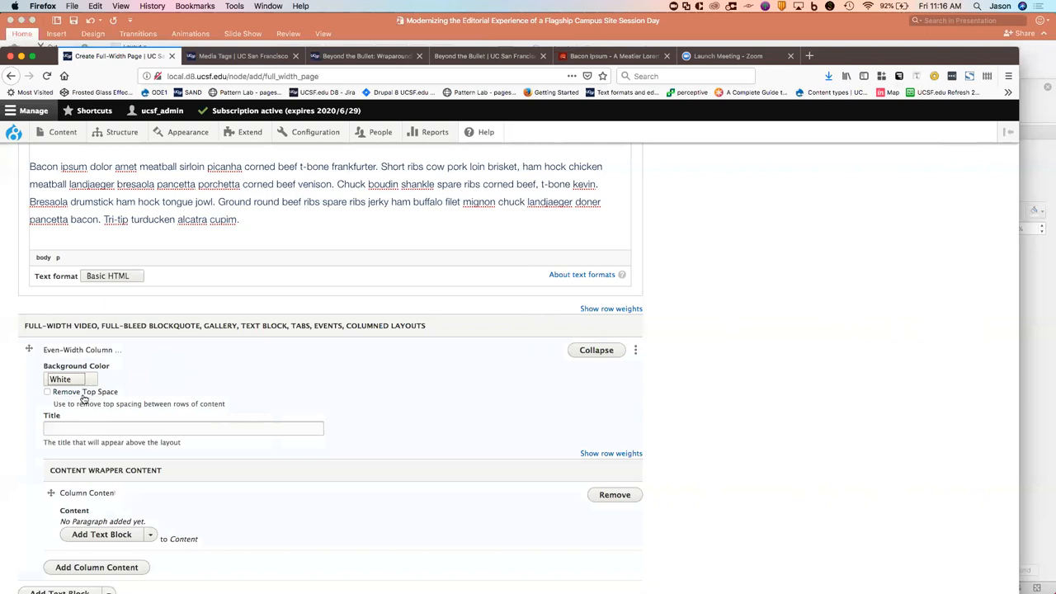
mouse_move(110, 406)
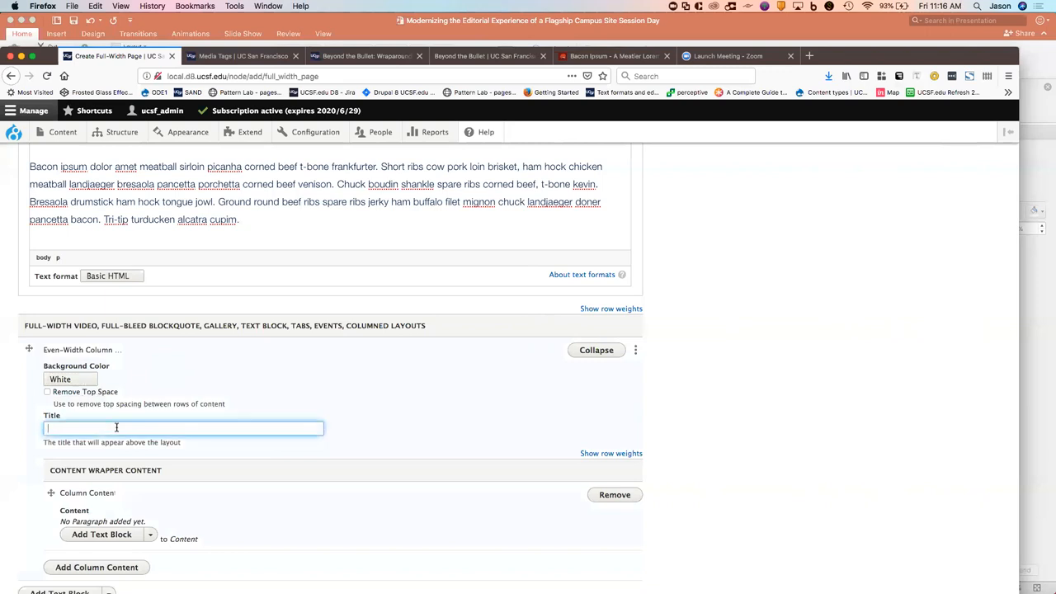
text(Testing)
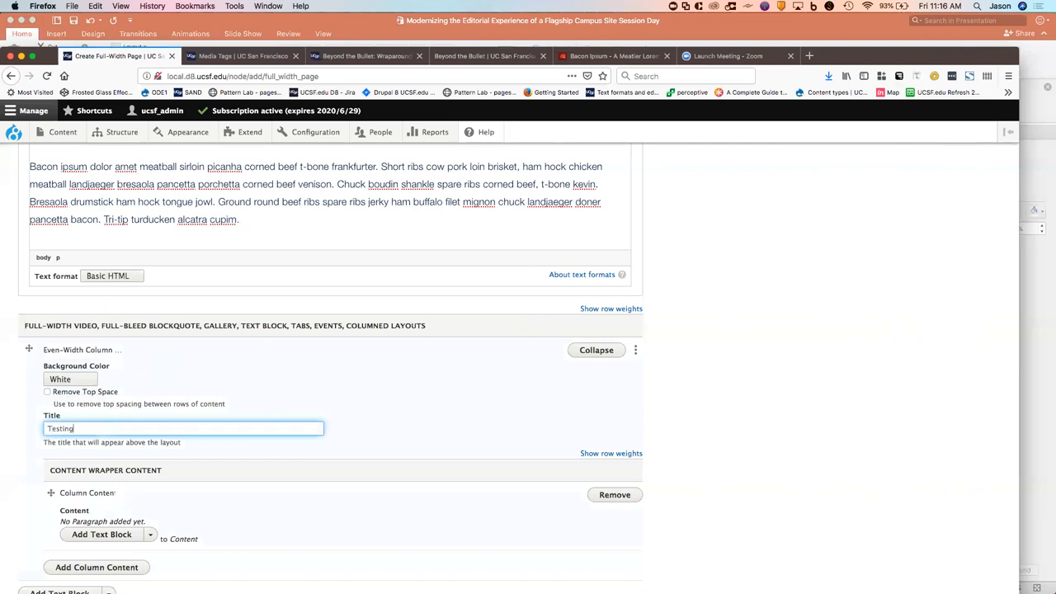
scroll(down, 3)
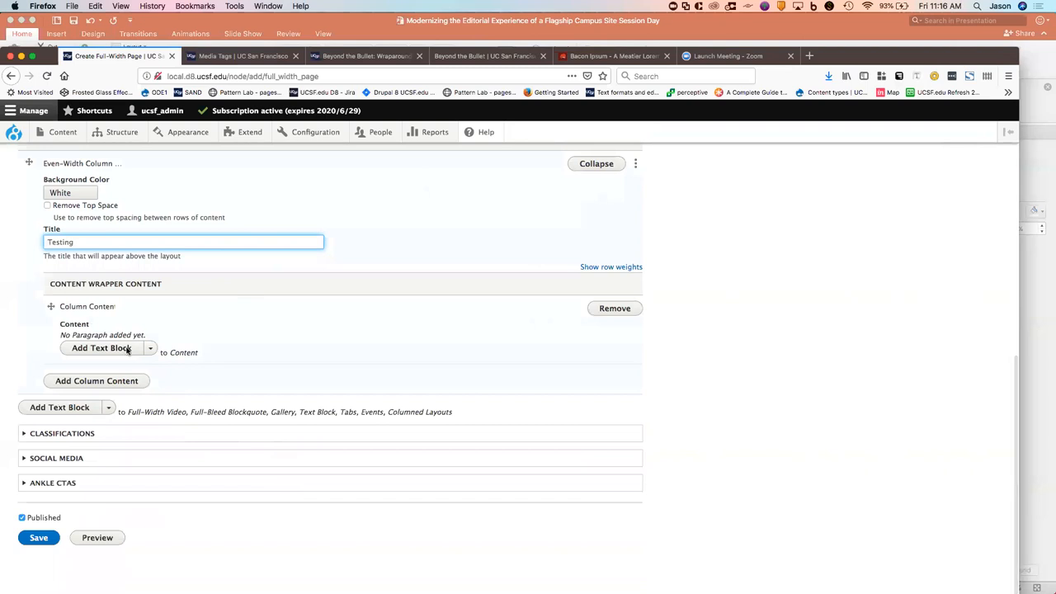
Put a Bacon Ipsum text block in the first column and add a second, empty column
click(102, 347)
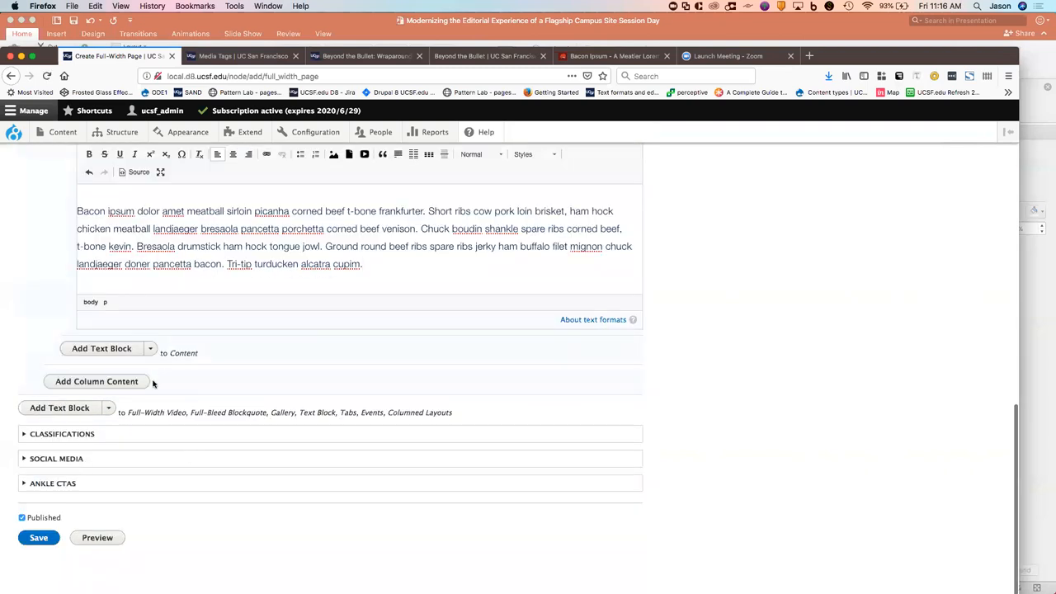
click(94, 381)
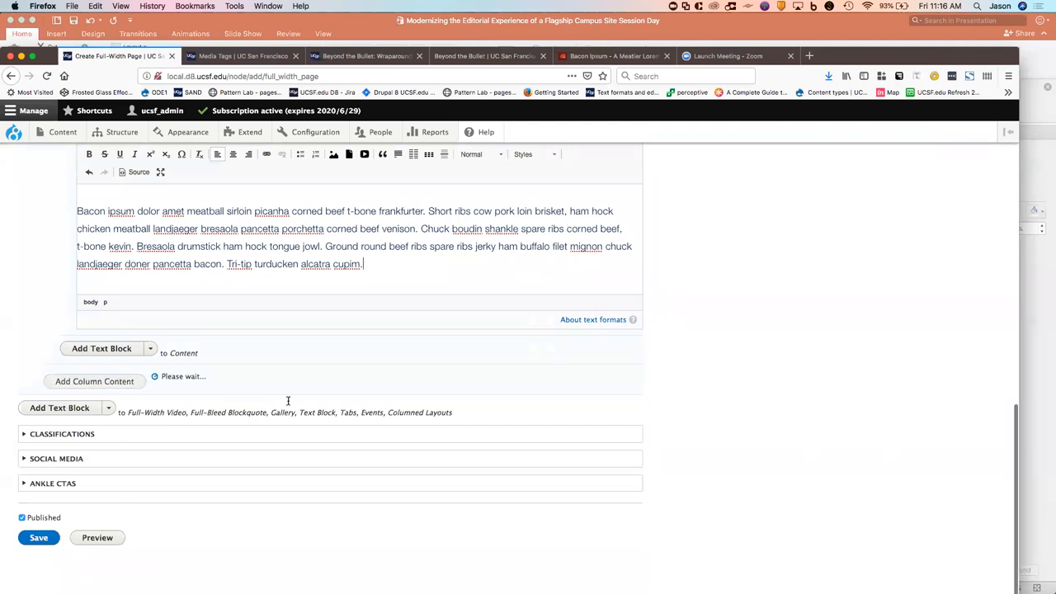
click(95, 382)
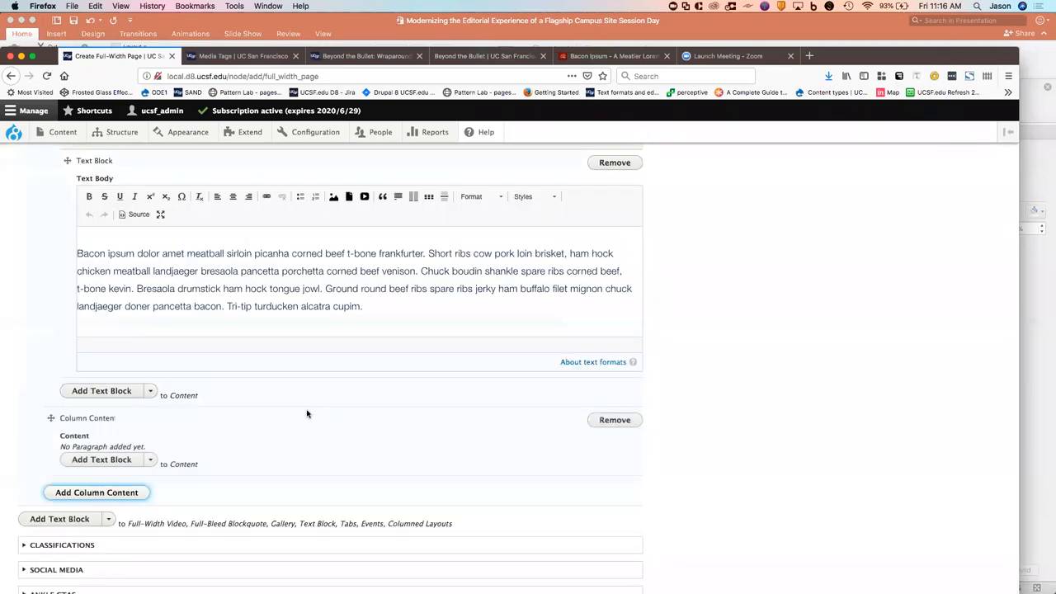
click(151, 460)
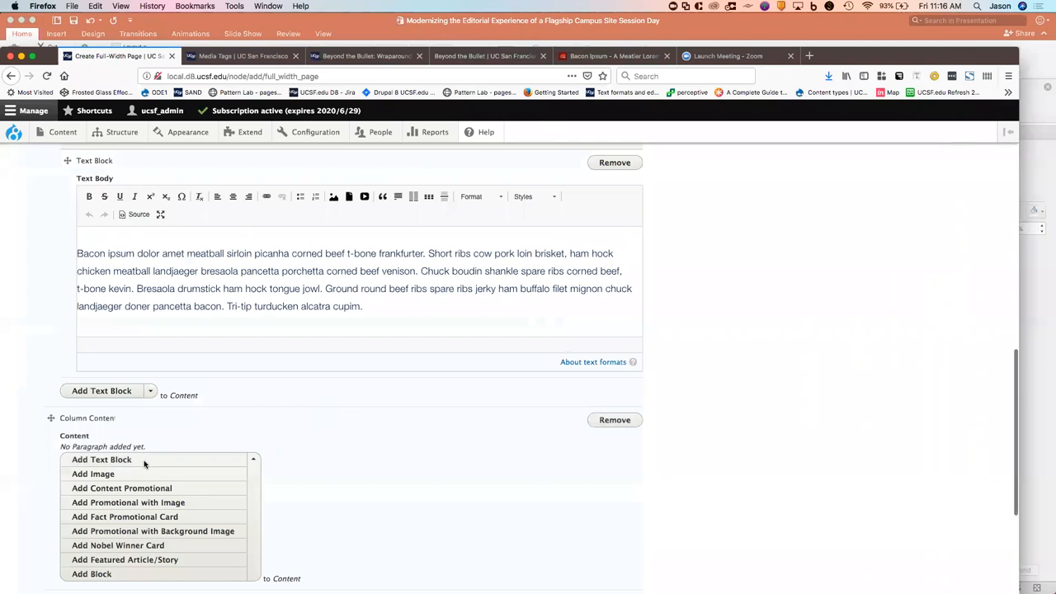
click(101, 460)
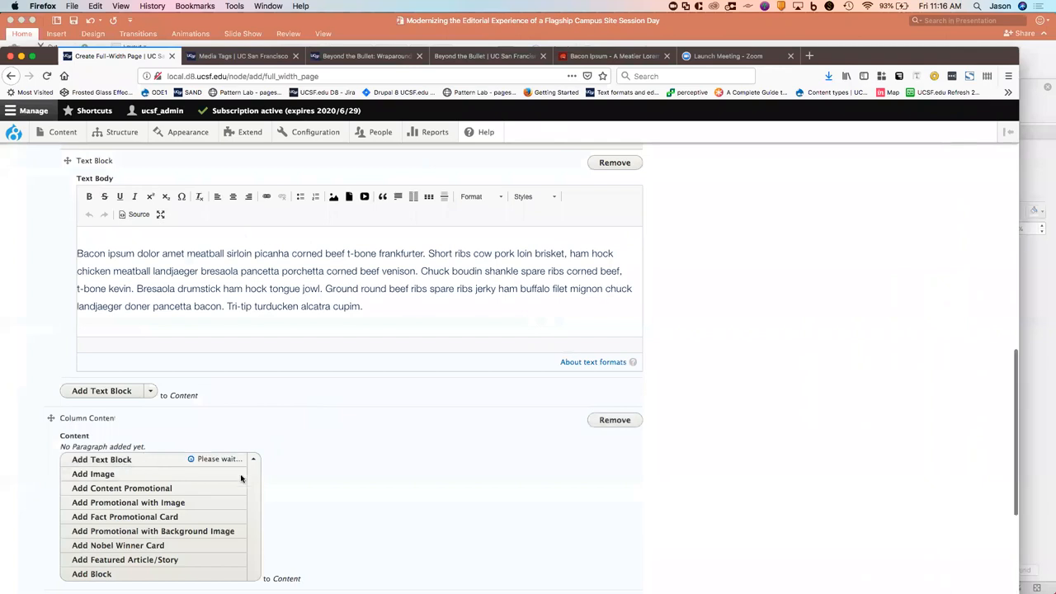
click(101, 459)
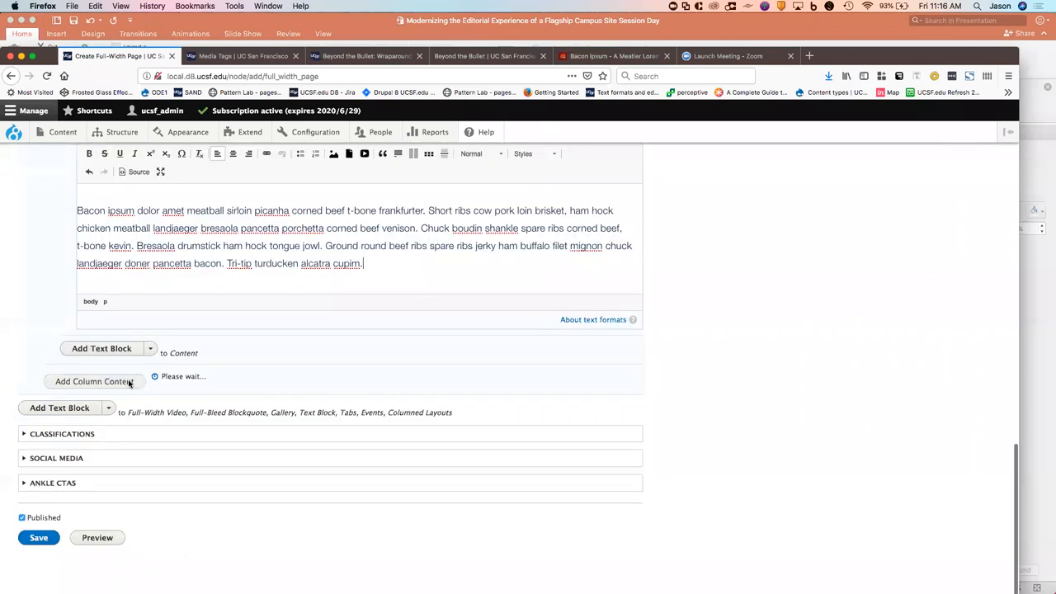
click(94, 382)
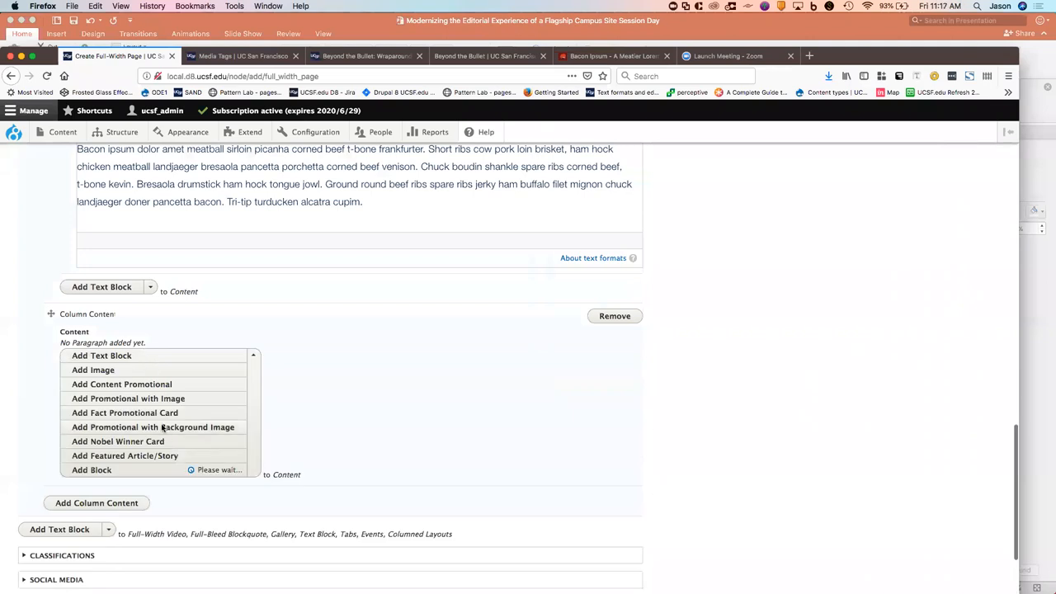
Add a Promotional with Background Image item titled 'Something' with a Green textbox background
click(128, 399)
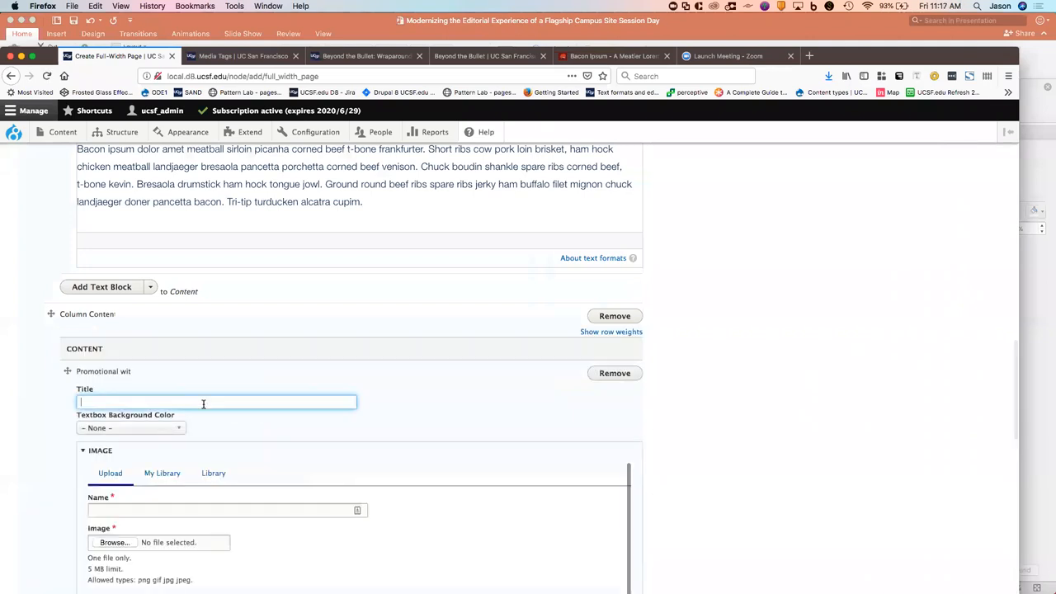
text(Somethub)
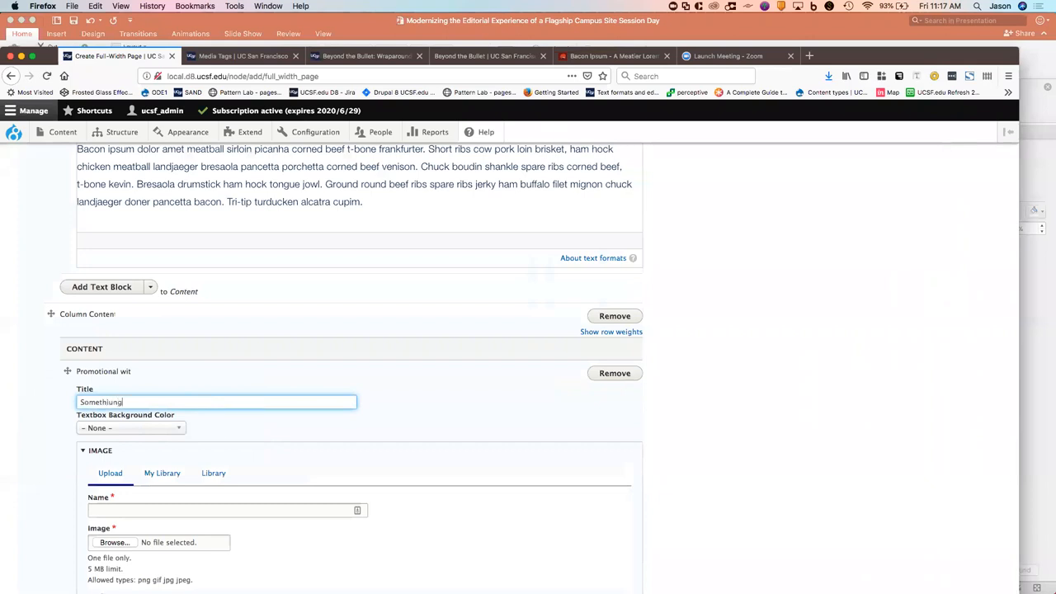
click(129, 427)
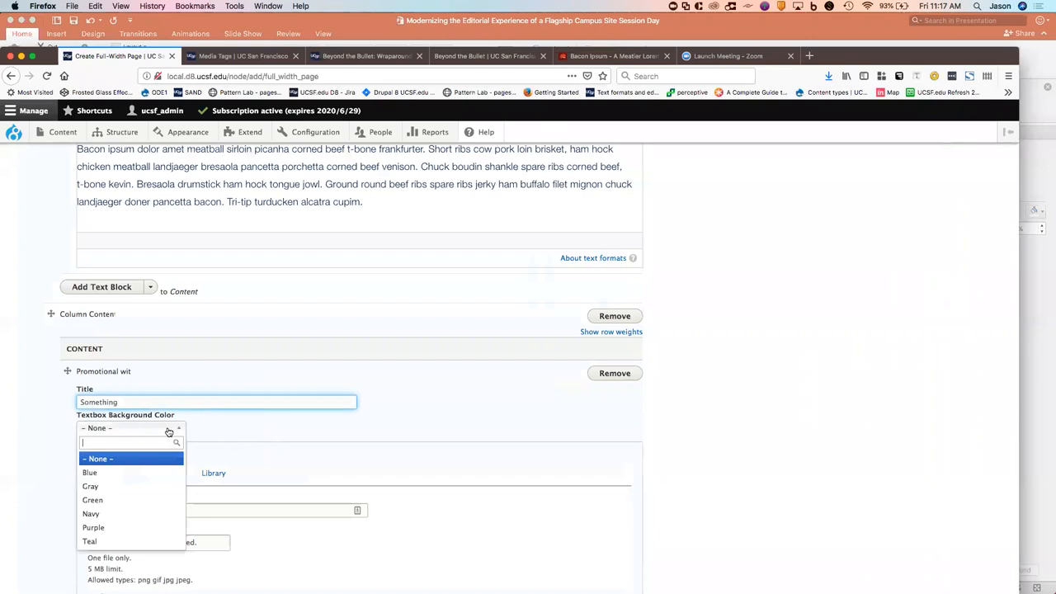
click(90, 486)
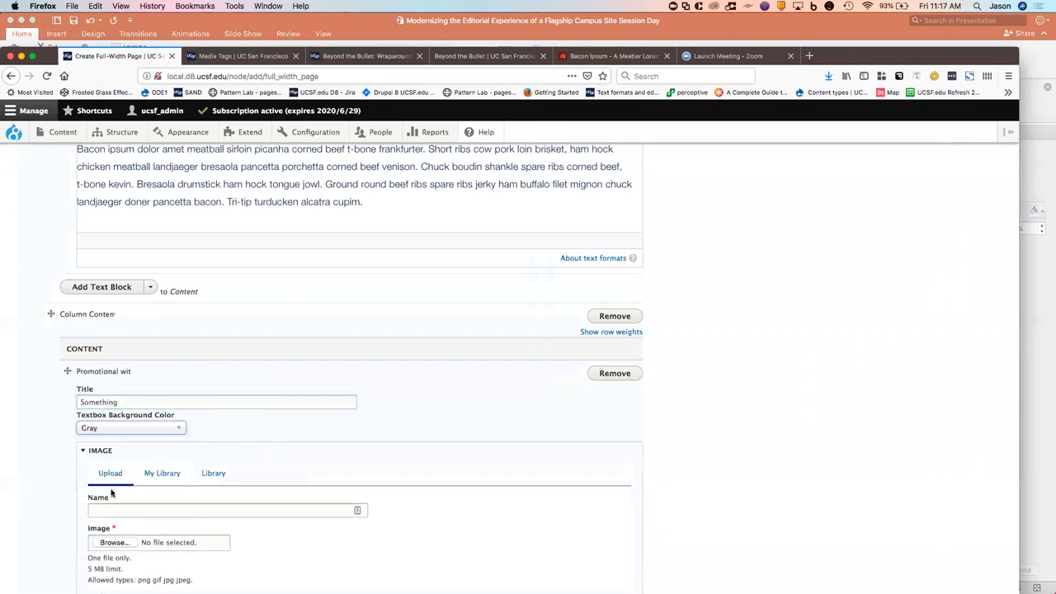
click(130, 427)
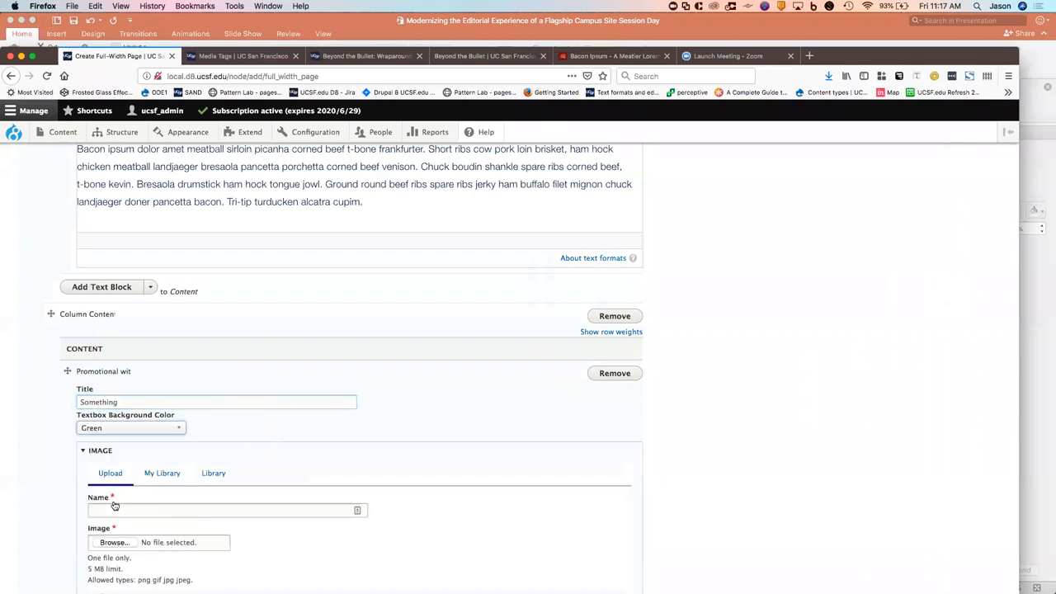
mouse_move(162, 505)
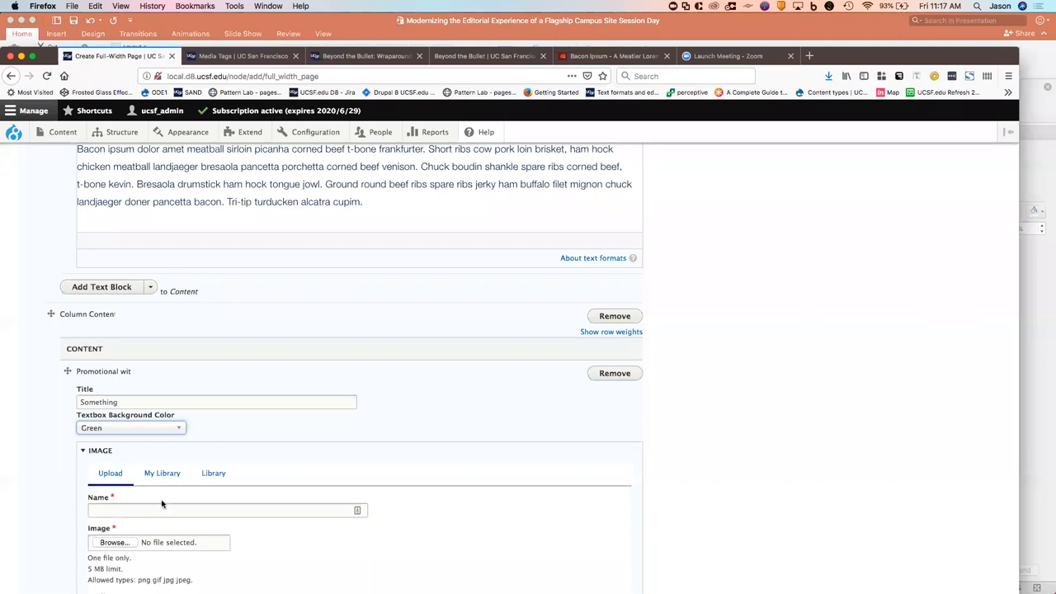
Filter the promo image picker's My Library images by the Promo Card media tag
scroll(down, 3)
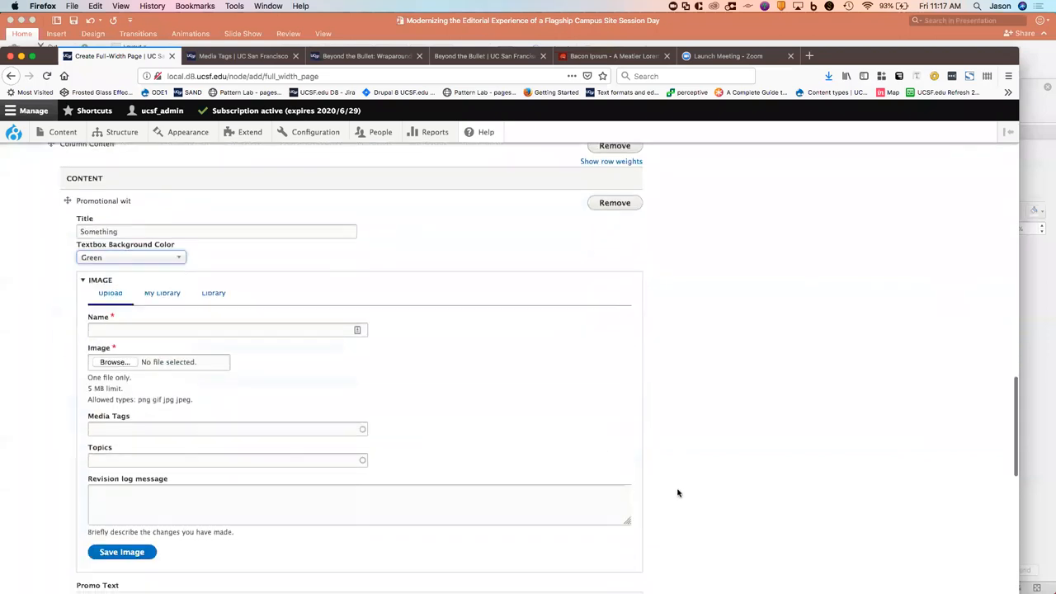
click(162, 302)
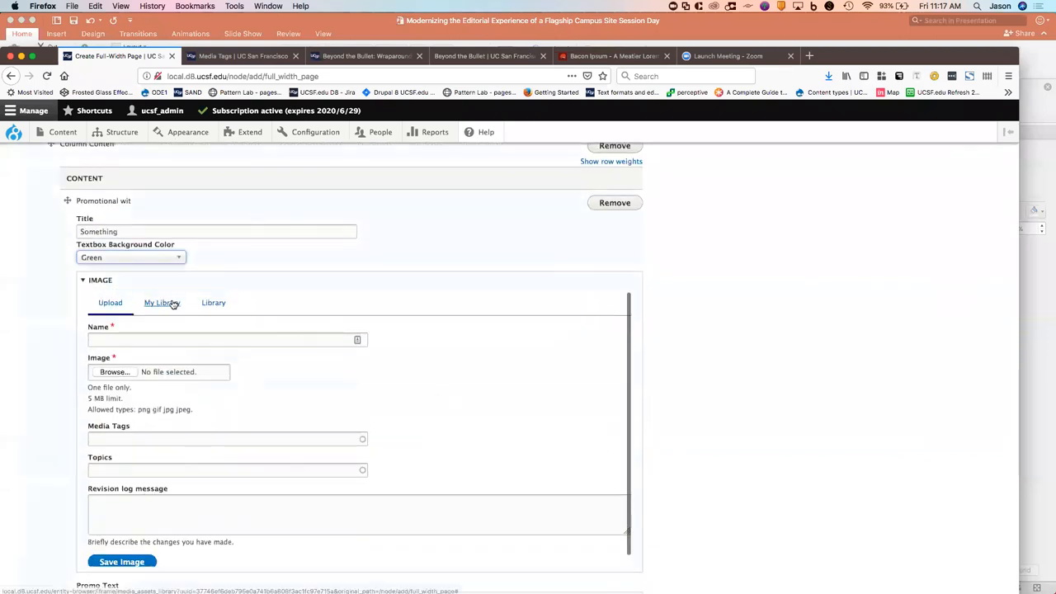
click(162, 303)
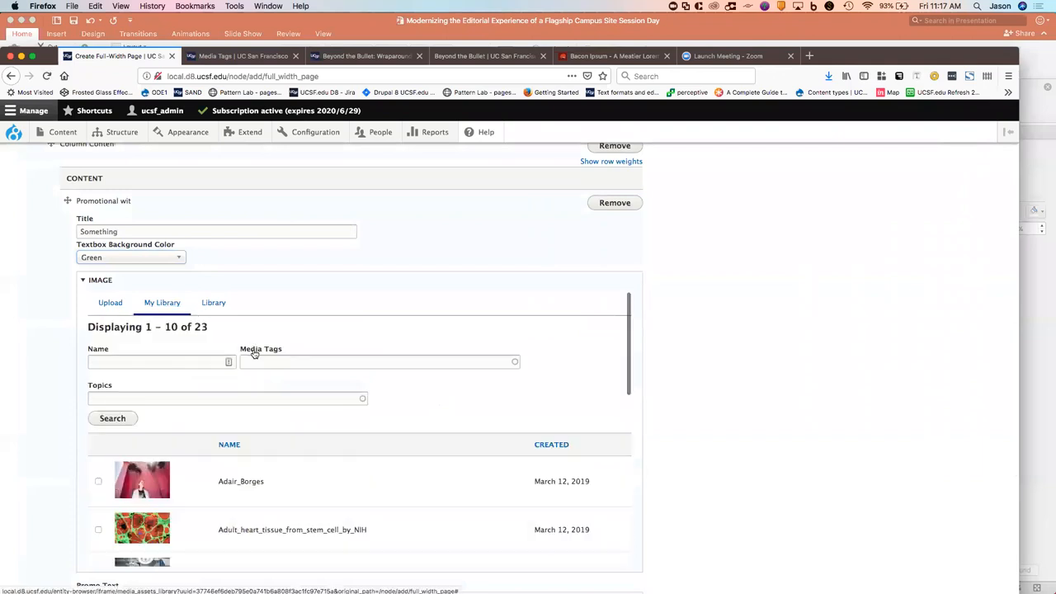
text(promo)
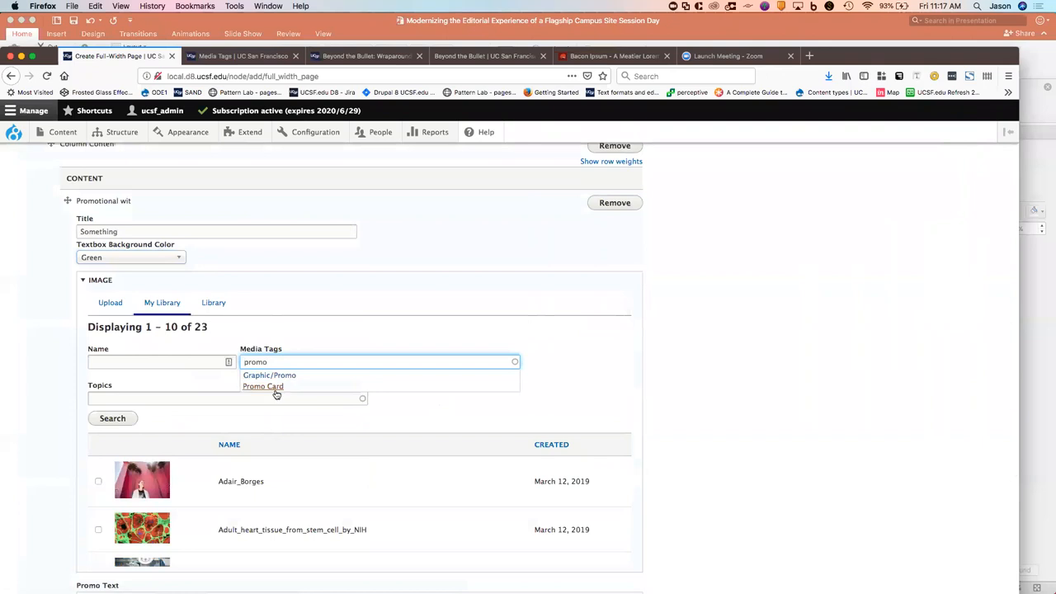
click(262, 387)
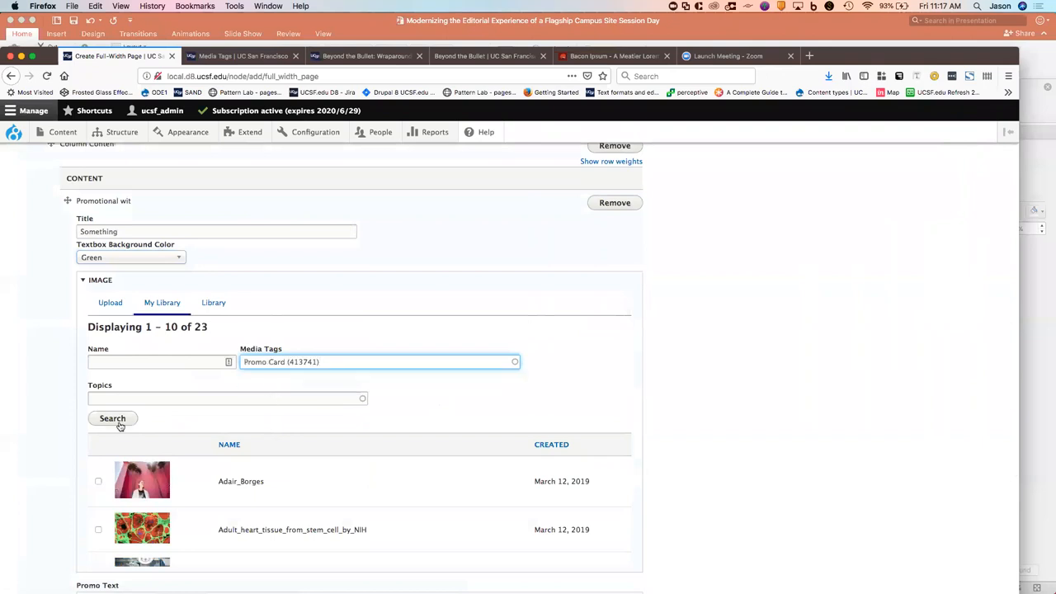
click(112, 418)
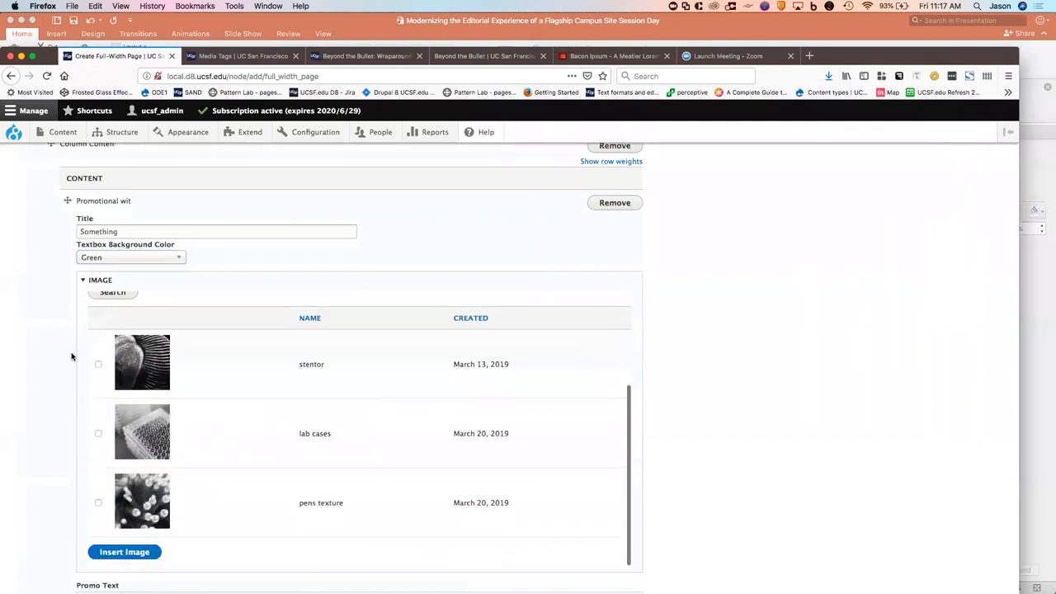
scroll(down, 3)
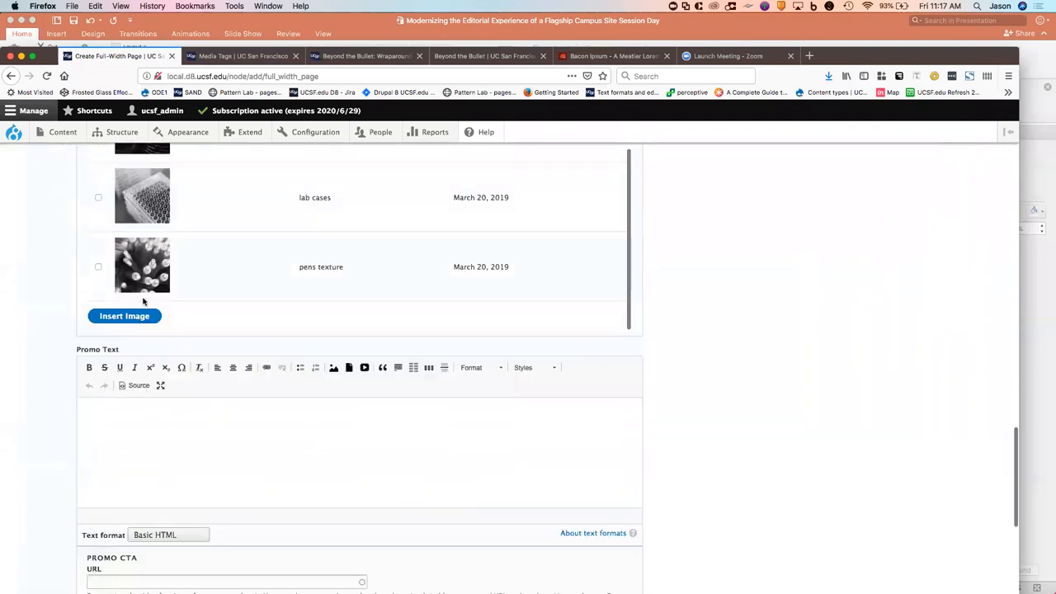
Set the promo link text to 'See me' and save the page
scroll(down, 3)
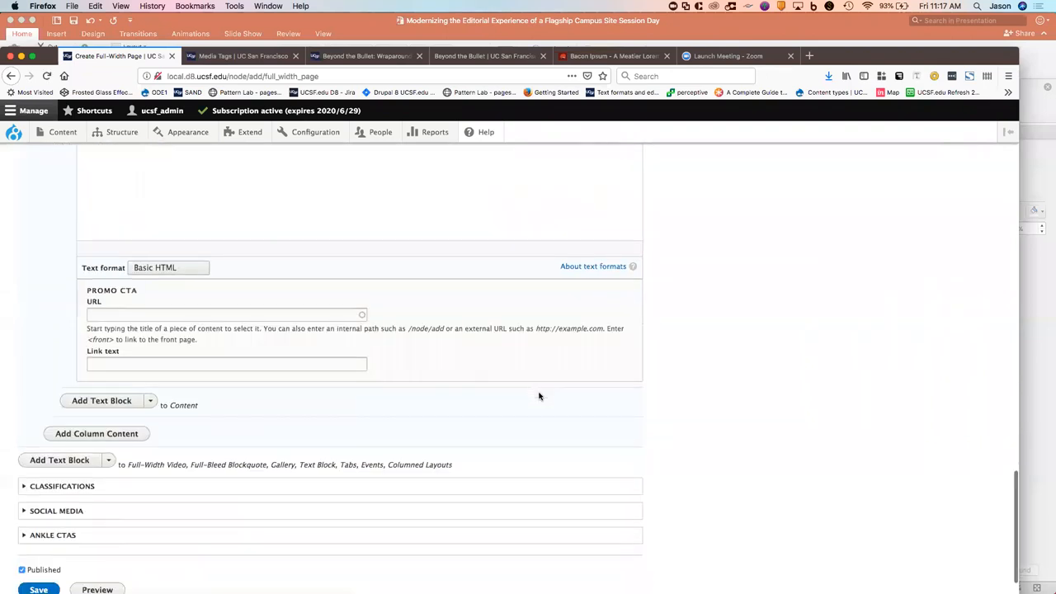
scroll(up, 3)
text(Bacon ipsum dolor amet meatball sirloin picanha.)
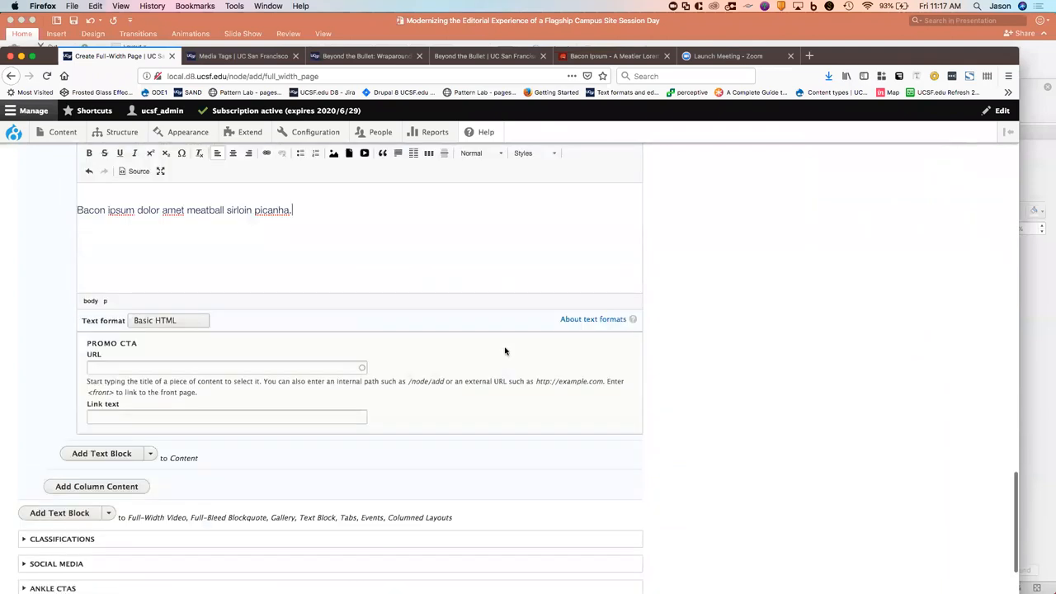
click(227, 417)
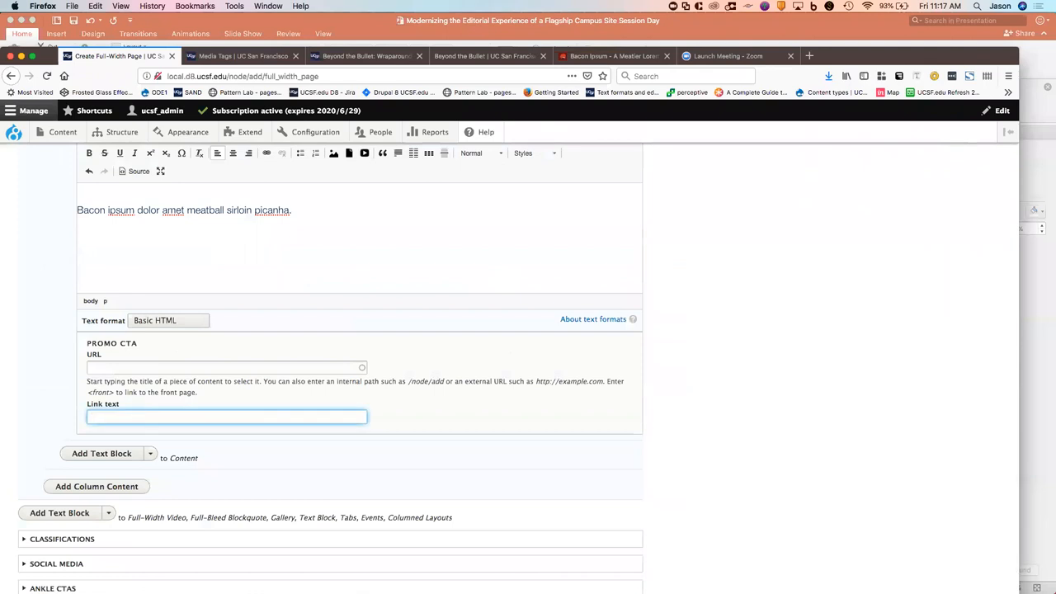
text(See me)
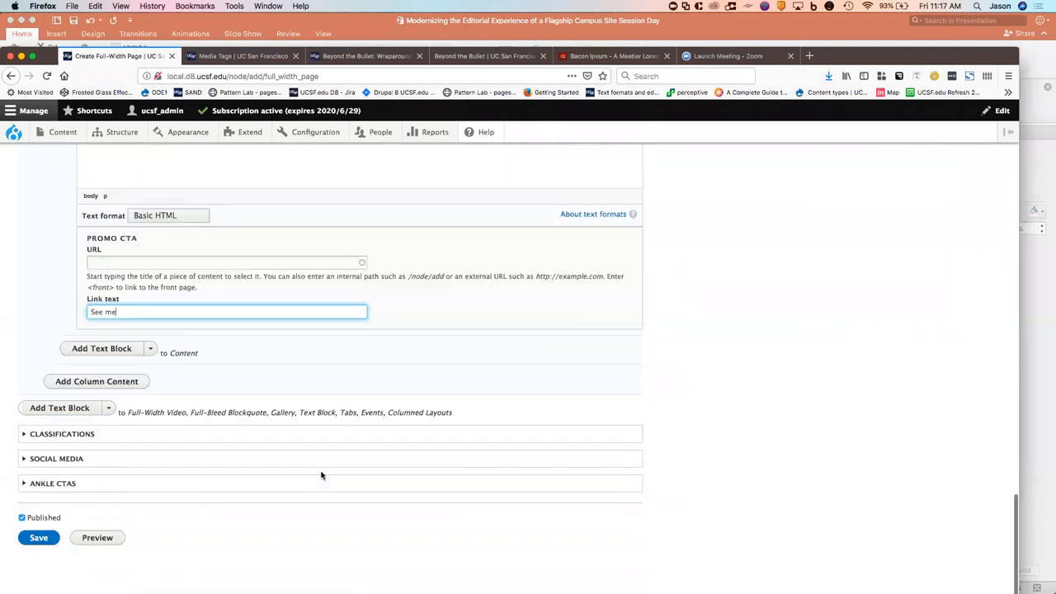
click(38, 537)
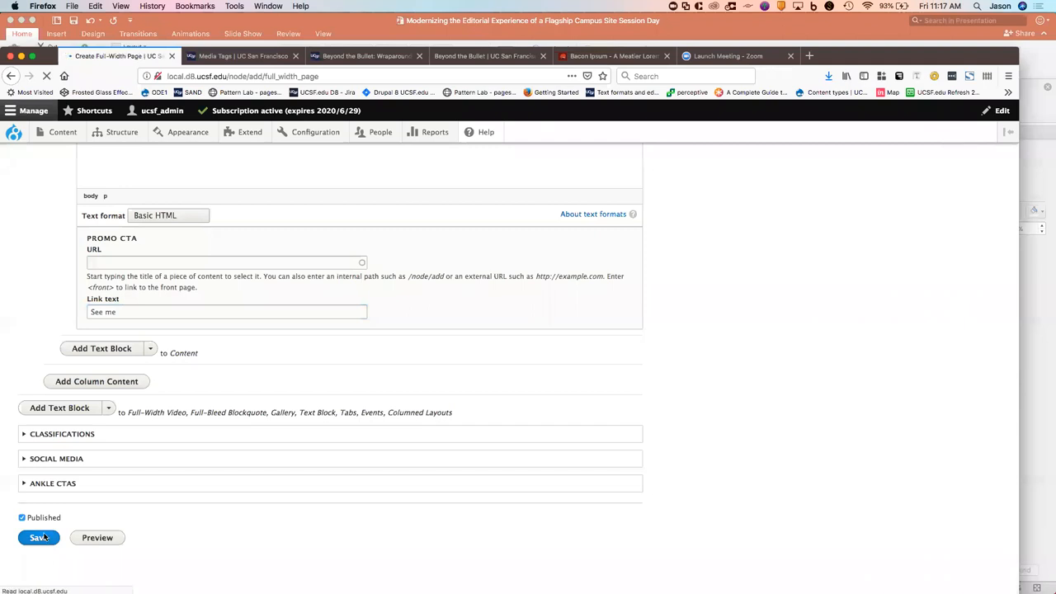
click(38, 537)
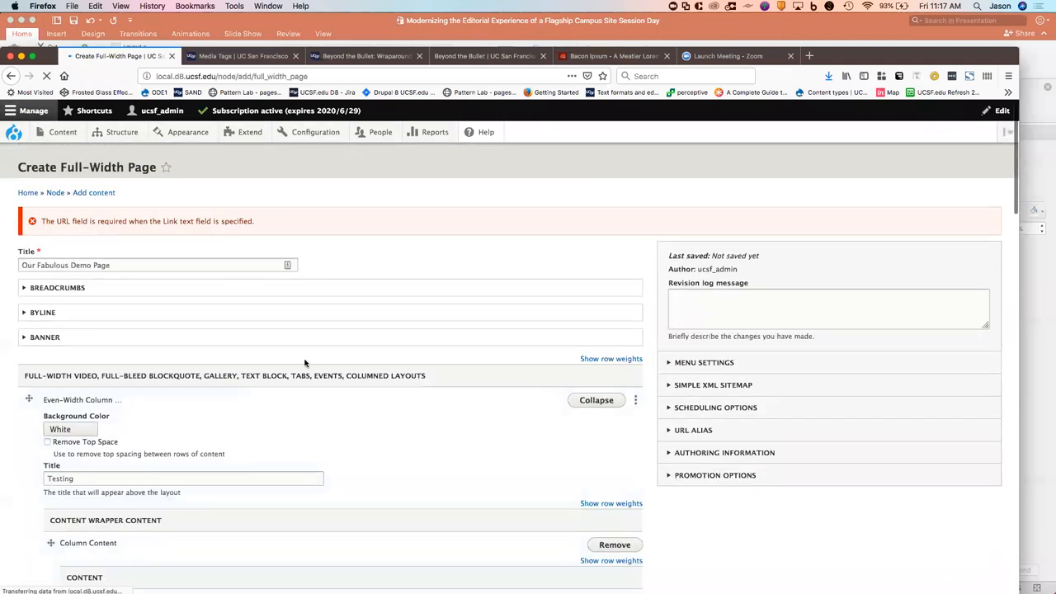
scroll(down, 3)
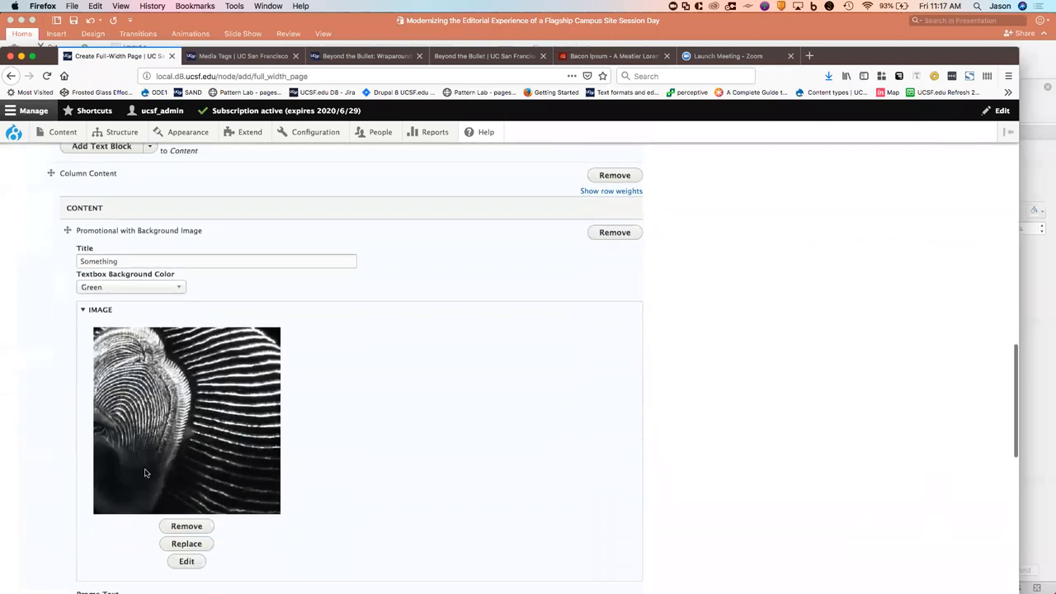
scroll(down, 3)
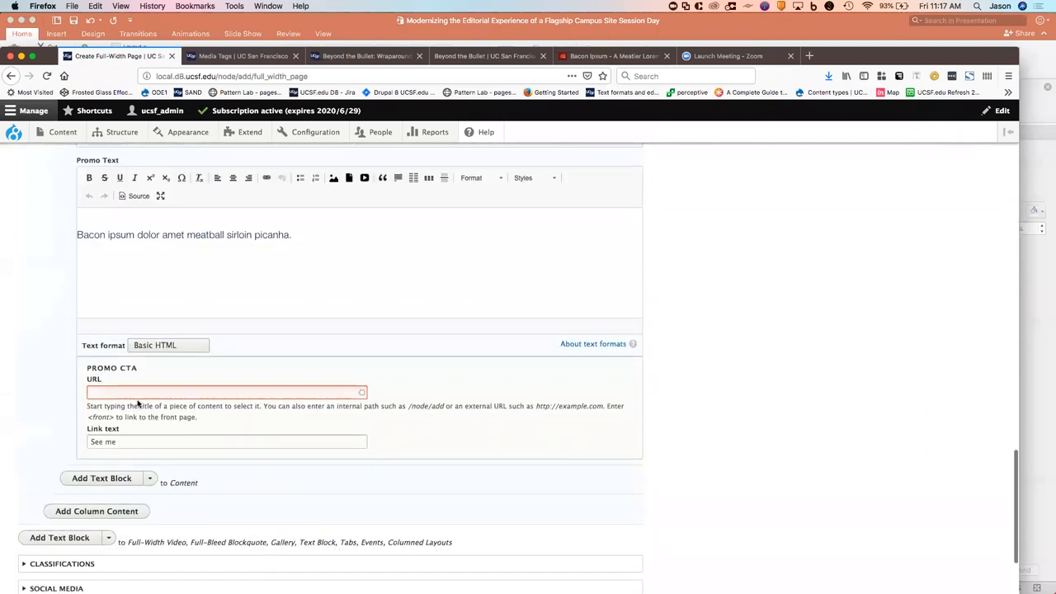
text(h)
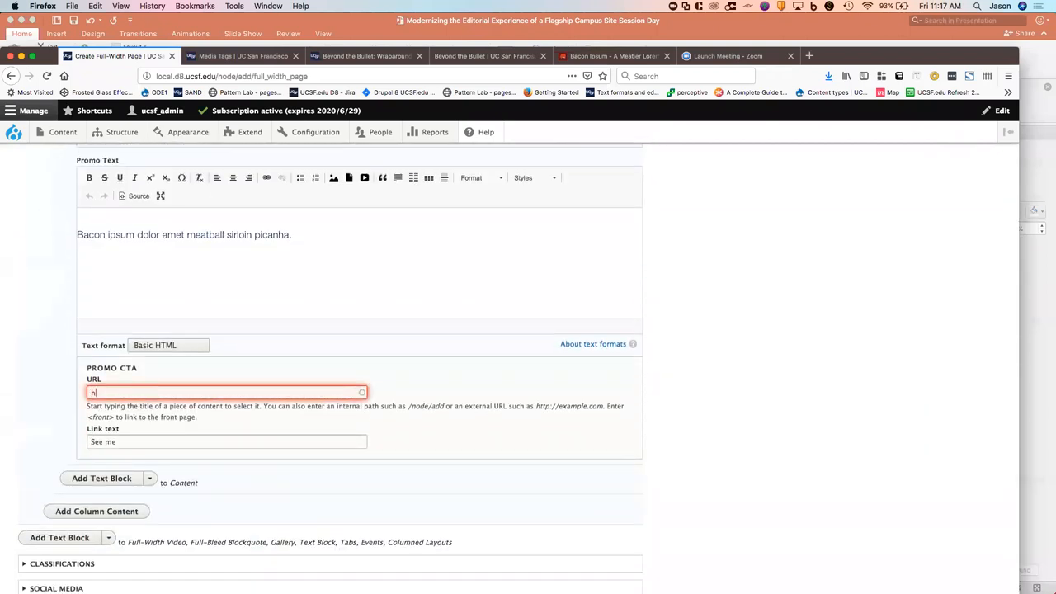
text(ttps://google.com)
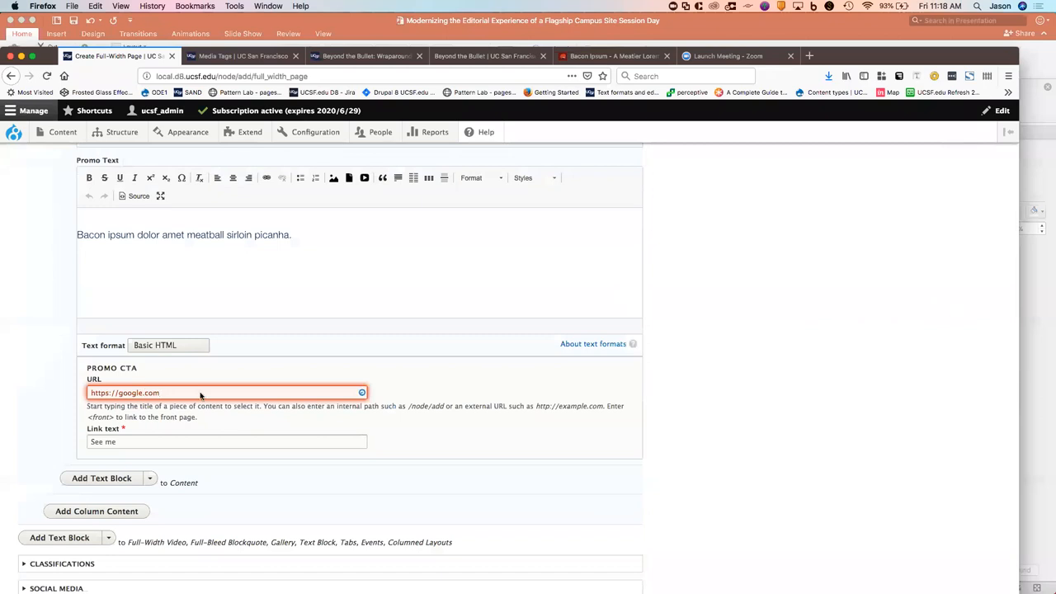
scroll(down, 3)
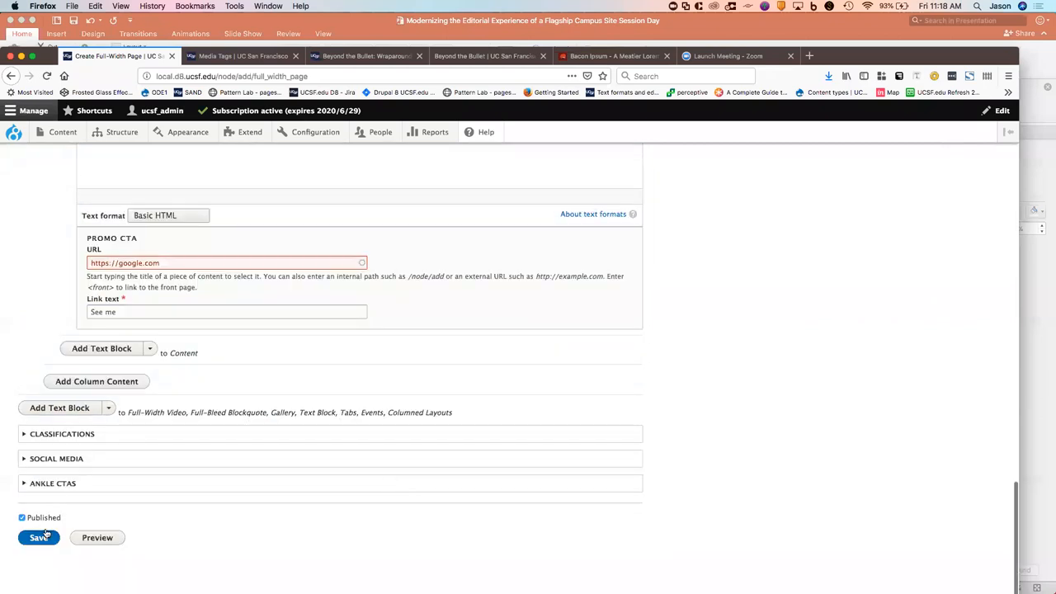
Save 'Our Fabulous Demo Page' and check its green promo card with the See me link
click(38, 537)
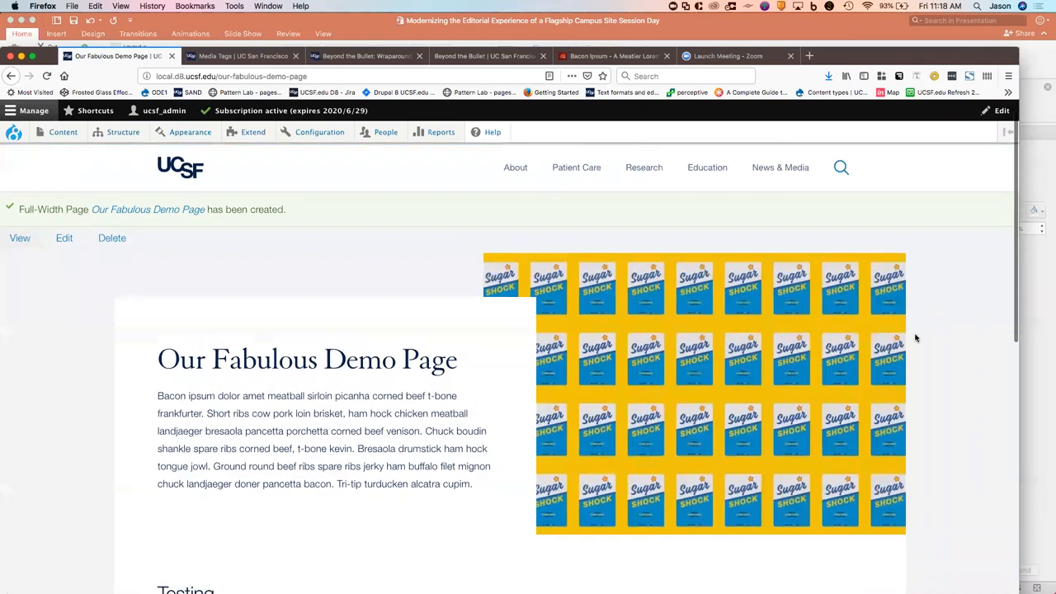
scroll(down, 3)
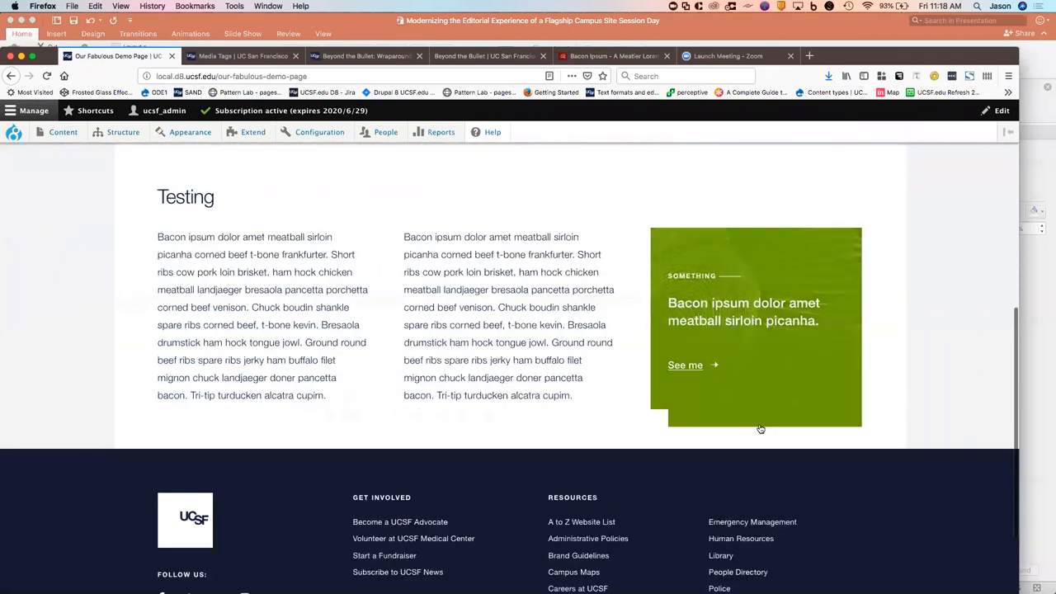
scroll(up, 3)
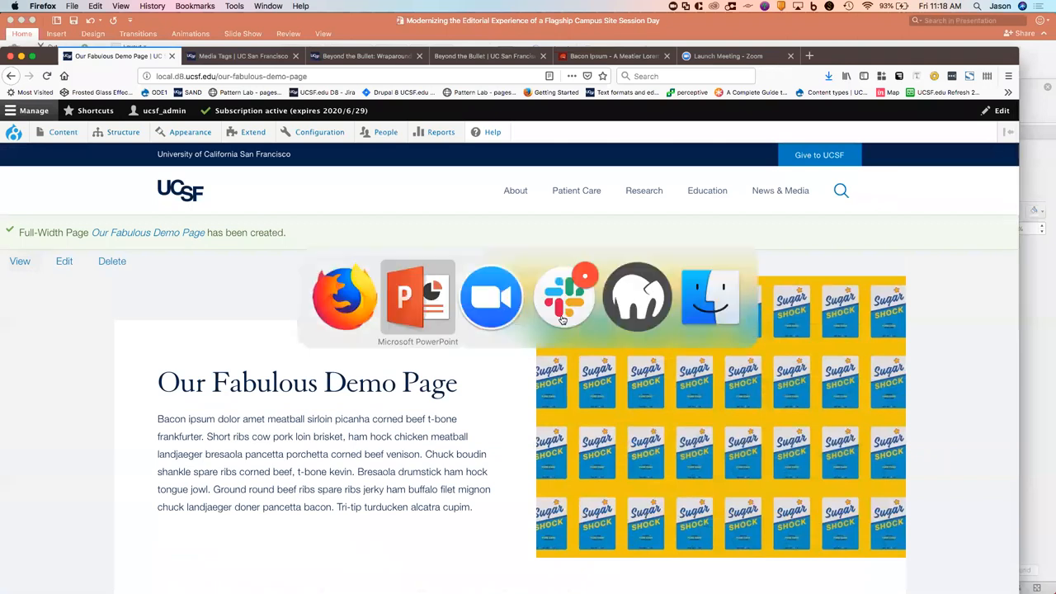
Return to PowerPoint Presenter View on slide 22 of 37, 'DEMO!!!'
click(418, 297)
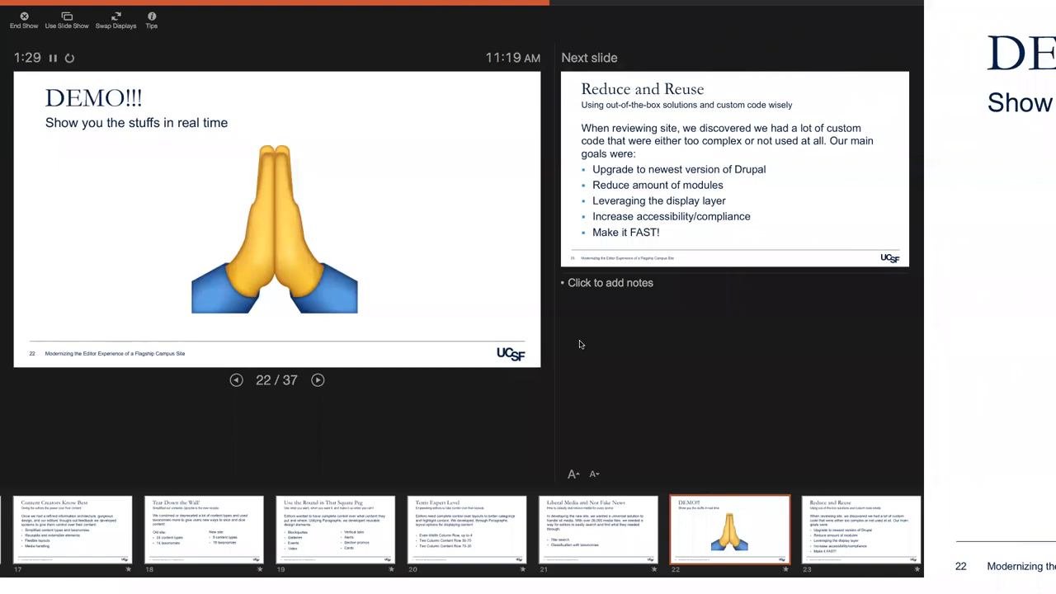
Advance the slideshow to slide 23, 'Reduce and Reuse'
click(318, 380)
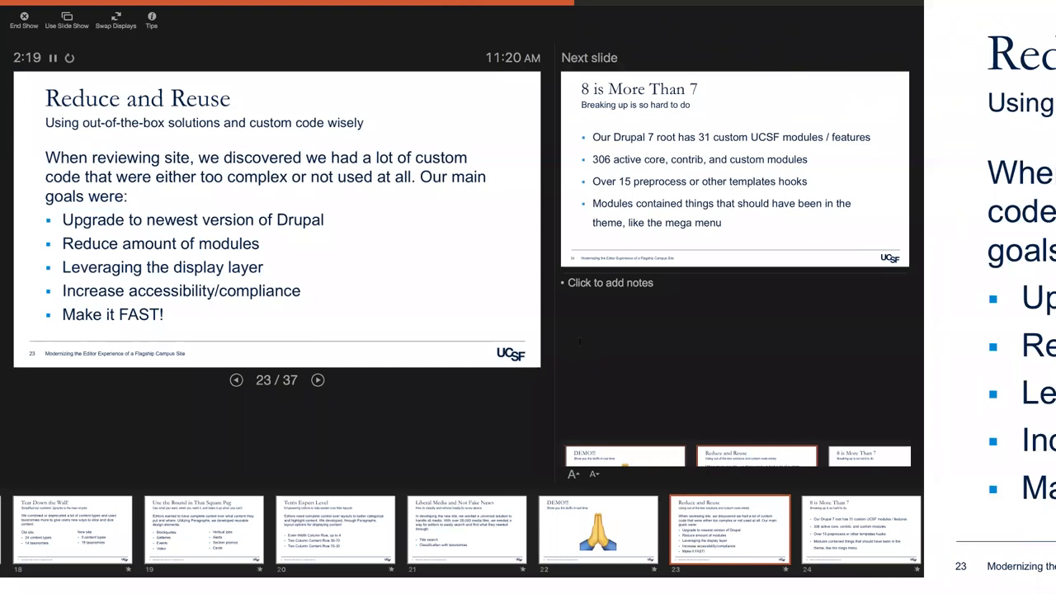
Advance Presenter View to slide 24, "8 is More Than 7."
click(318, 379)
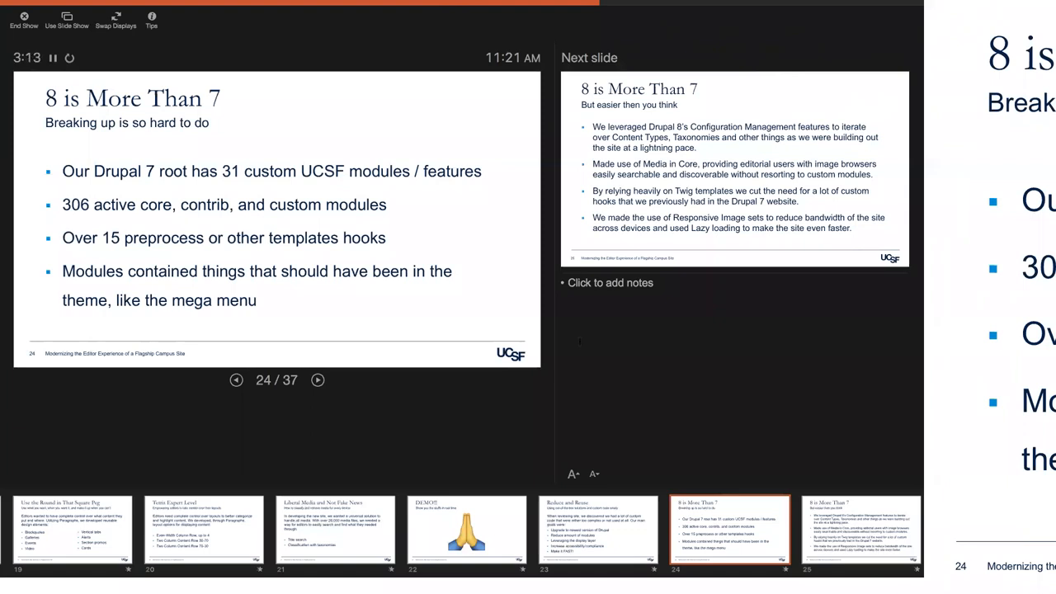
Advance to slide 25 of 37, "But easier then you think."
click(317, 380)
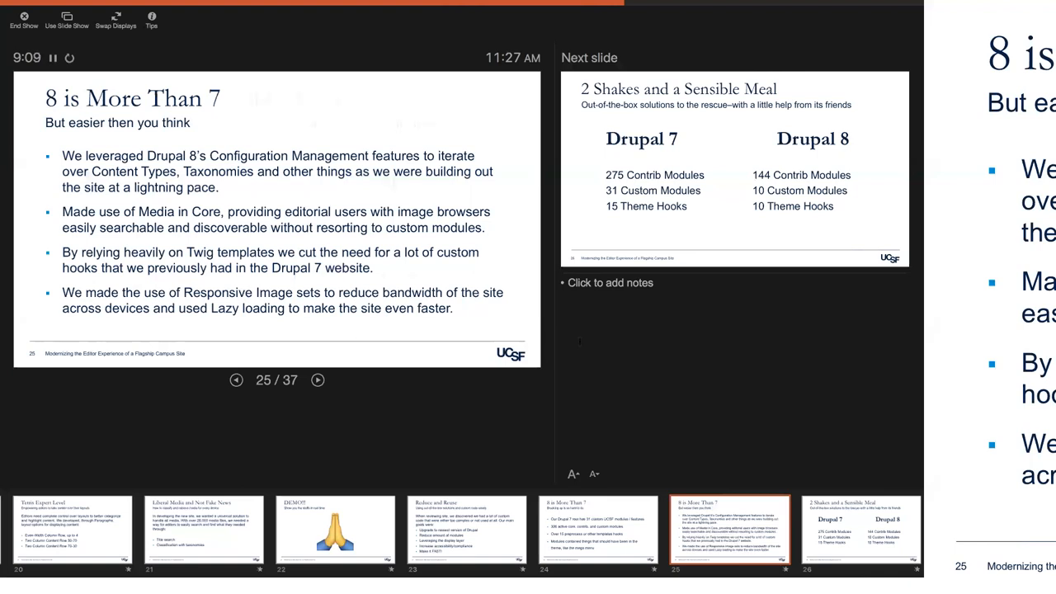
Advance to slide 27, the reduced-complexity slide, with "Slip Out of My DBs" next
click(317, 380)
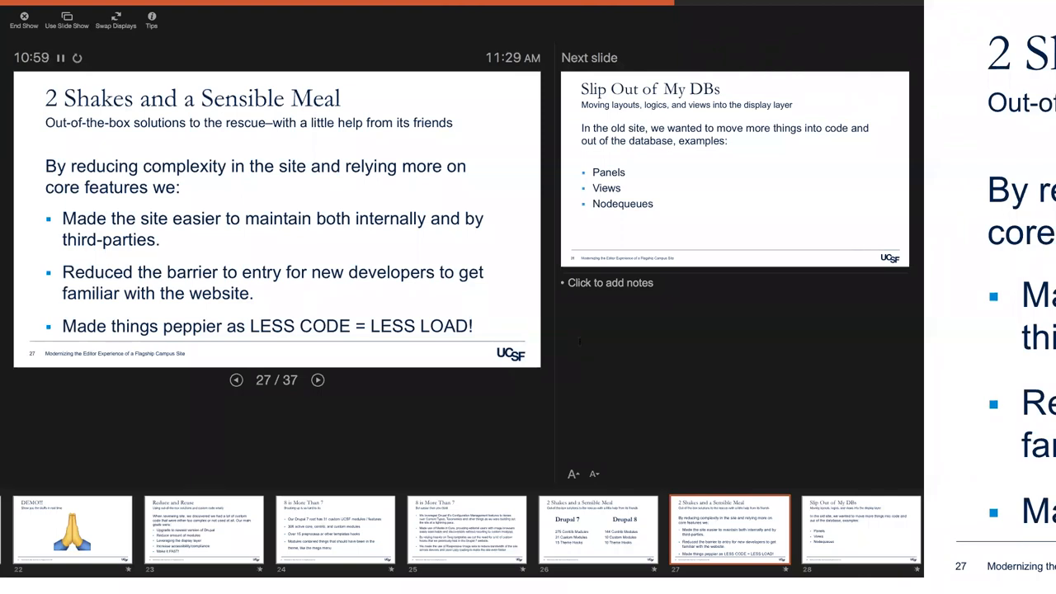
Show slide 28 "Slip Out of My DBs", then move to slide 29 "Ramping Up Accessibility"
click(318, 379)
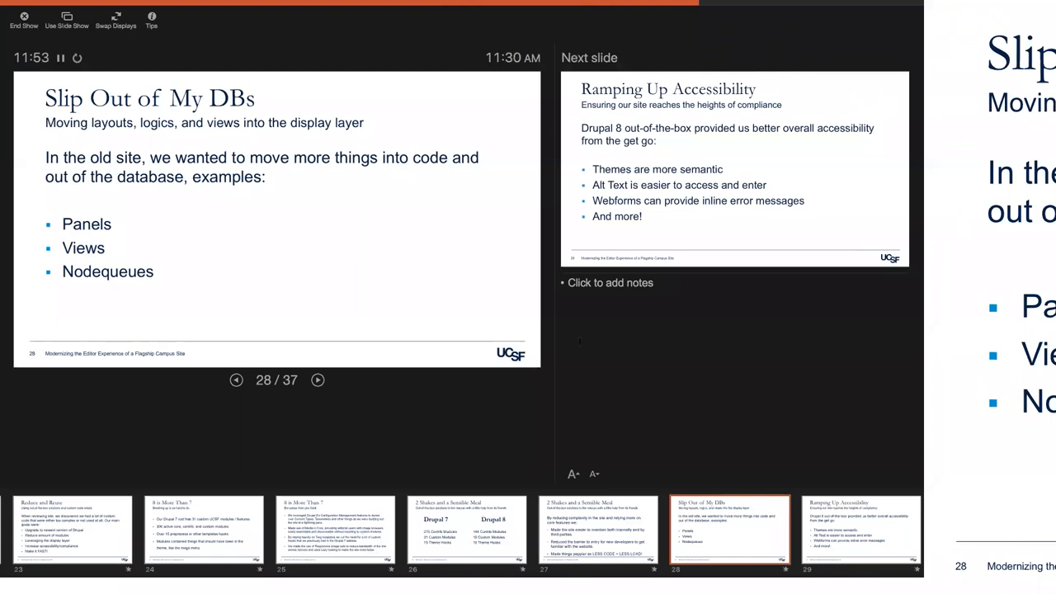
click(317, 380)
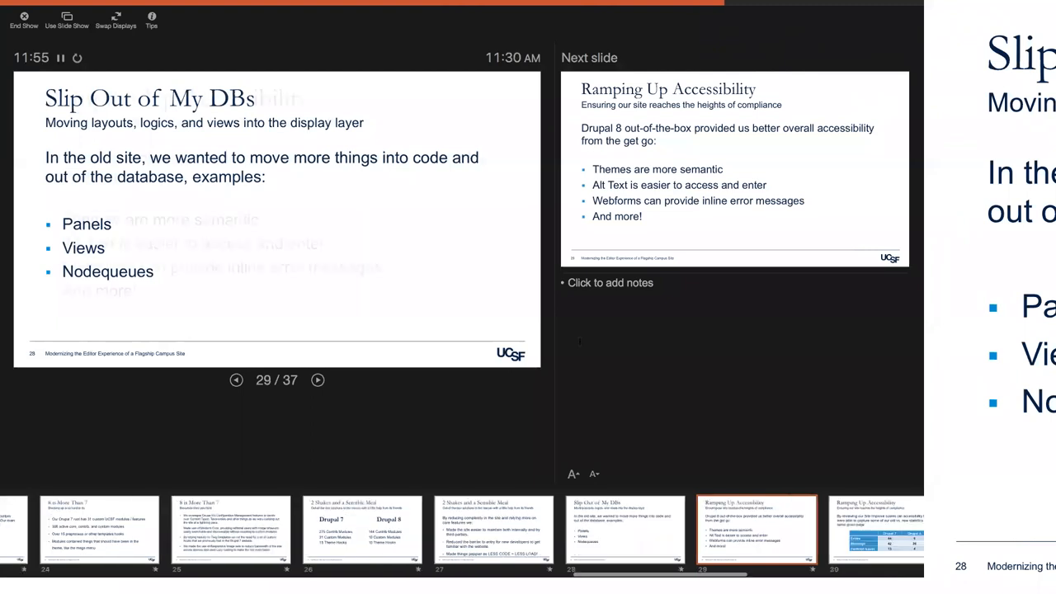
Advance to slide 30, the Site Improve Drupal 7 vs 8 accessibility statistics
click(318, 380)
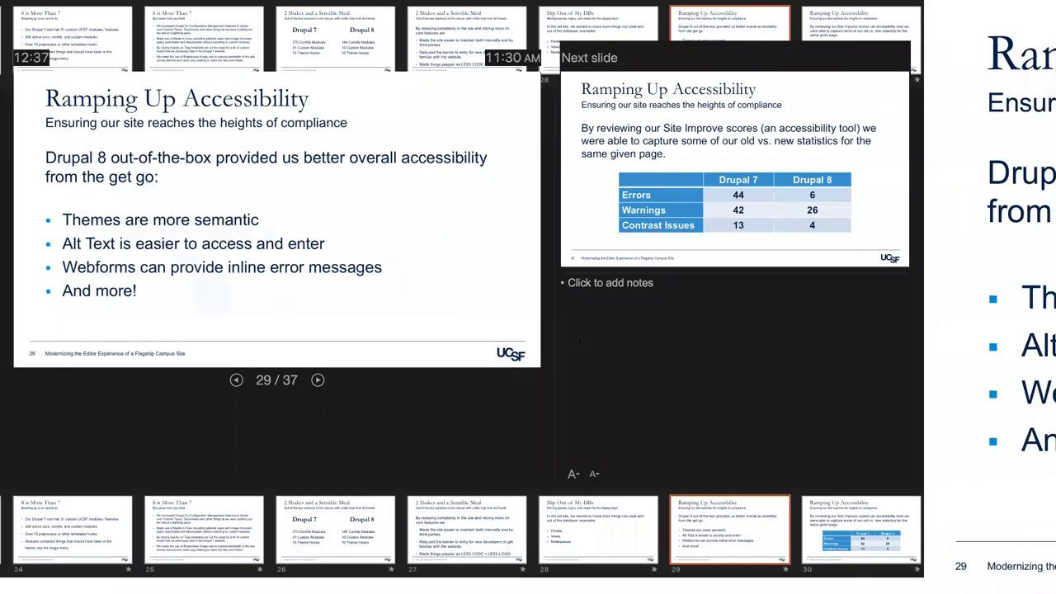
click(317, 380)
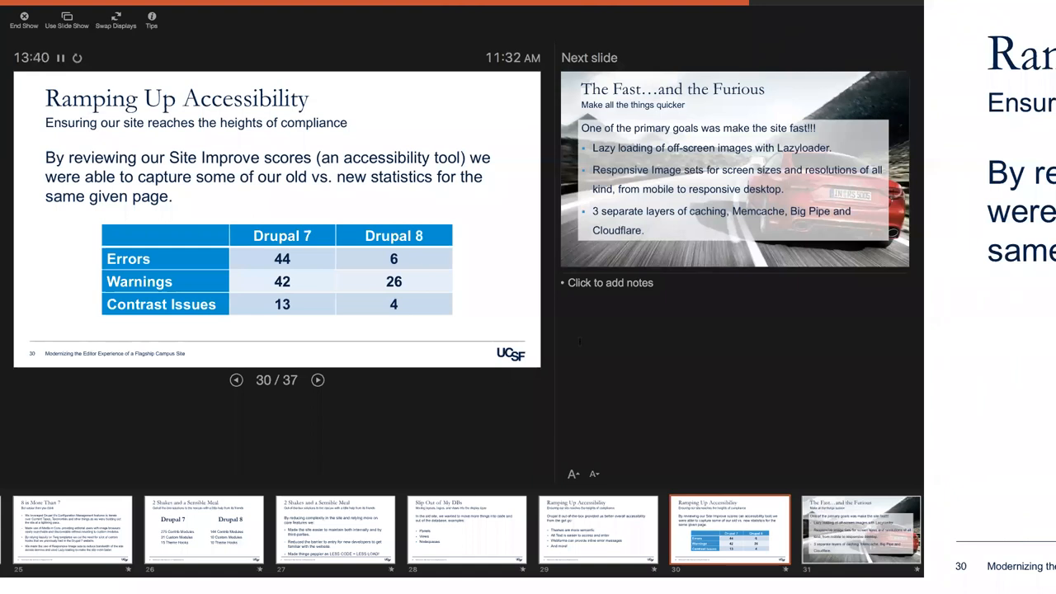
Advance to slide 31, "The Fast…and the Furious."
click(318, 380)
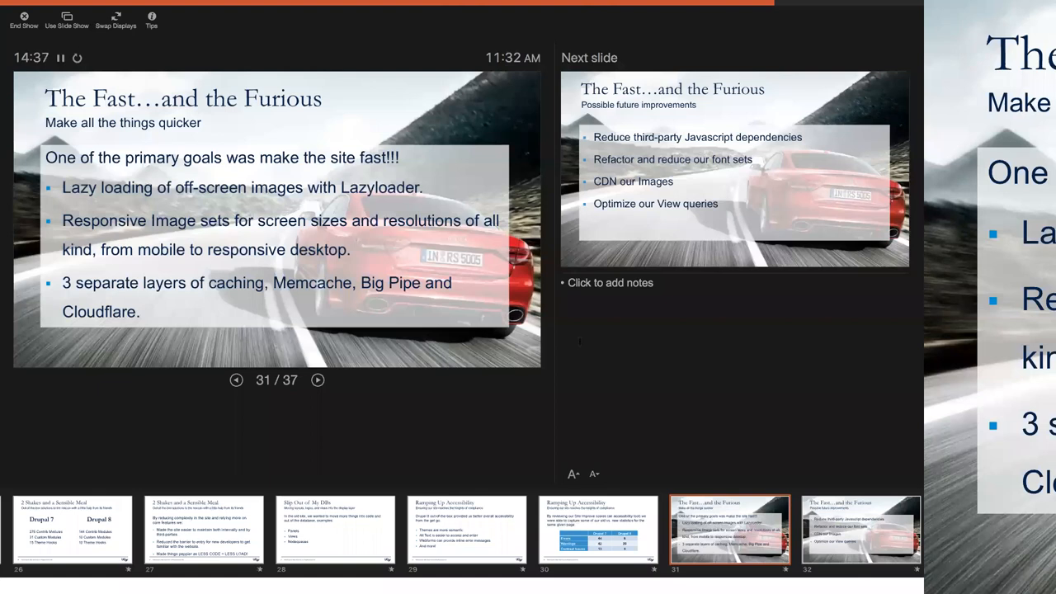
Advance to slide 32, the possible future improvements slide
click(317, 380)
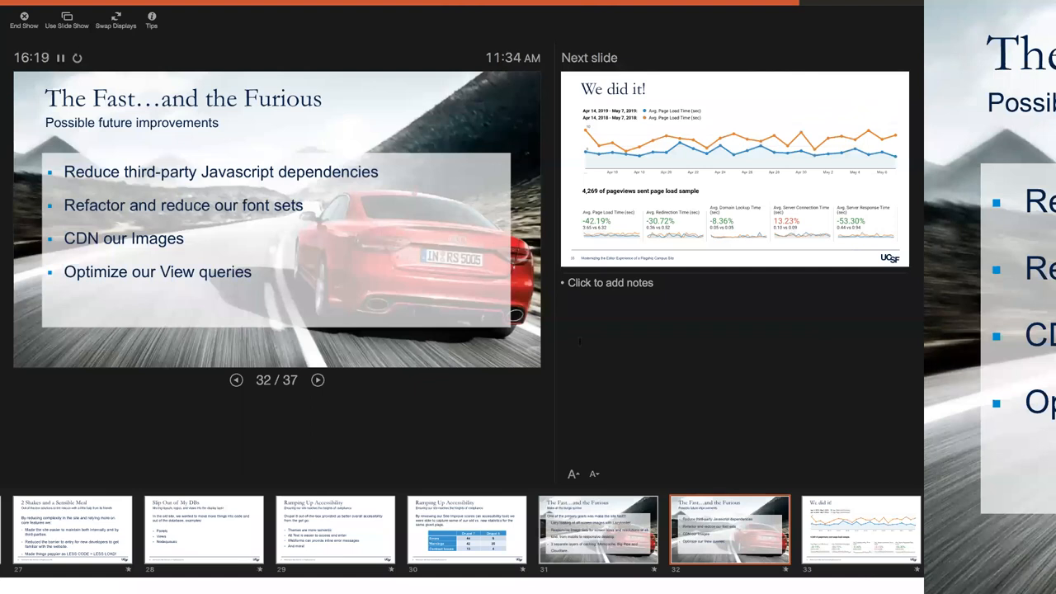
Advance to slide 33, "We did it!", showing the page load time results
click(318, 379)
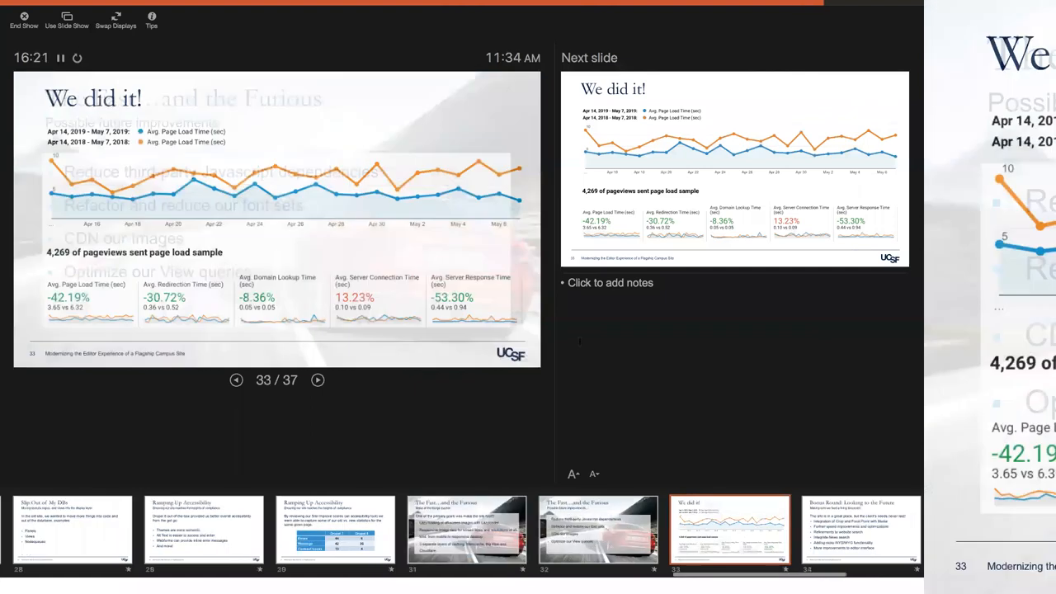
click(317, 380)
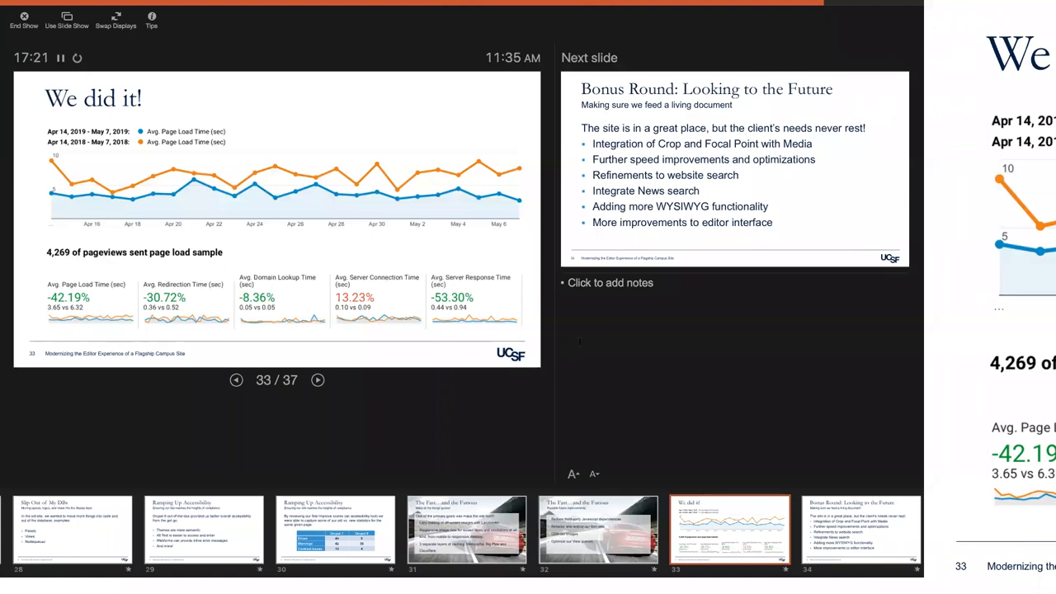
Advance to slide 34, "Bonus Round: Looking to the Future."
click(317, 379)
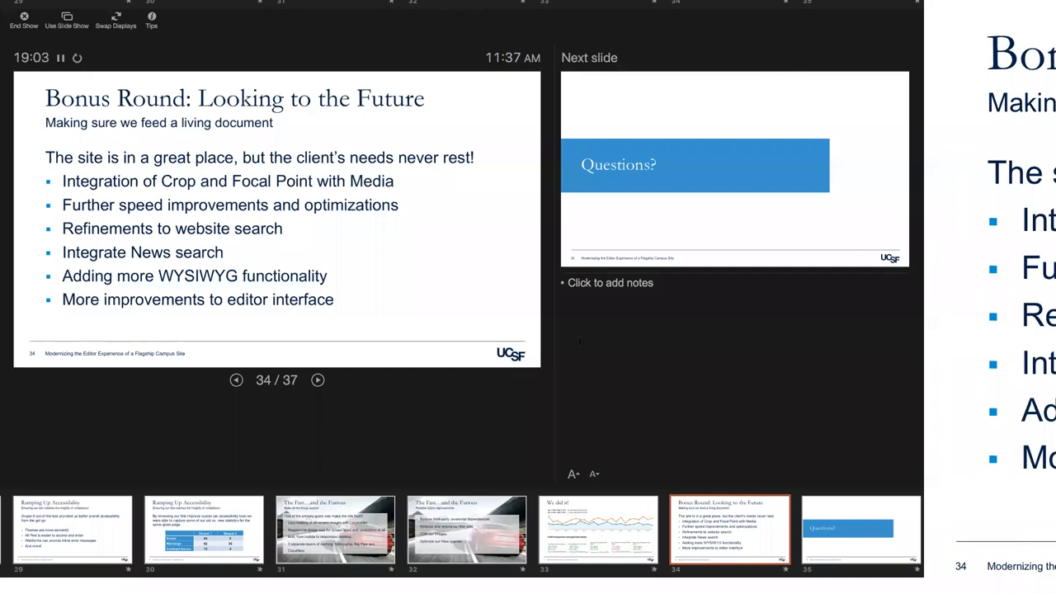
click(318, 380)
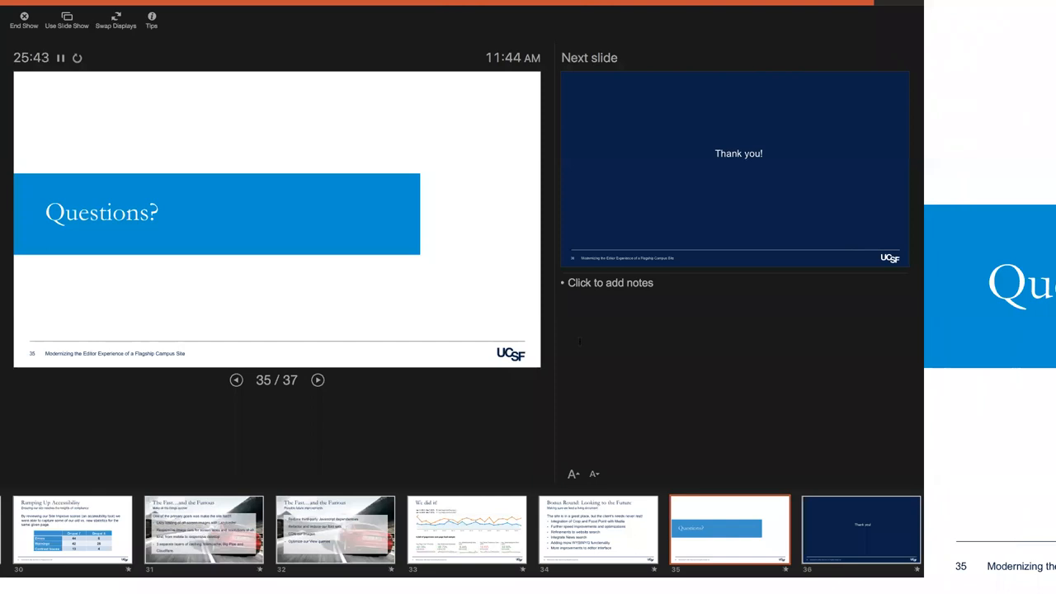
Advance to slide 36 of 37, "Thank you!"
click(317, 379)
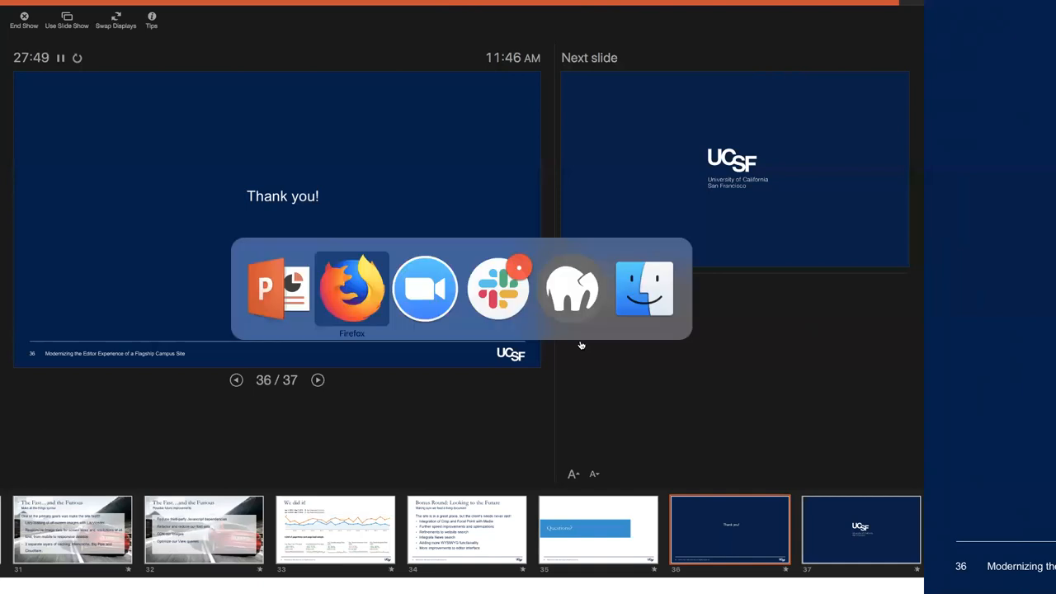
Advance Presenter View to slide 37 of 37, the UCSF logo slide
click(352, 288)
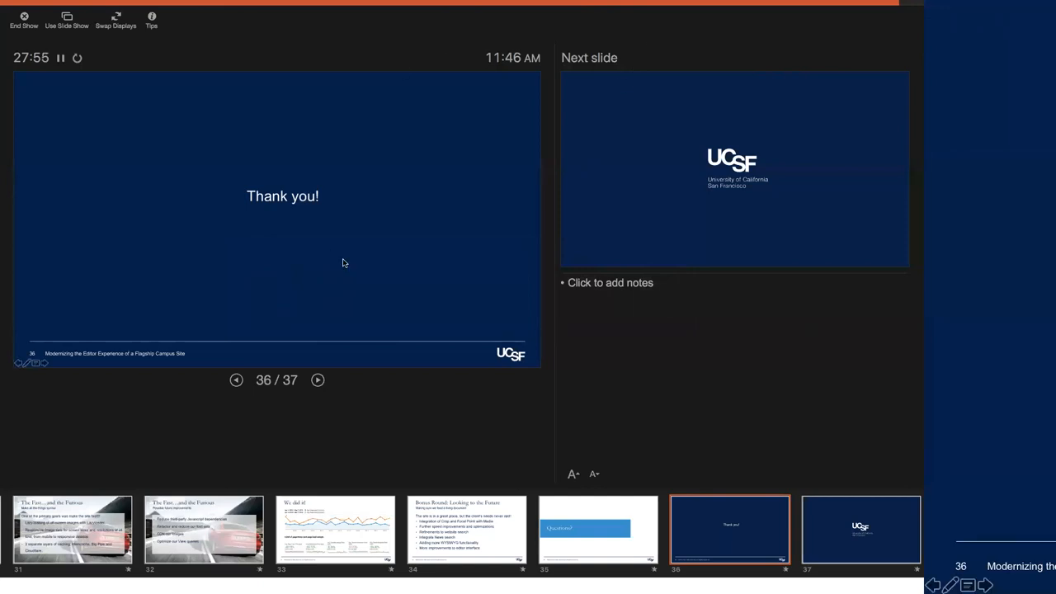
mouse_move(403, 223)
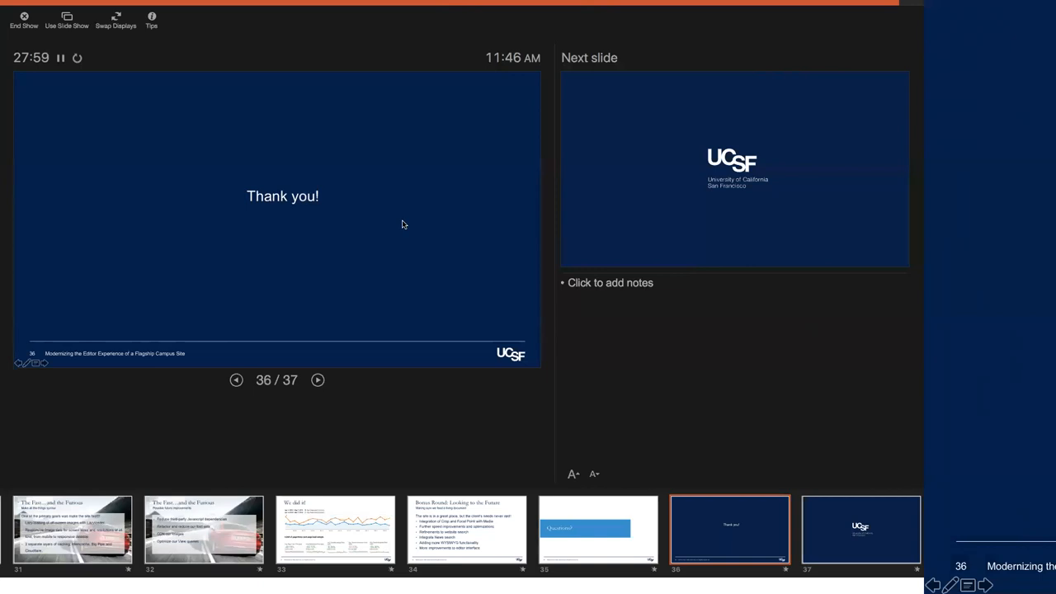
click(318, 379)
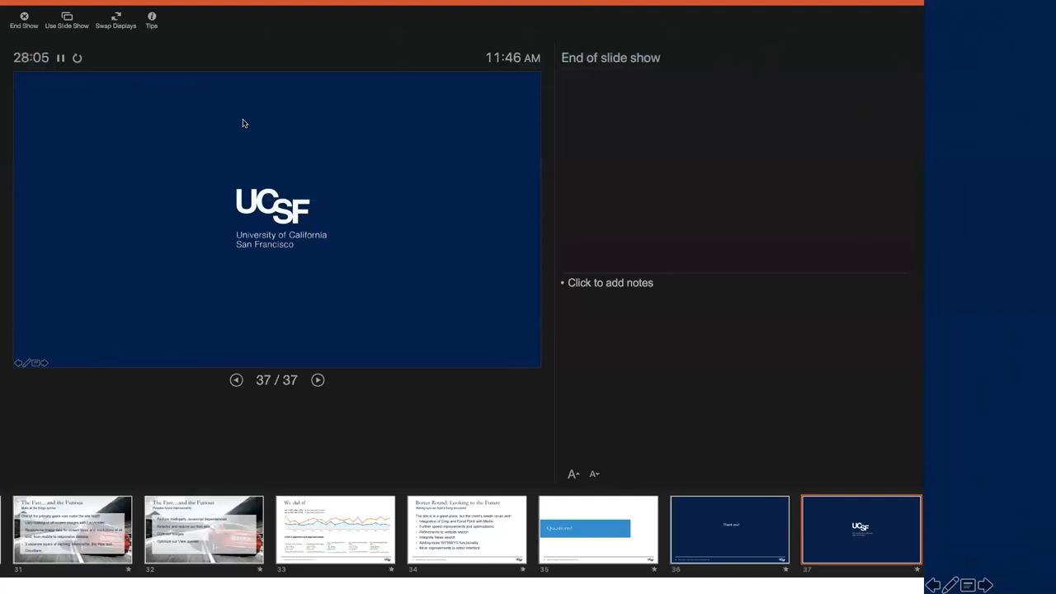
End the slideshow and return to Normal view on slide 37
click(23, 16)
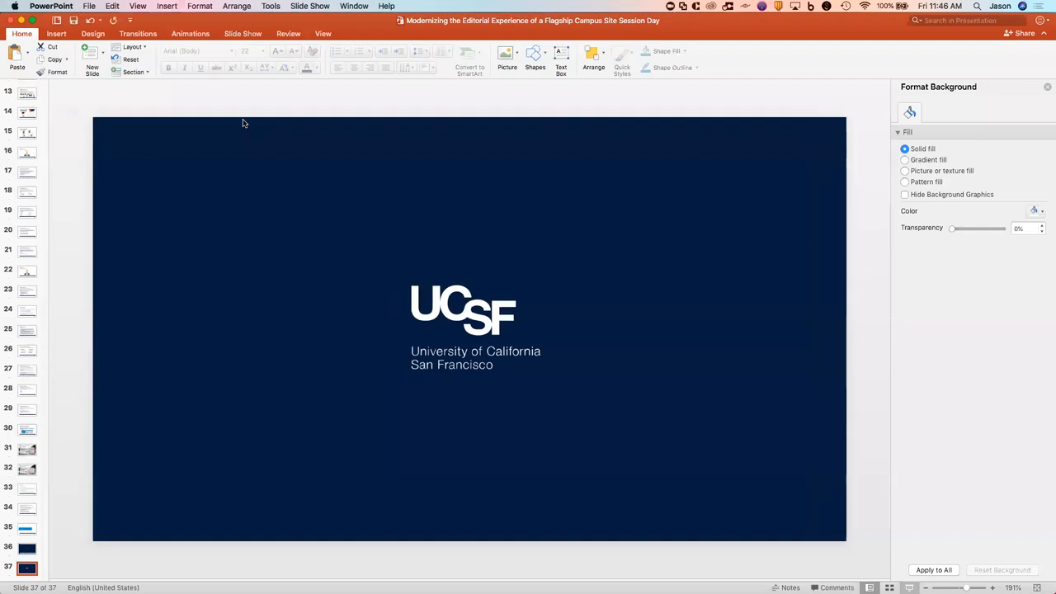
mouse_move(577, 38)
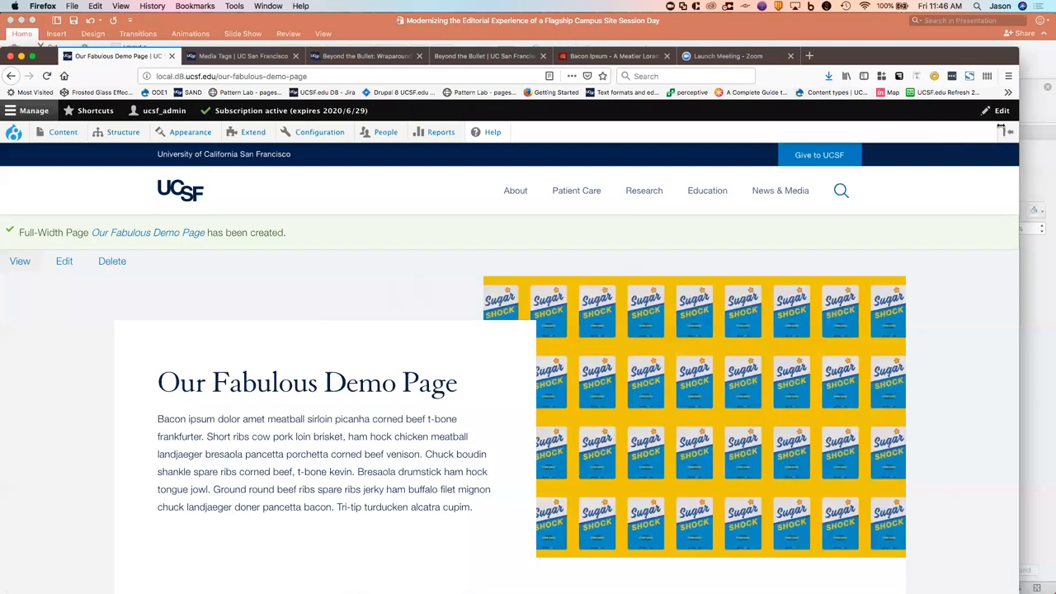
mouse_move(567, 230)
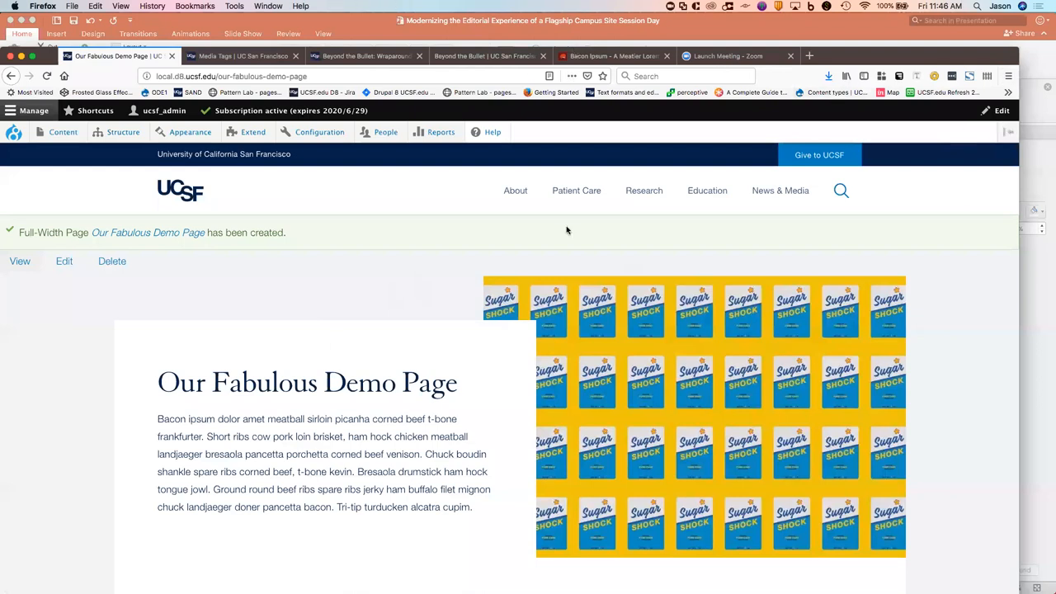
mouse_move(187, 196)
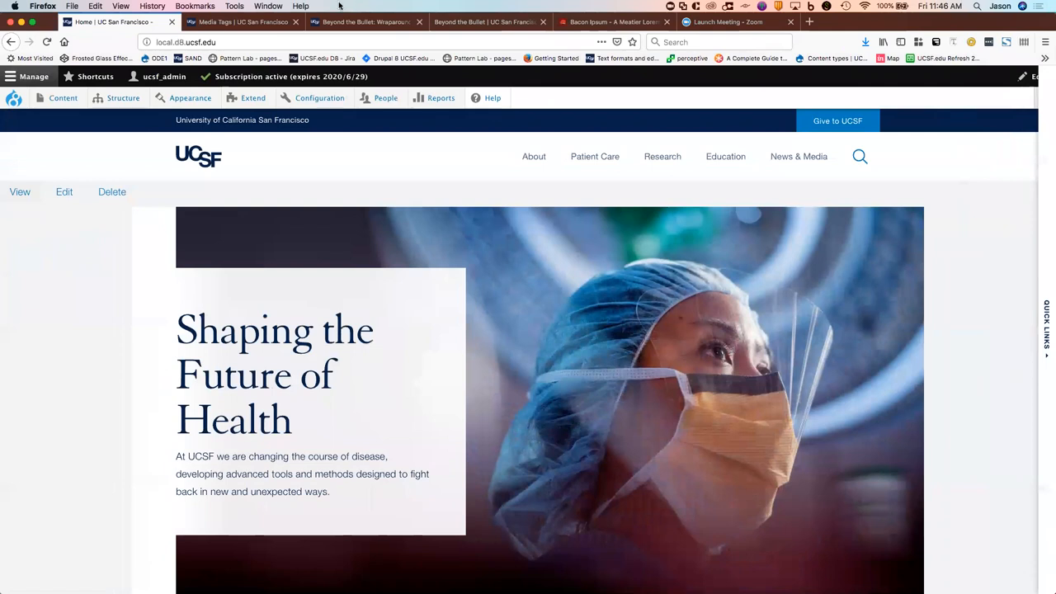
click(72, 6)
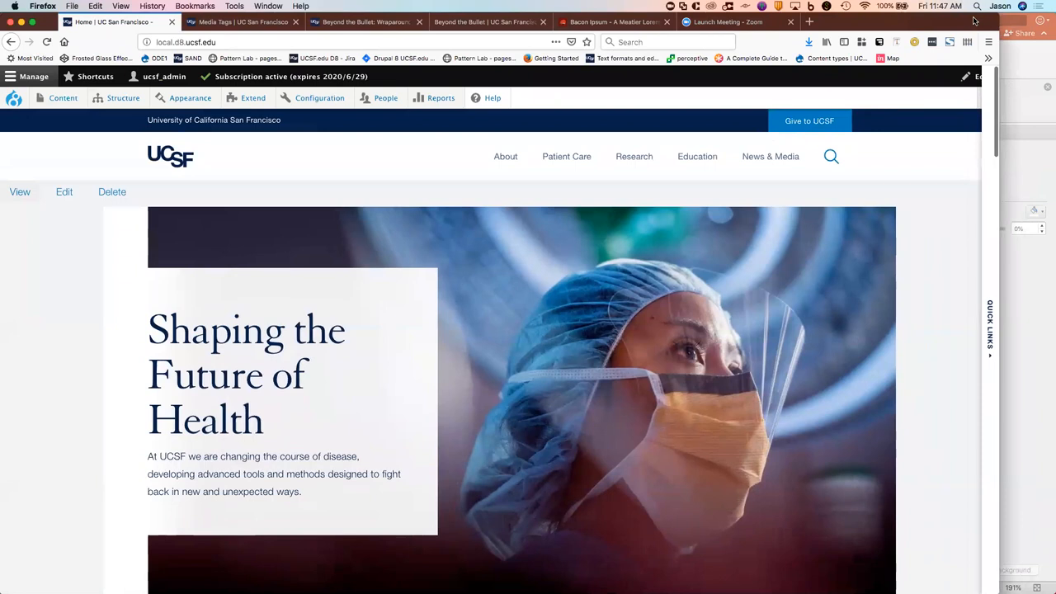
click(47, 42)
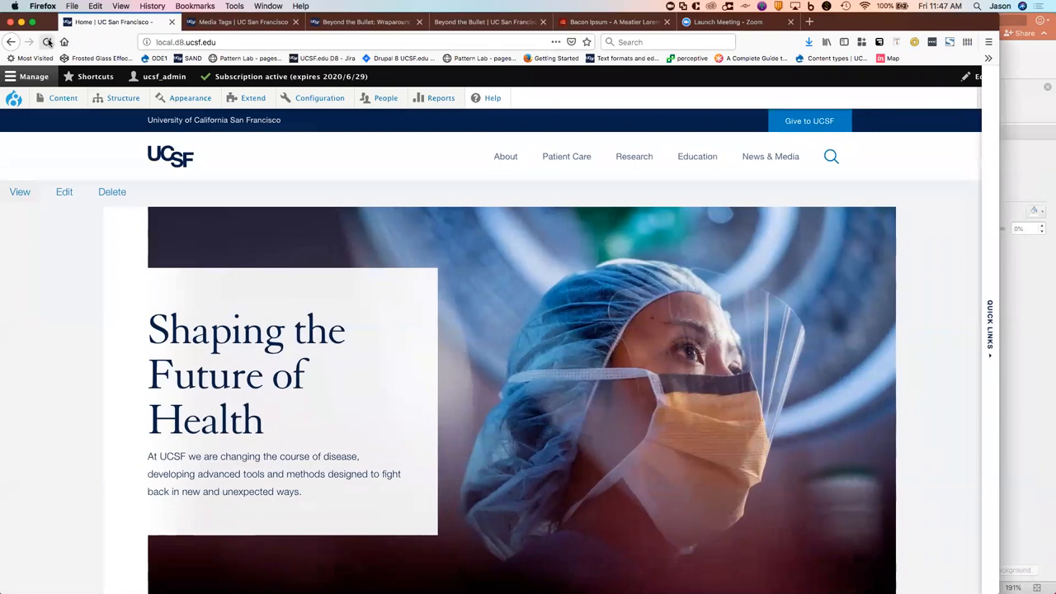
mouse_move(47, 42)
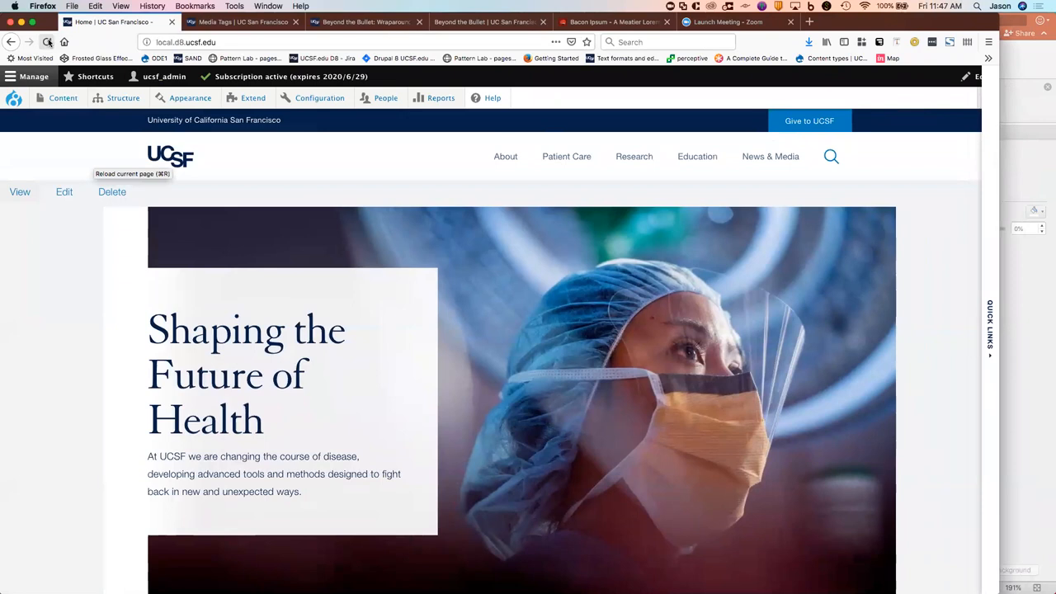
Reload the local UCSF 'Shaping the Future of Health' homepage in Firefox
click(47, 43)
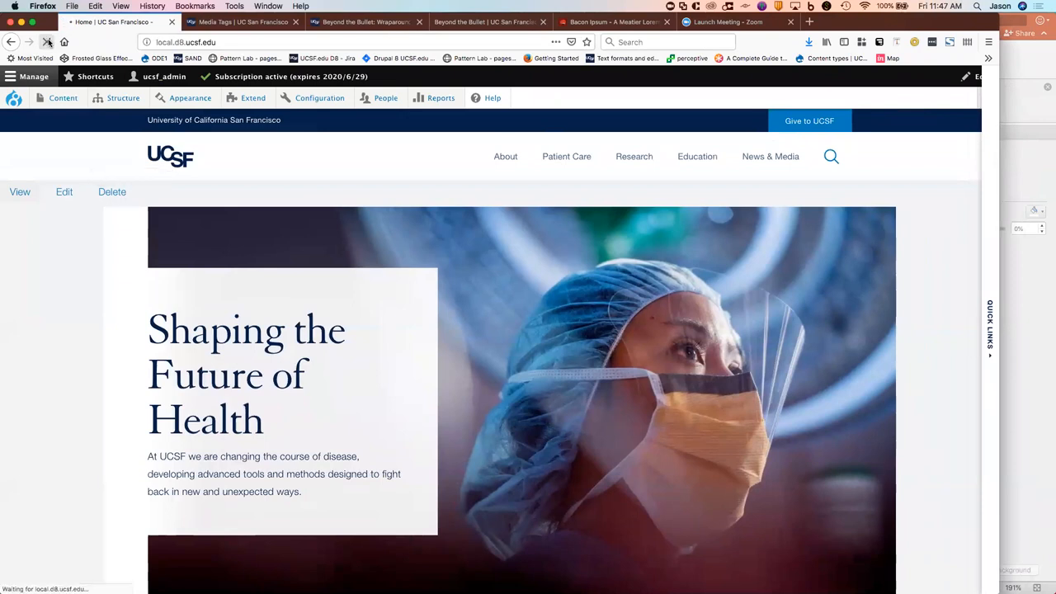
click(48, 42)
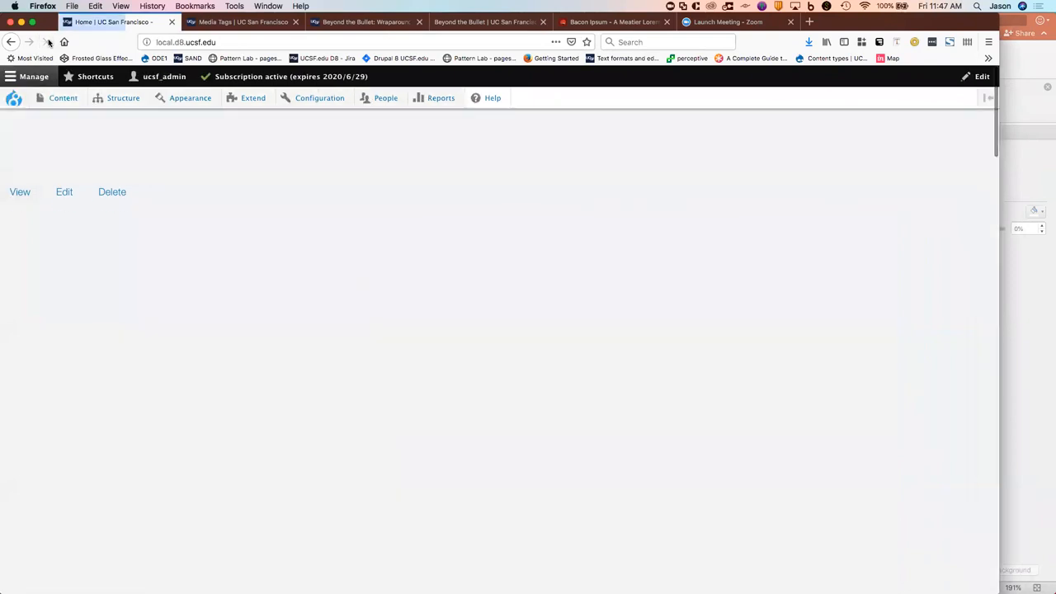
click(48, 42)
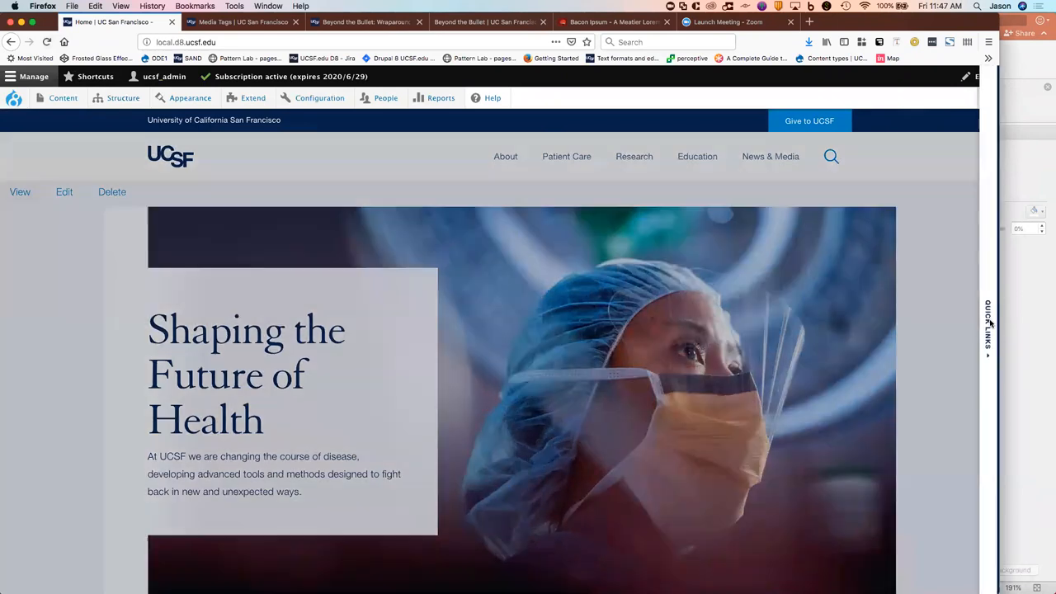
click(989, 322)
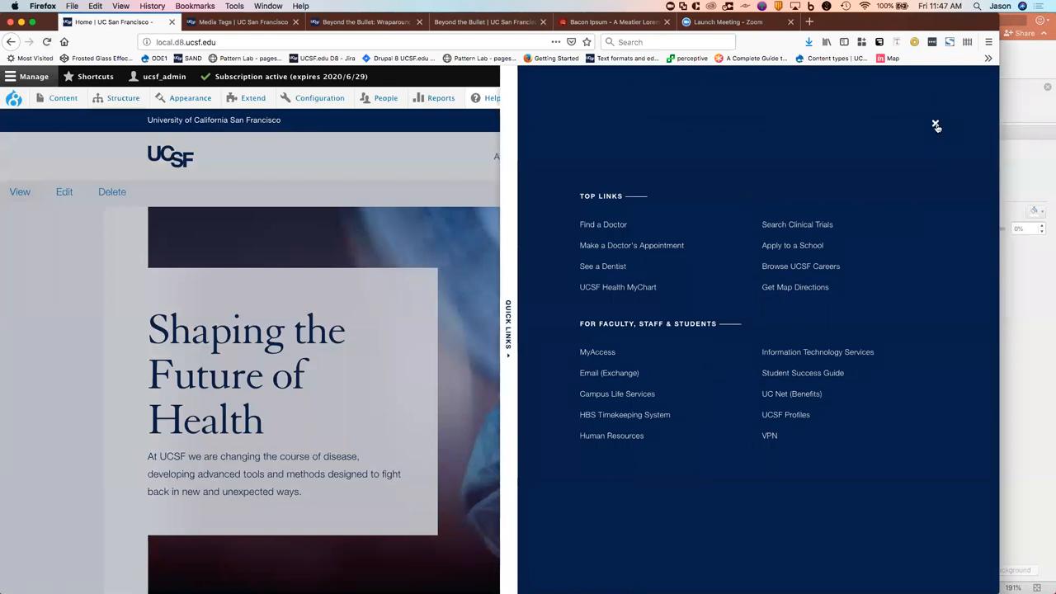
click(936, 126)
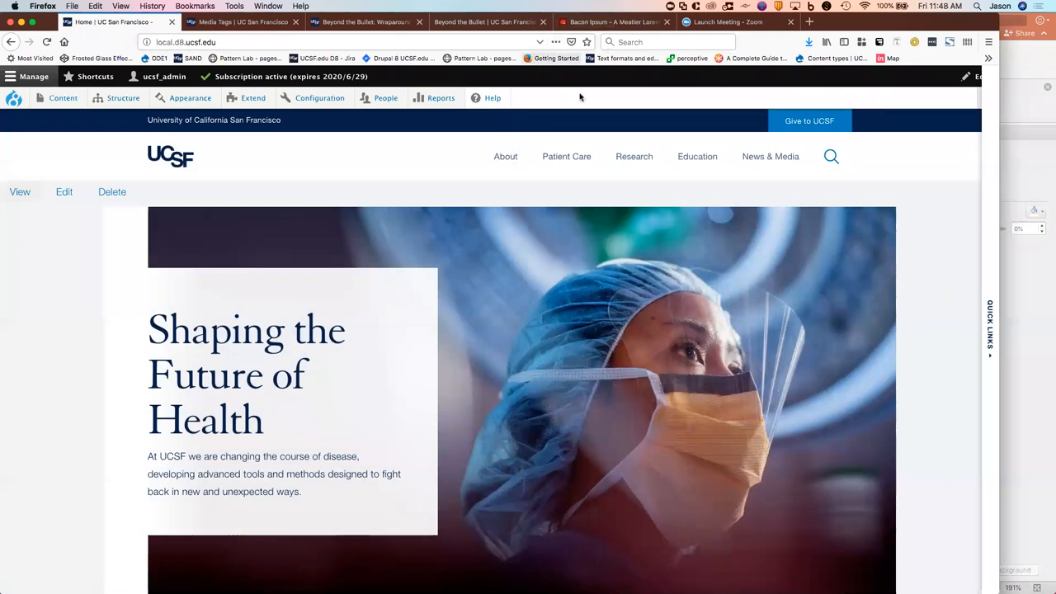
mouse_move(560, 341)
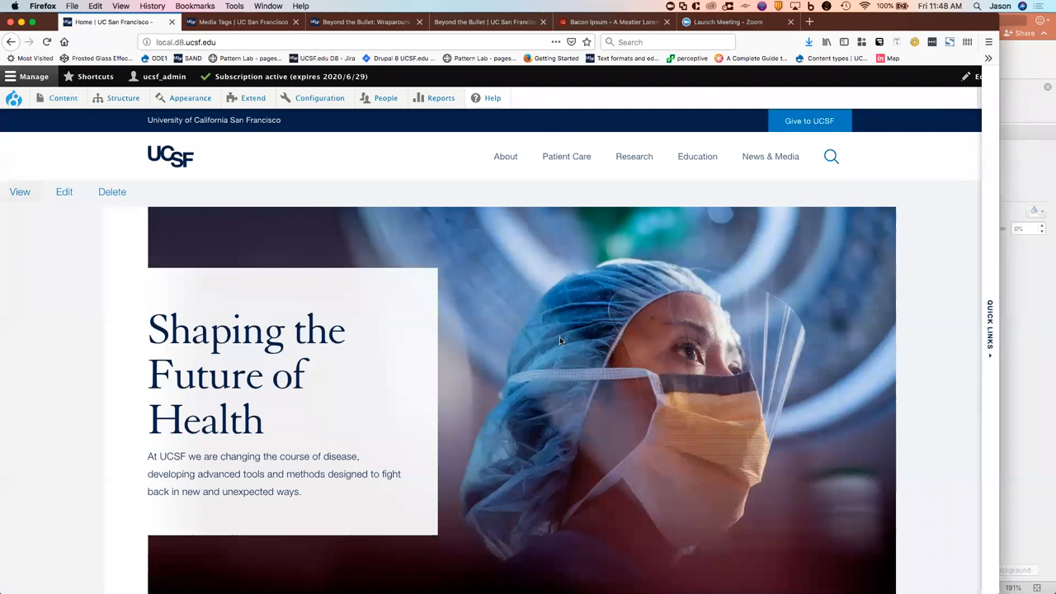
mouse_move(514, 319)
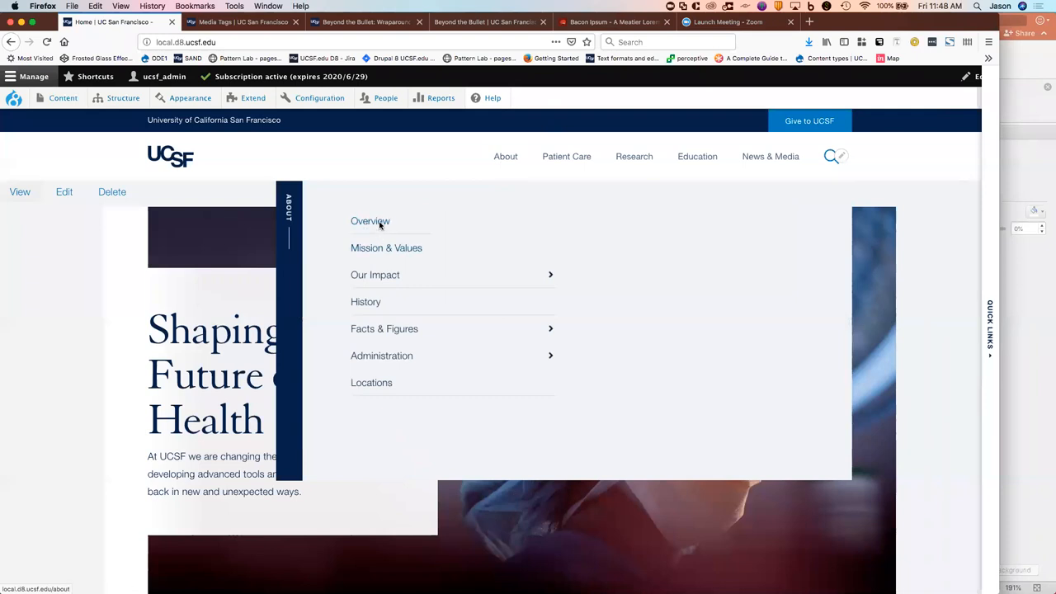
Choose Overview under About to open the 'UCSF Overview' page
click(370, 222)
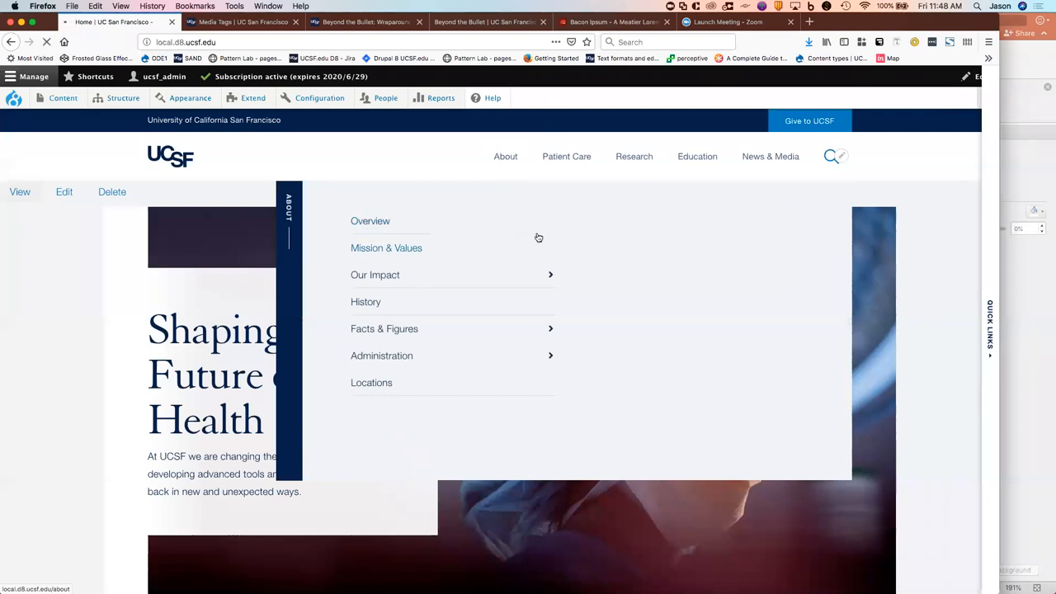
click(370, 221)
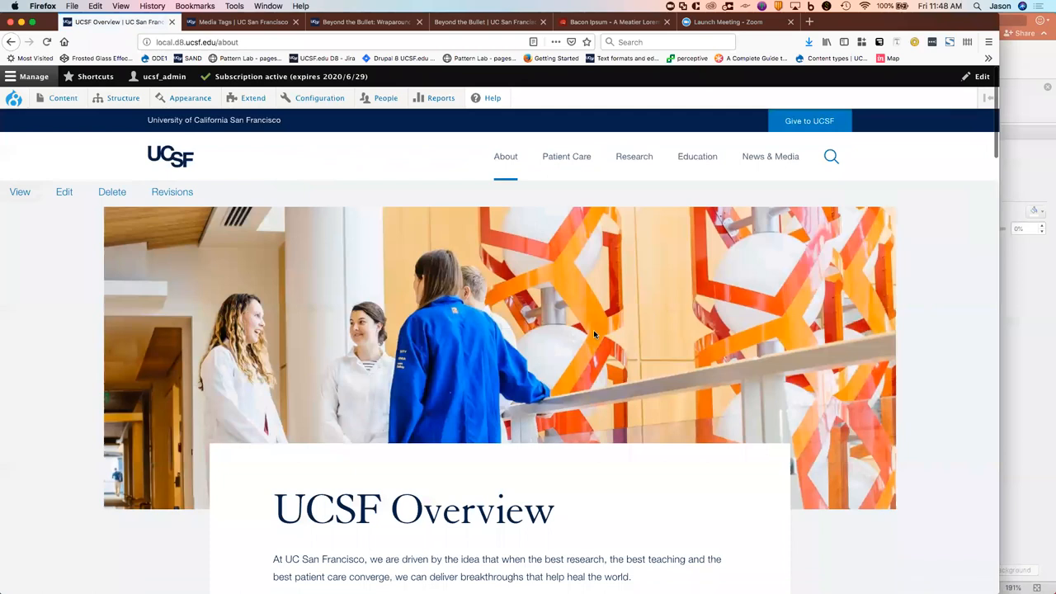
mouse_move(327, 191)
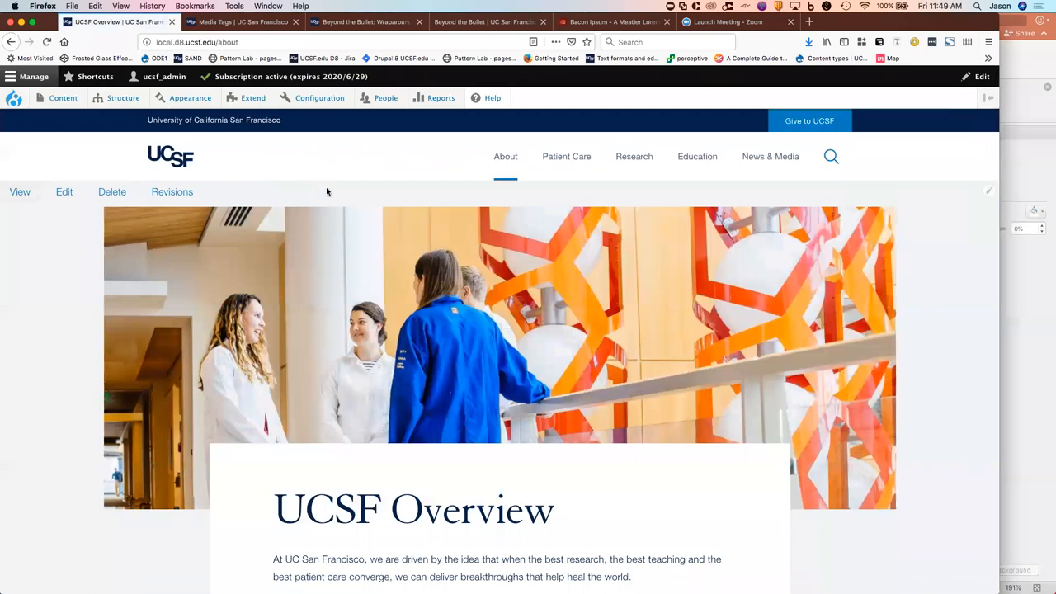
mouse_move(593, 17)
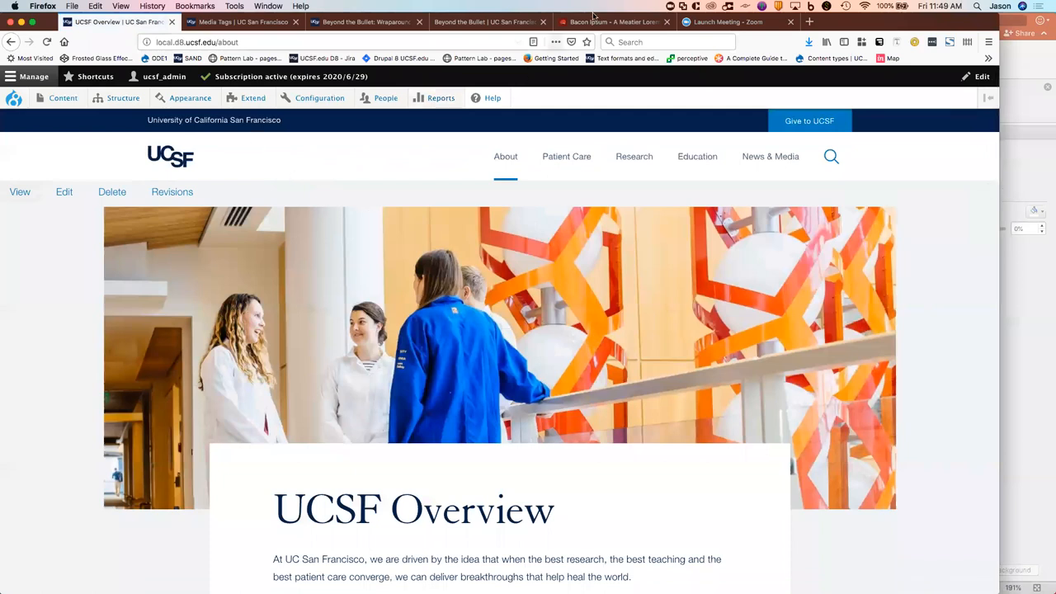